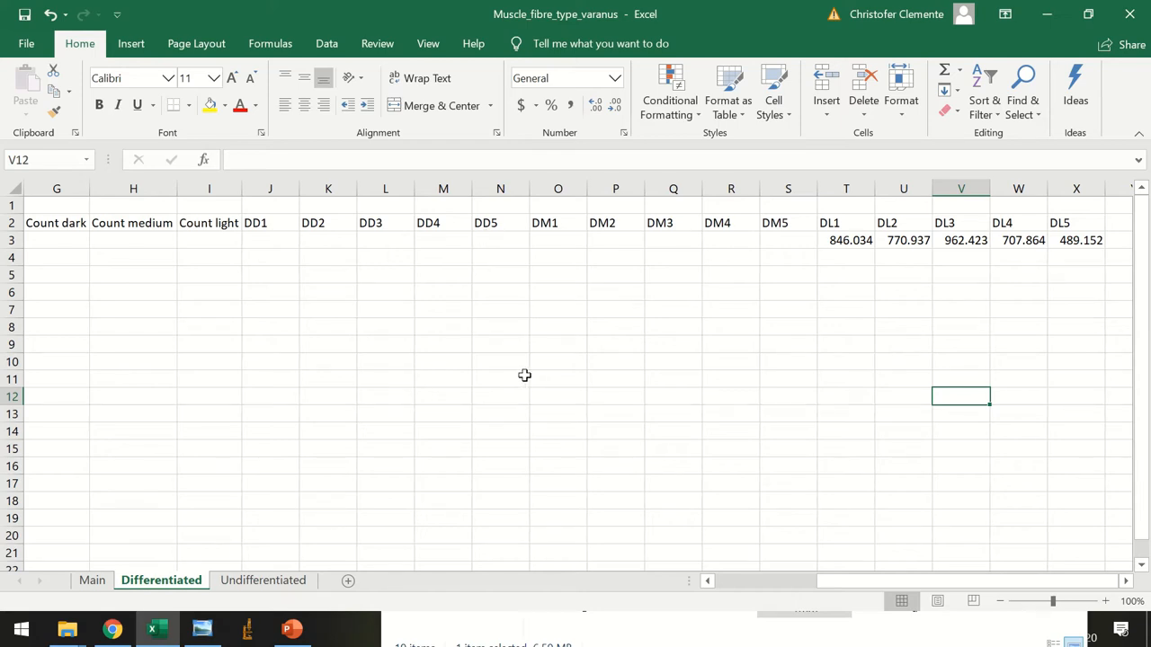
mouse_move(910, 259)
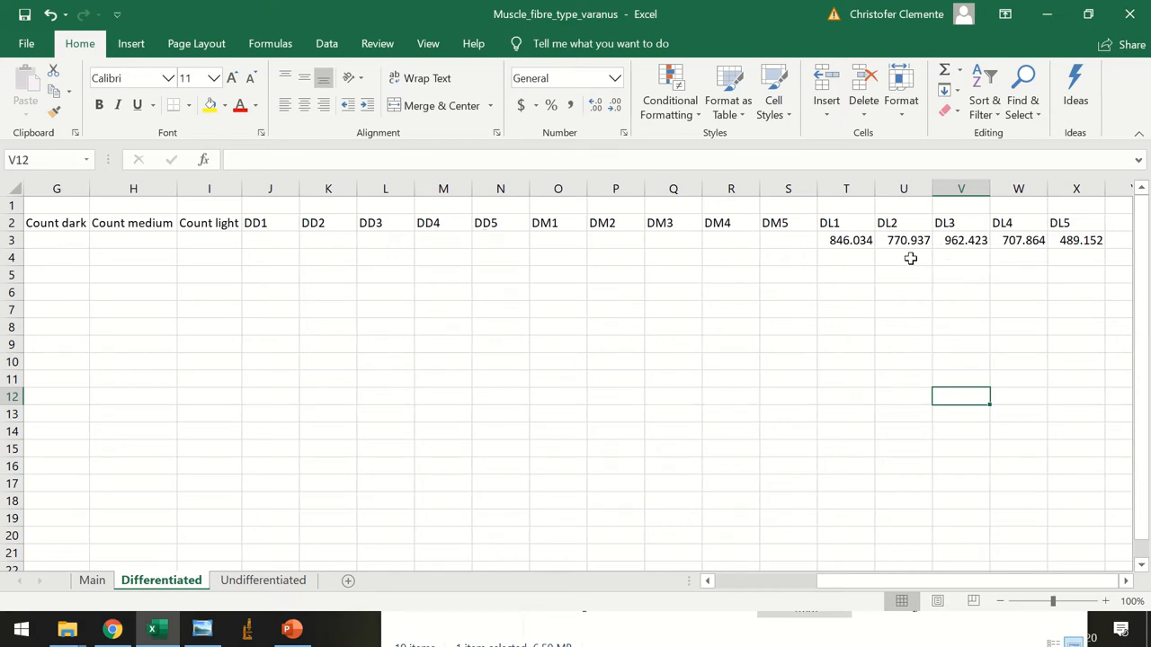
- Check the DL1 area value in cell T3 and select across row 3's area values
click(845, 240)
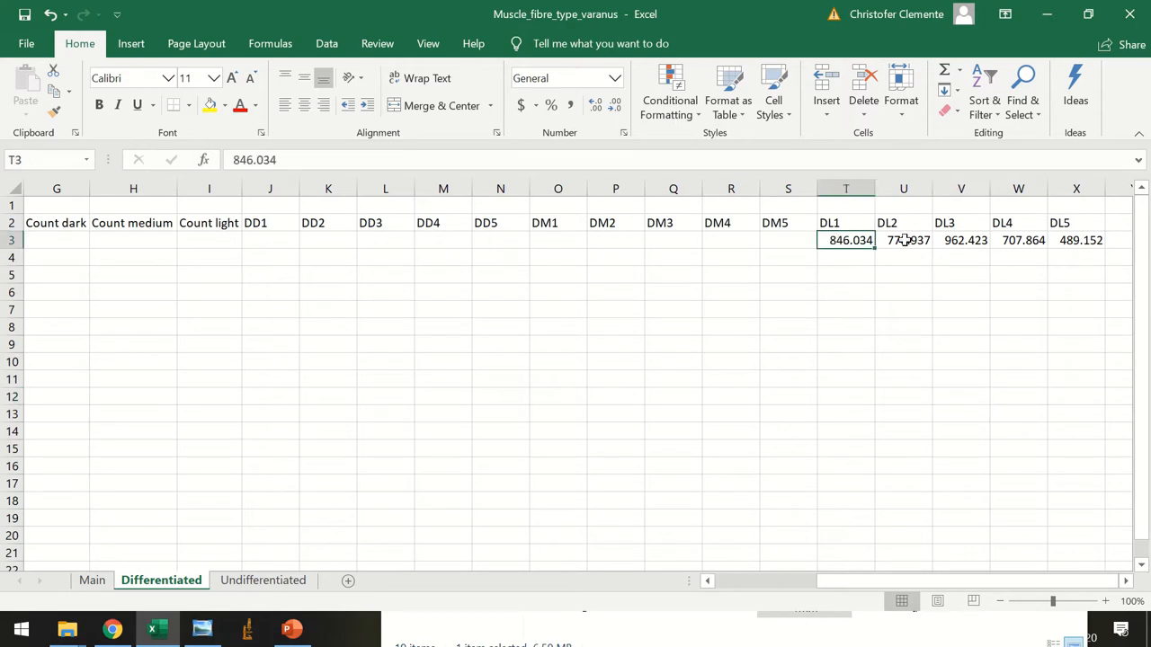
drag(845, 240, 1075, 240)
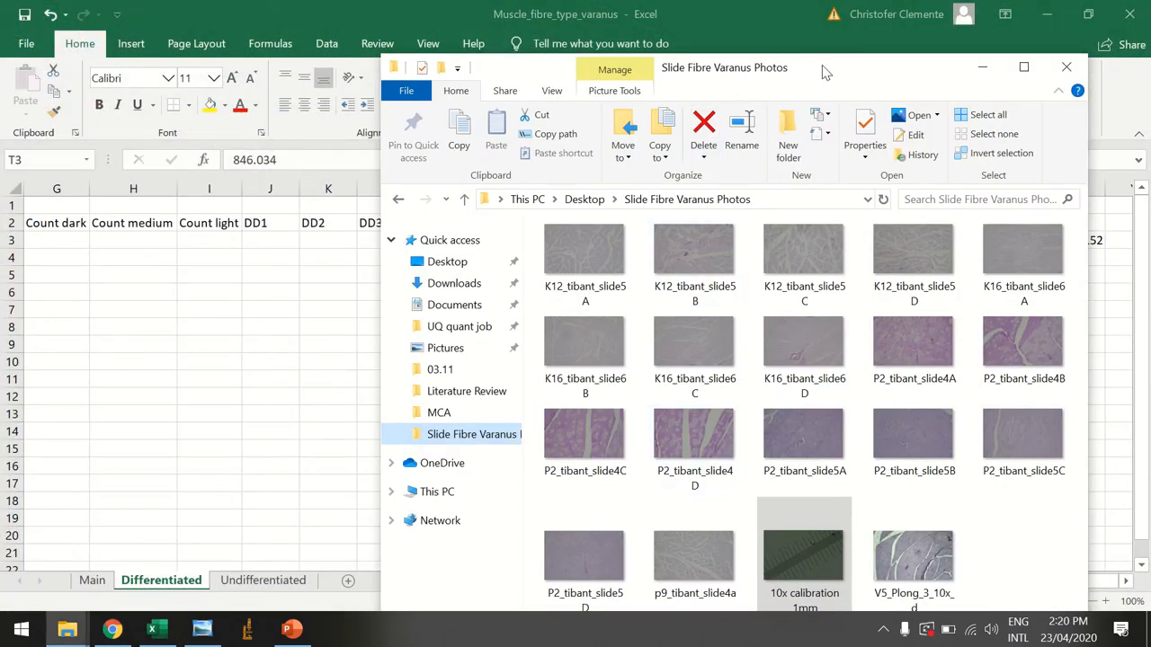
- Switch to the Gmail tab showing the sent email with the Drive folder link
drag(825, 72, 794, 51)
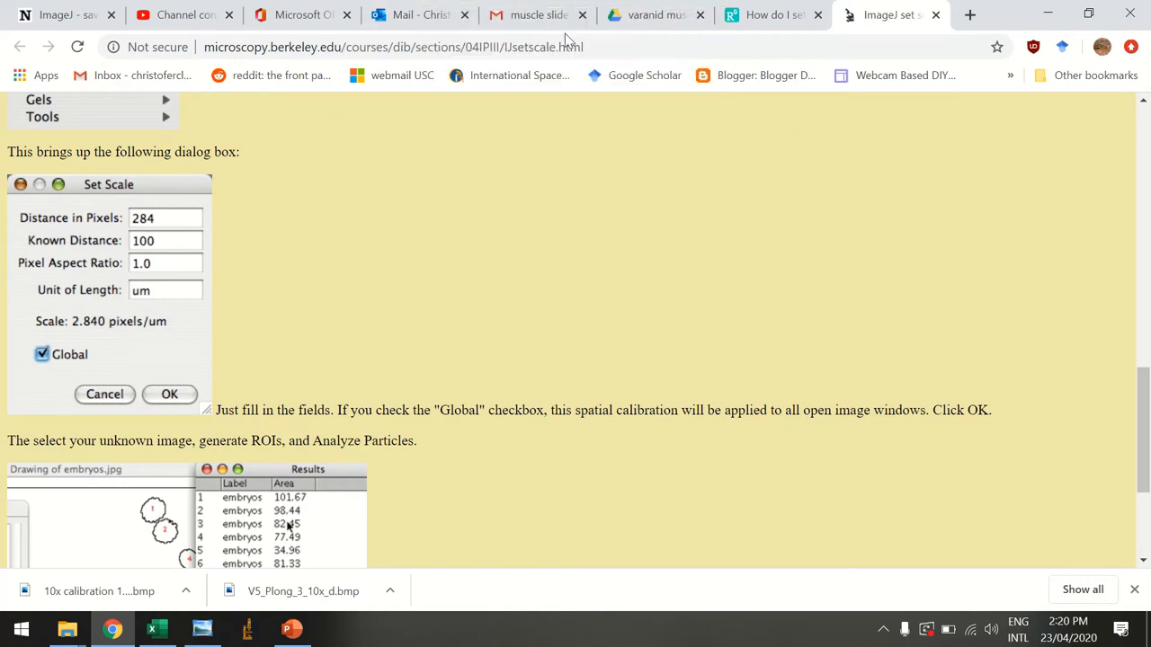
click(535, 14)
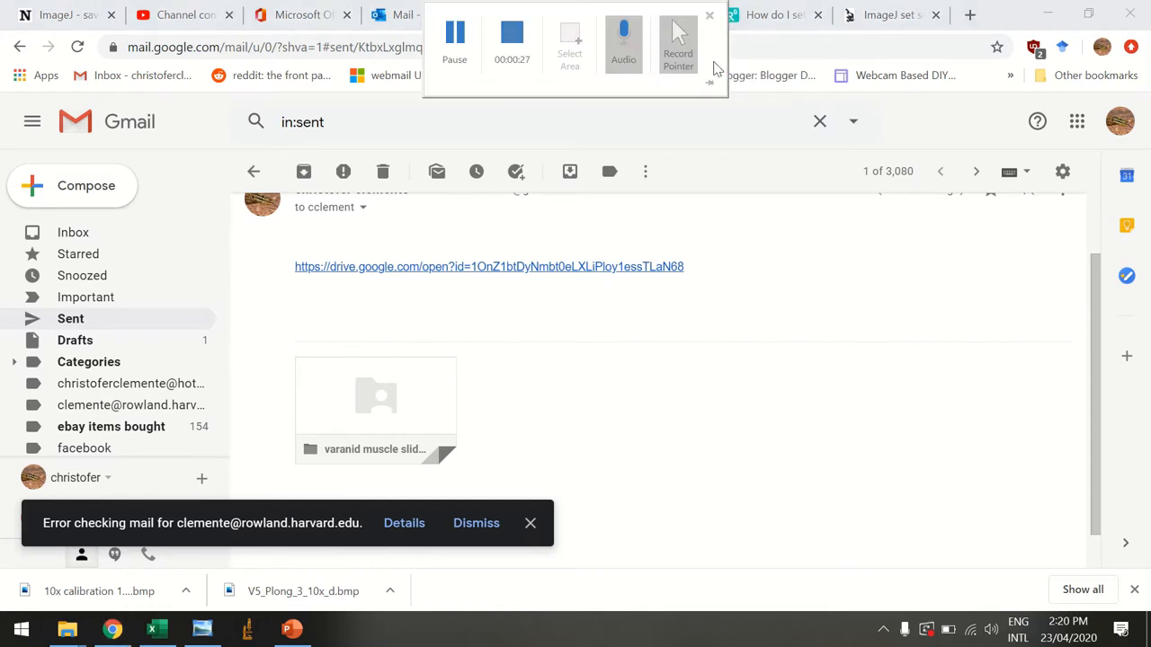
click(489, 266)
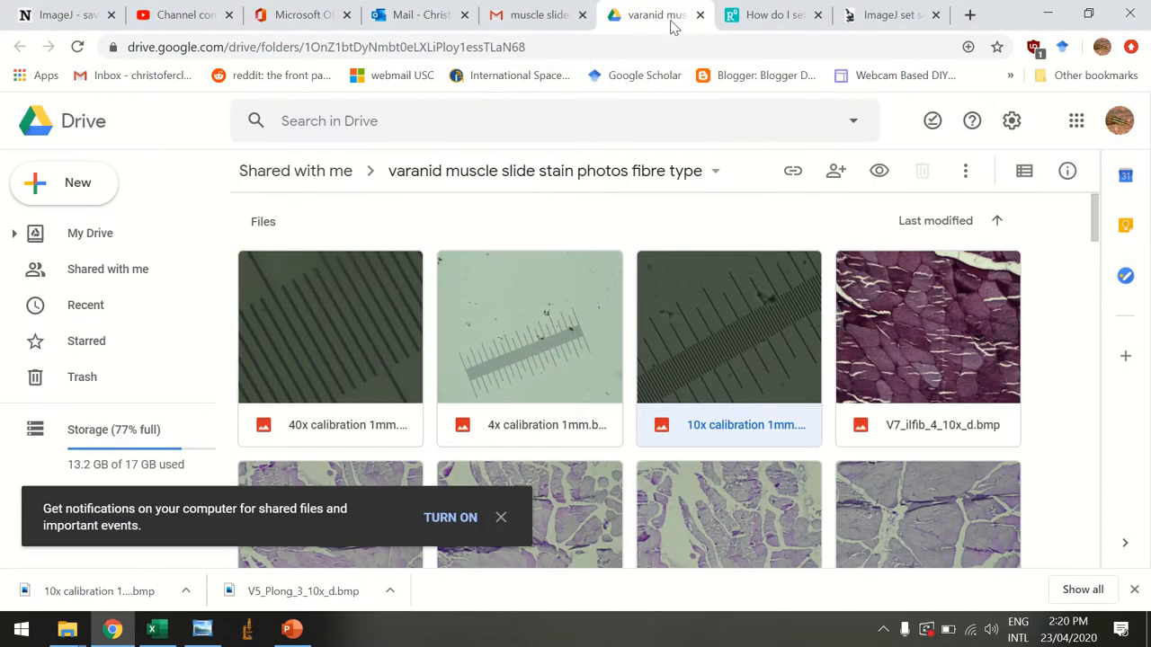
scroll(down, 3)
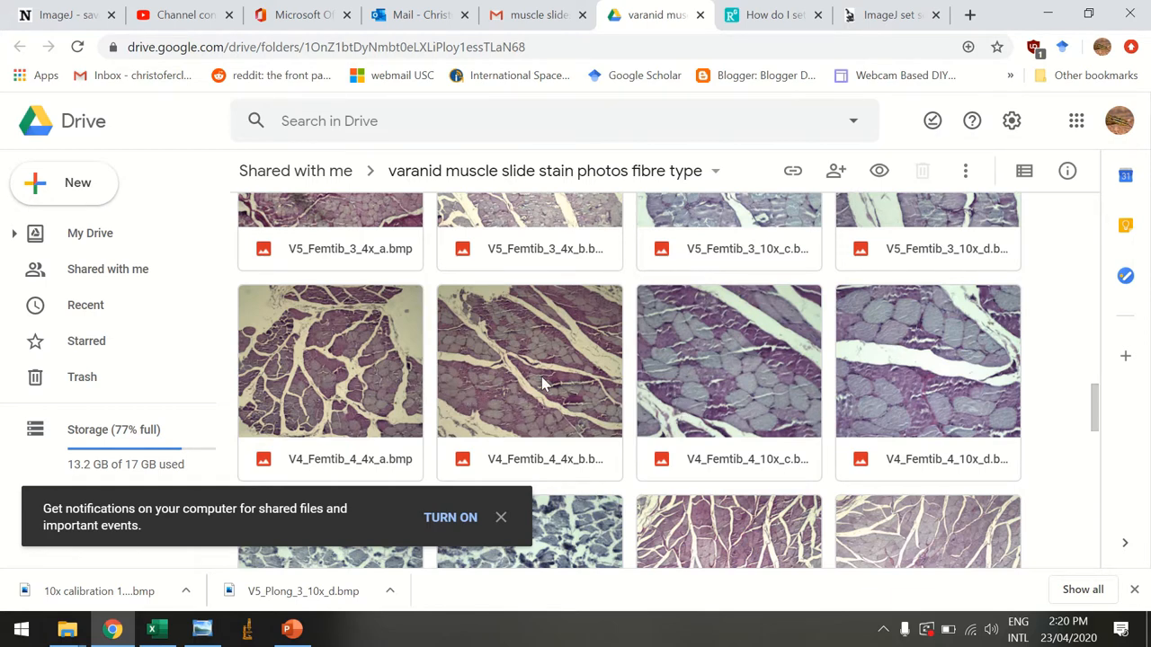
mouse_move(749, 398)
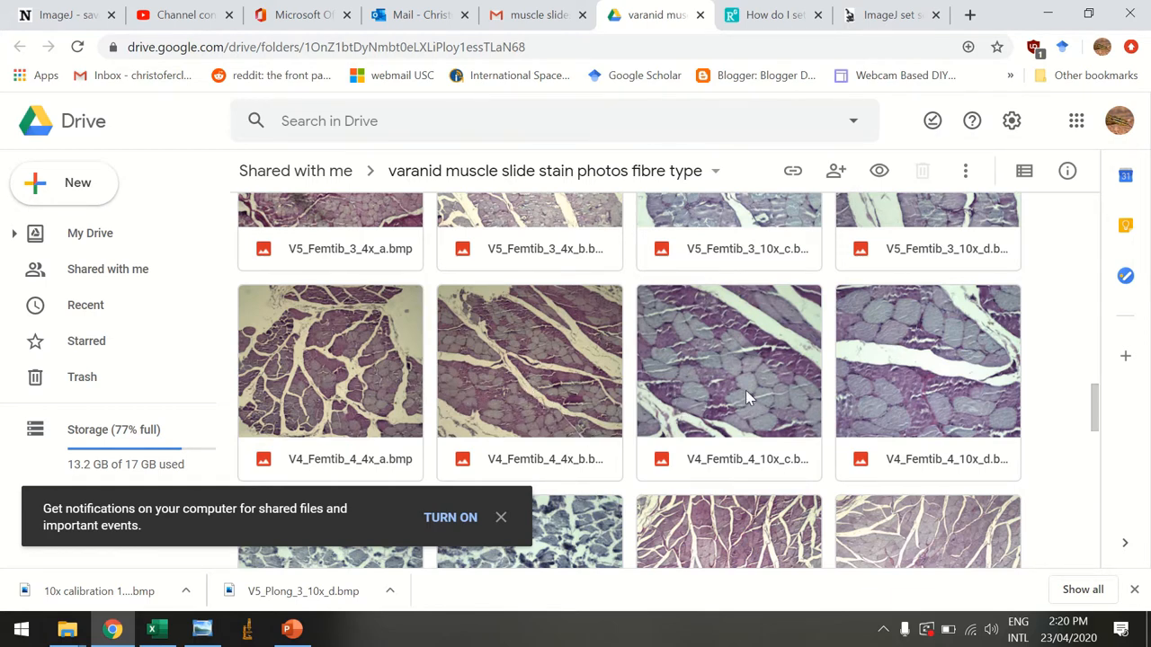
scroll(down, 3)
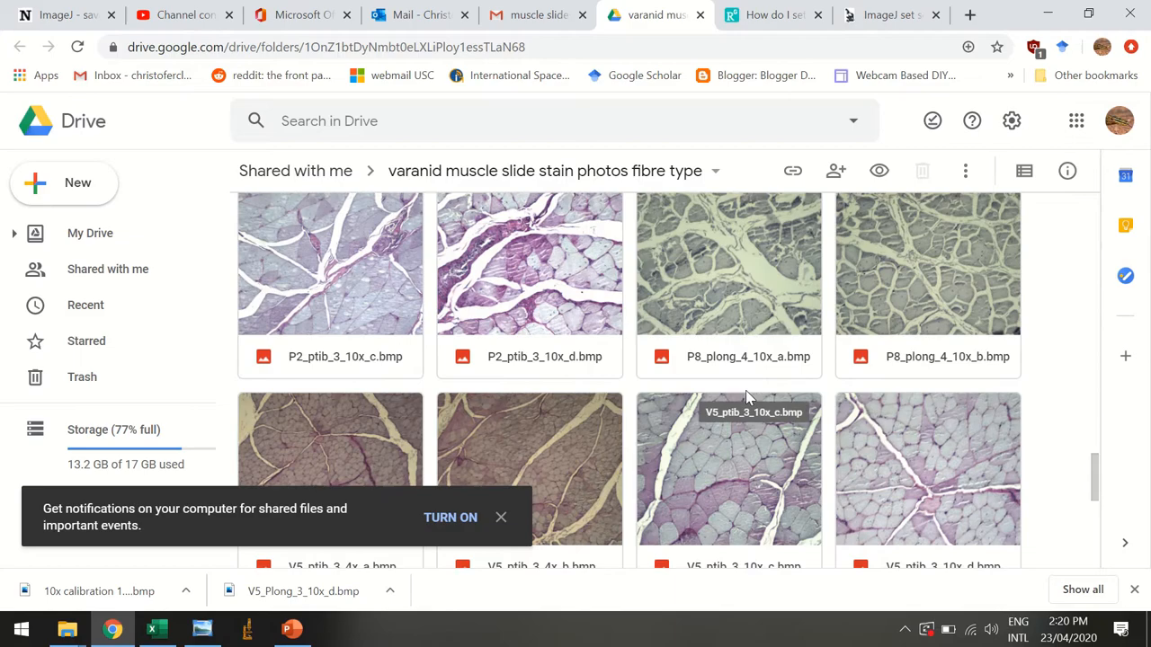
scroll(down, 3)
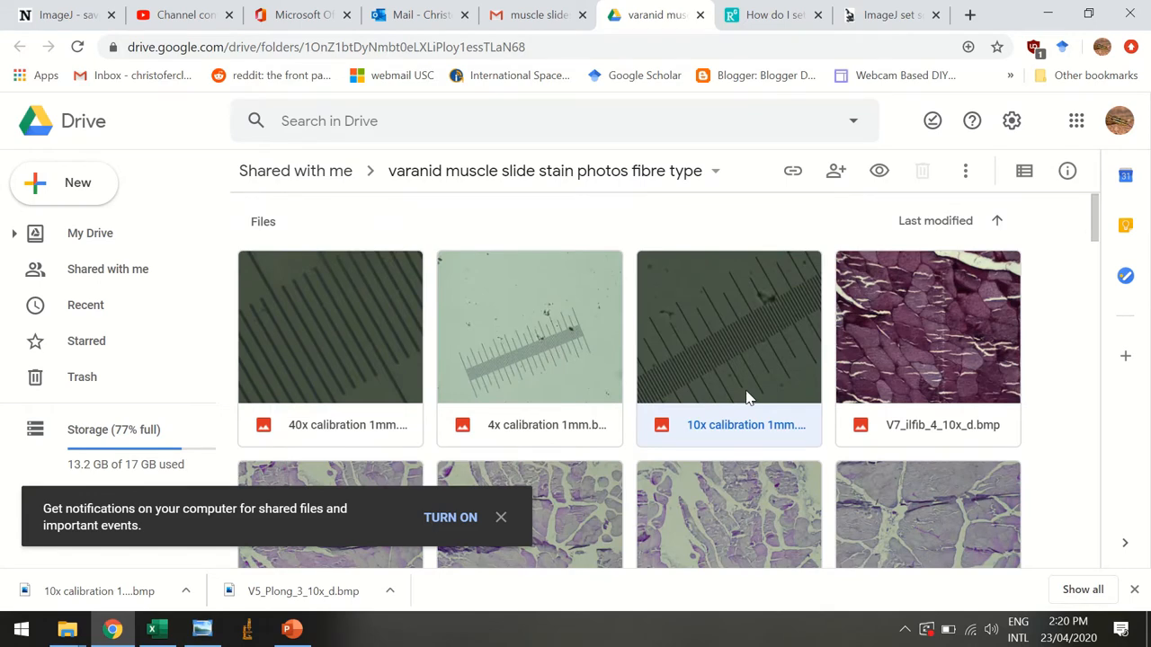
scroll(down, 3)
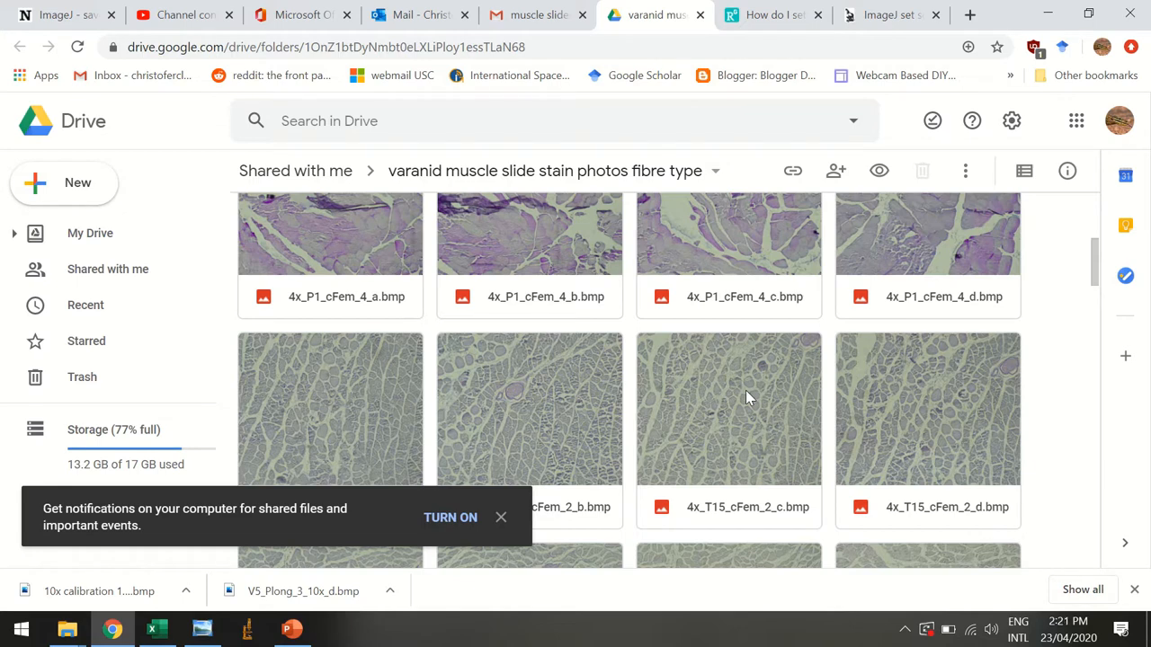
mouse_move(292, 629)
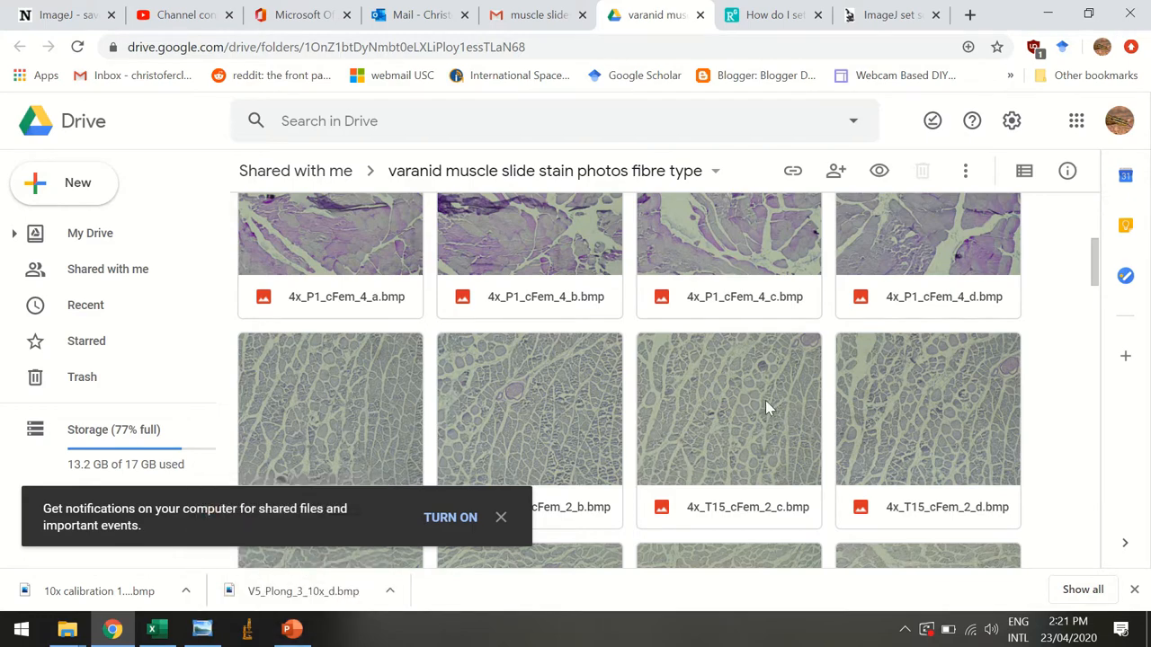
scroll(down, 3)
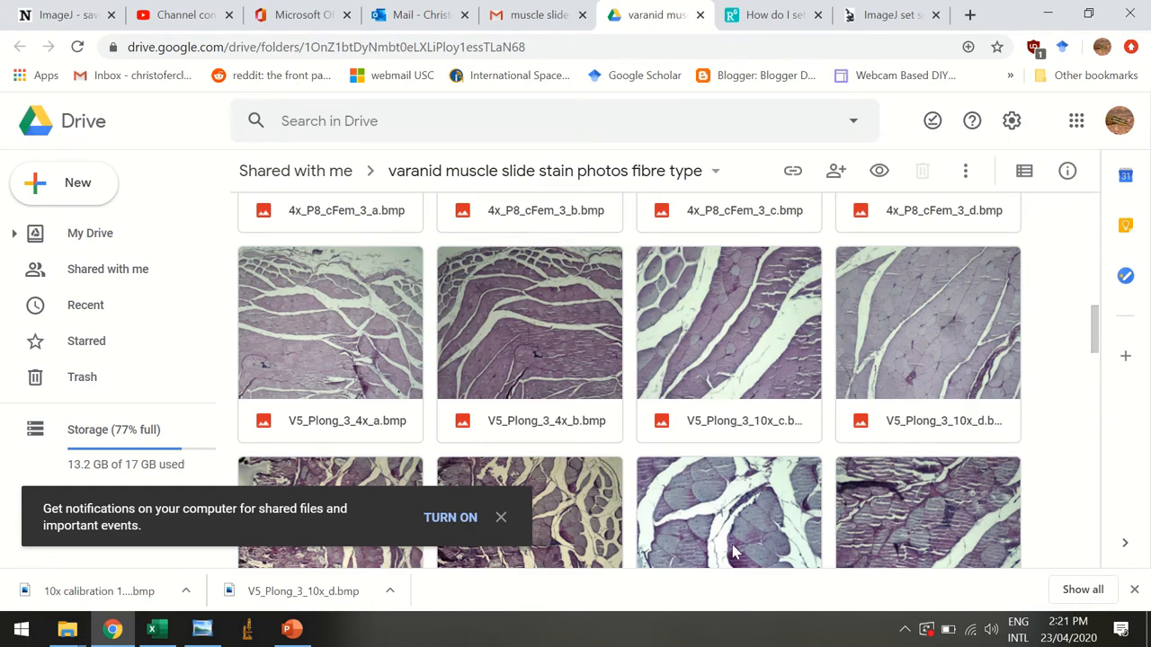
scroll(down, 3)
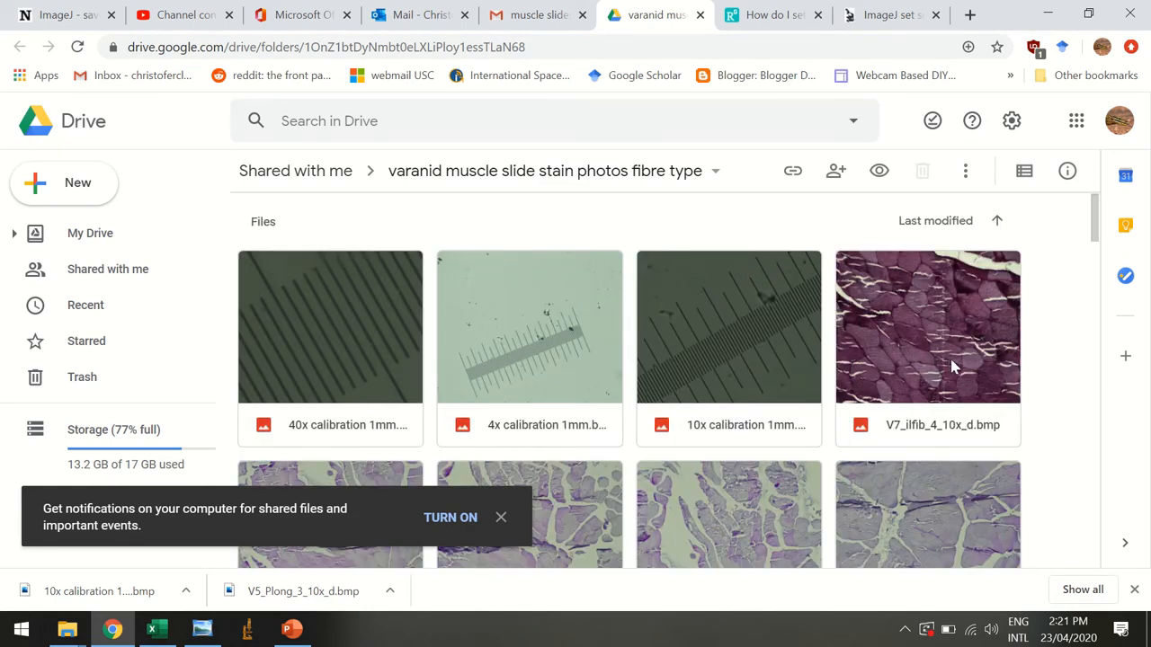
mouse_move(891, 369)
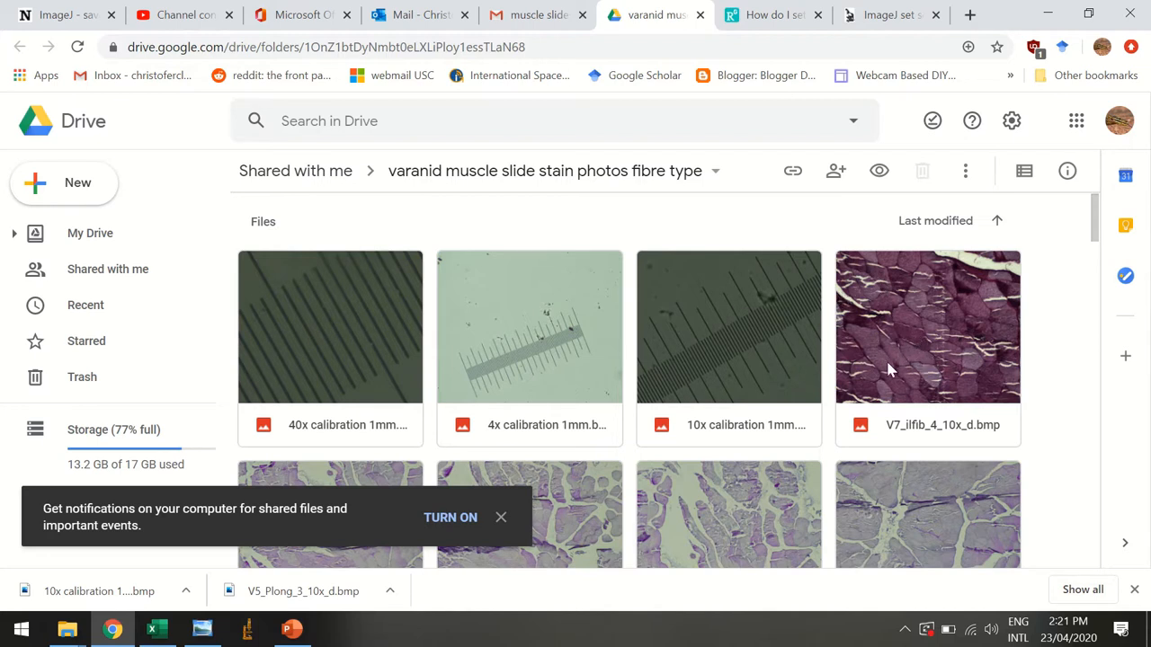
mouse_move(428, 354)
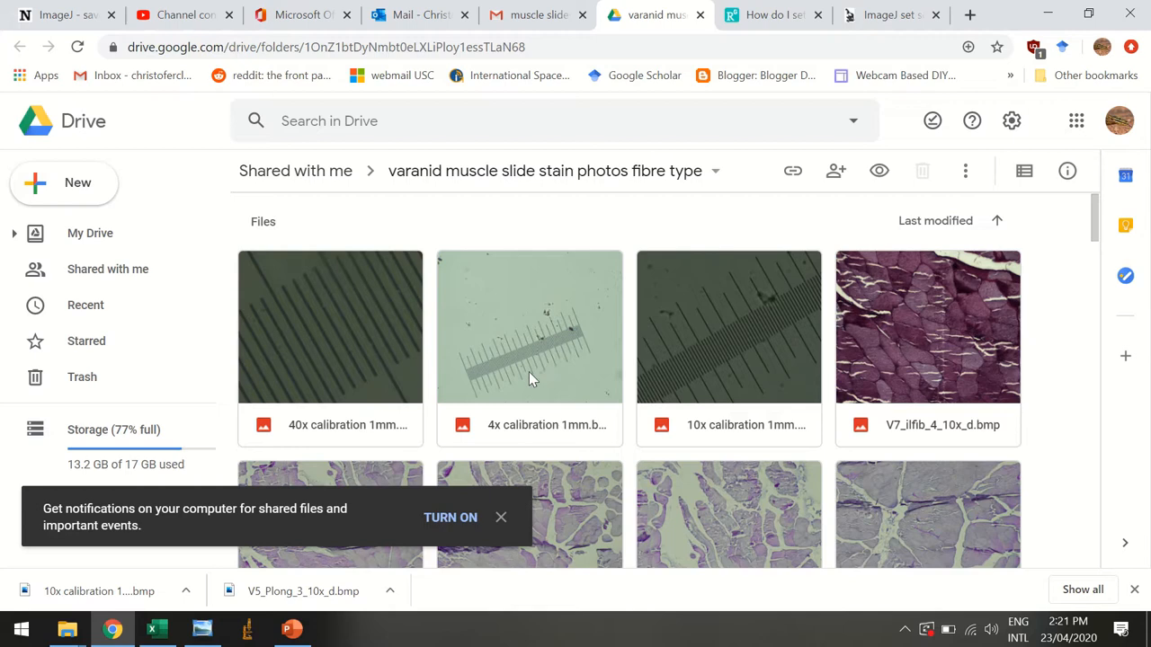
mouse_move(529, 364)
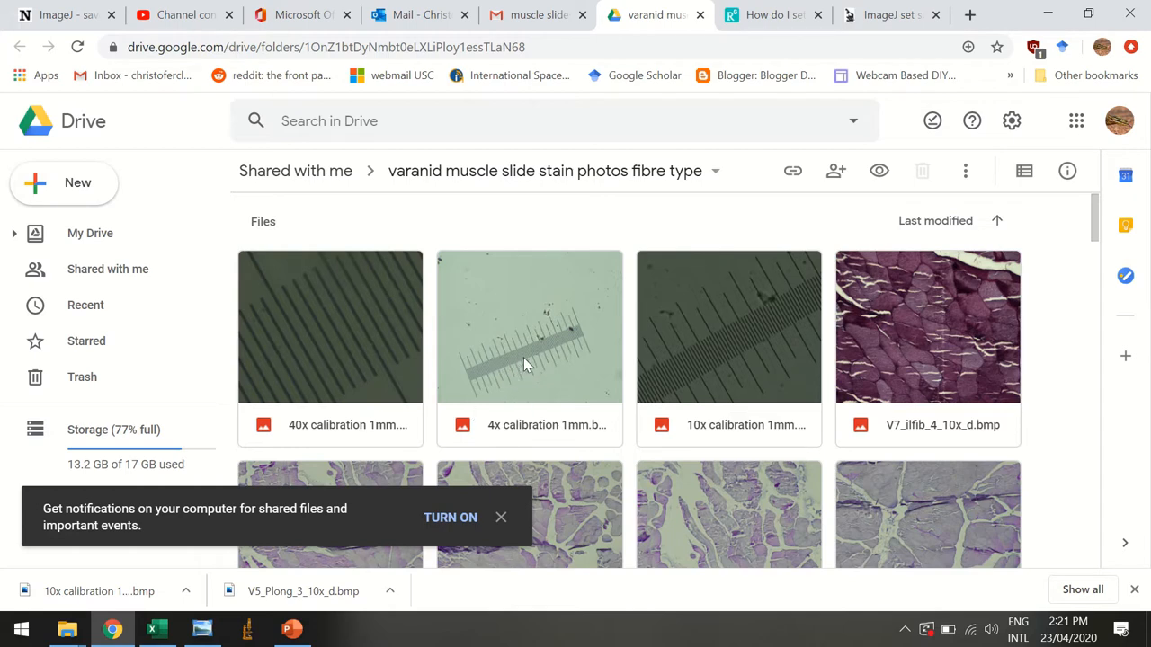
mouse_move(476, 305)
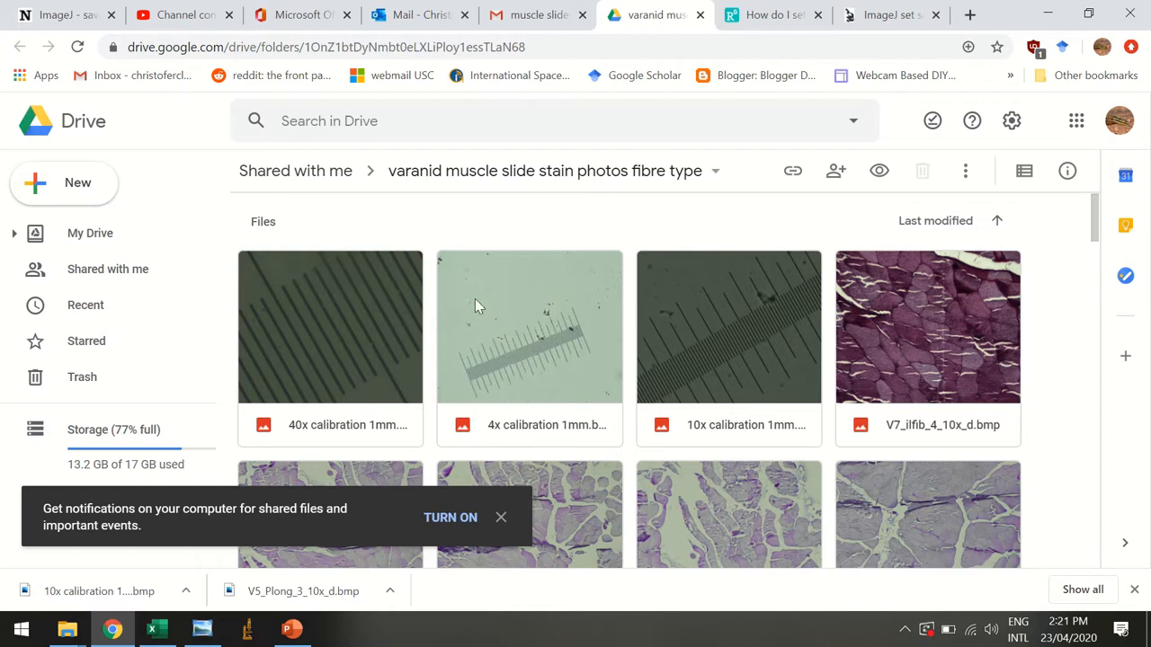
mouse_move(756, 351)
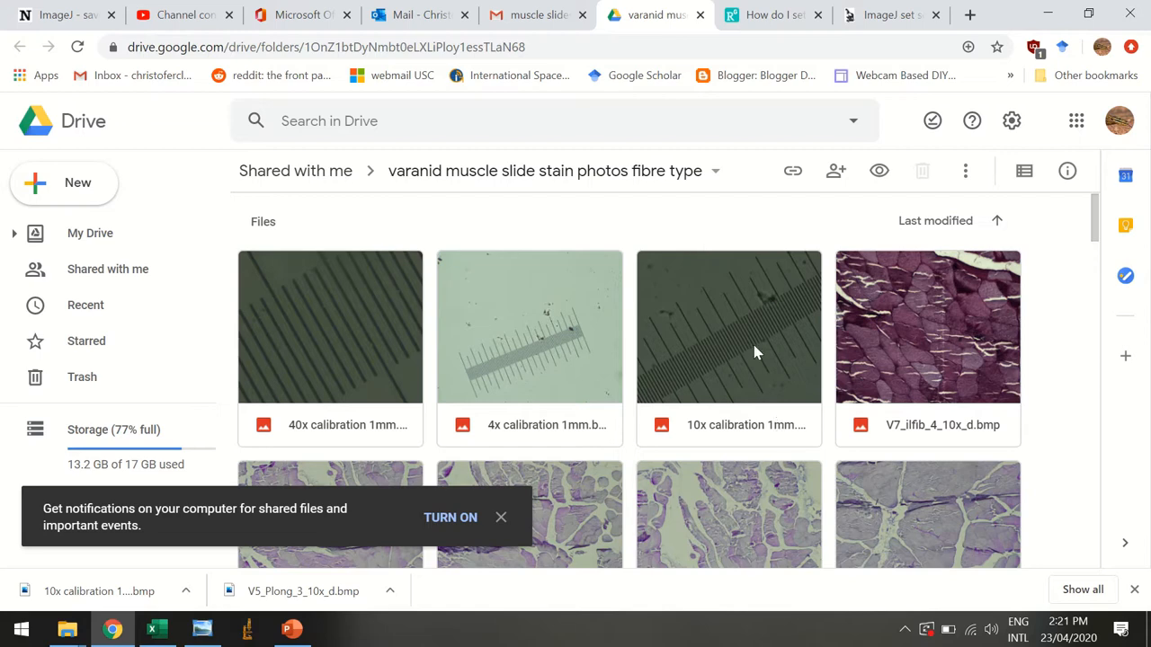
mouse_move(741, 401)
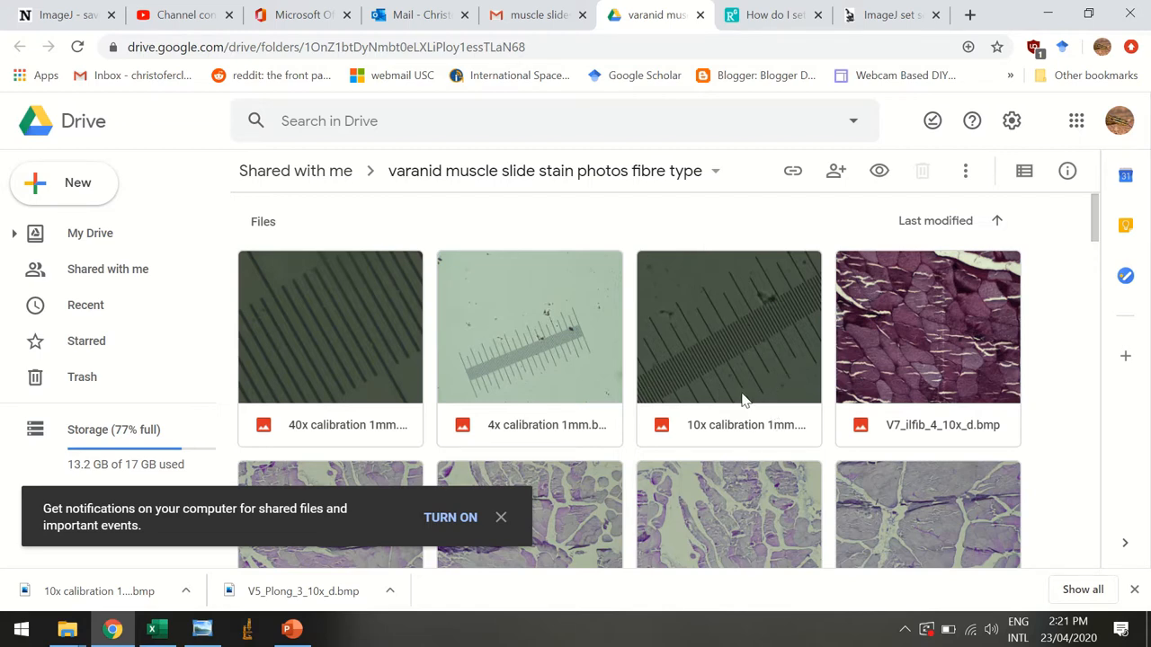
click(501, 517)
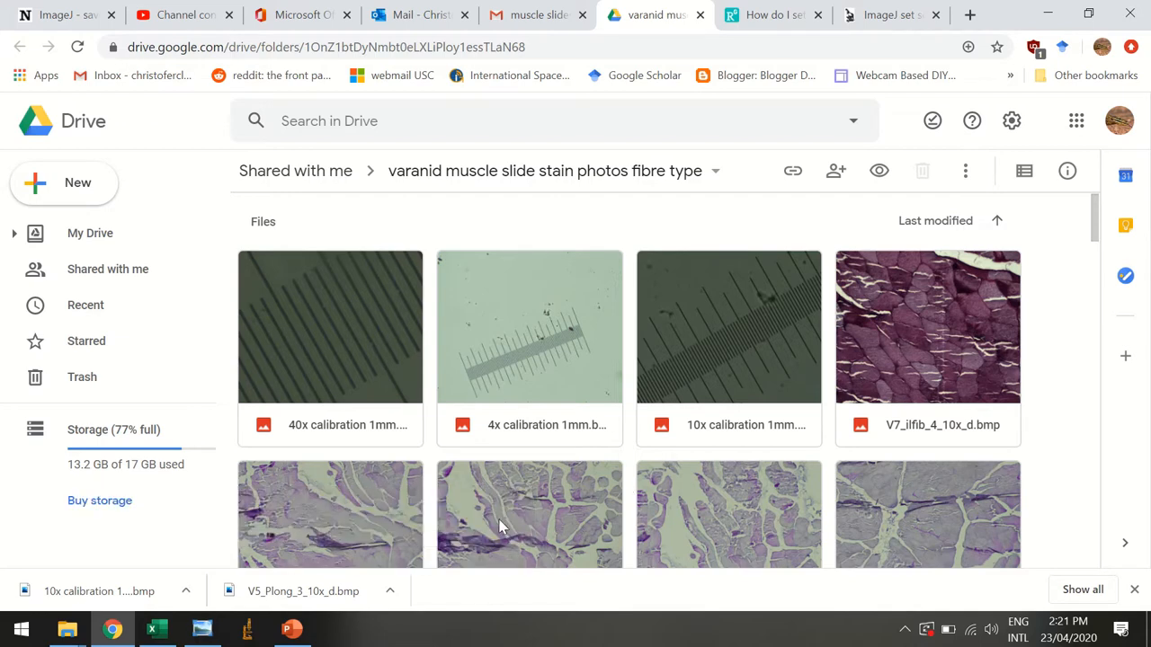
mouse_move(738, 346)
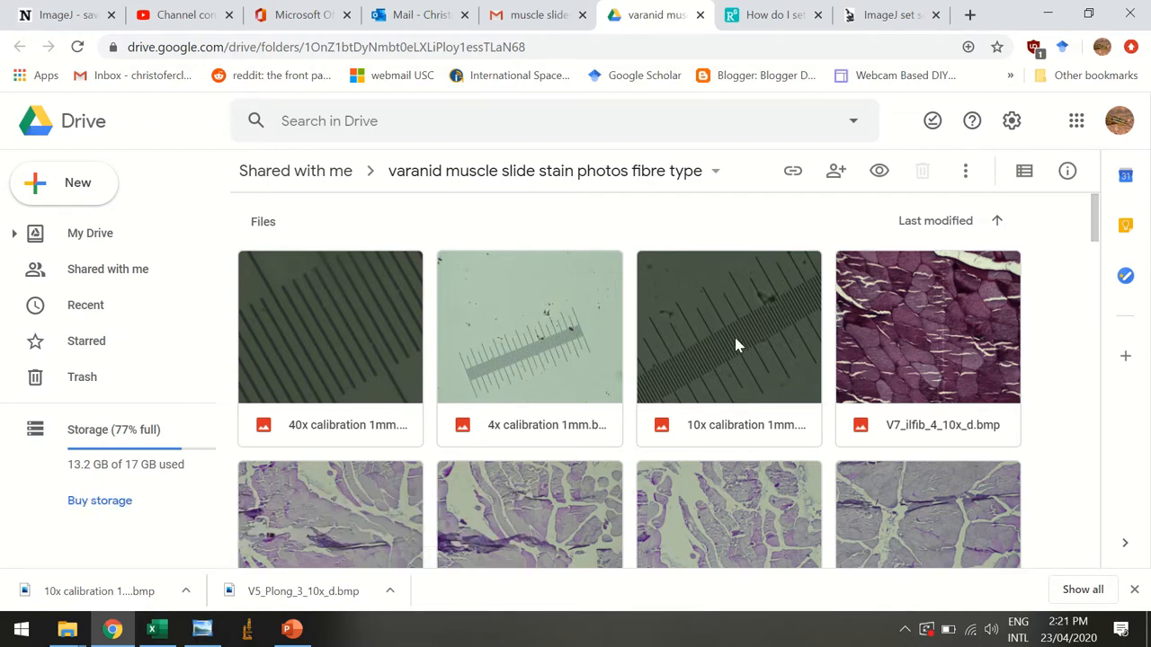
mouse_move(769, 277)
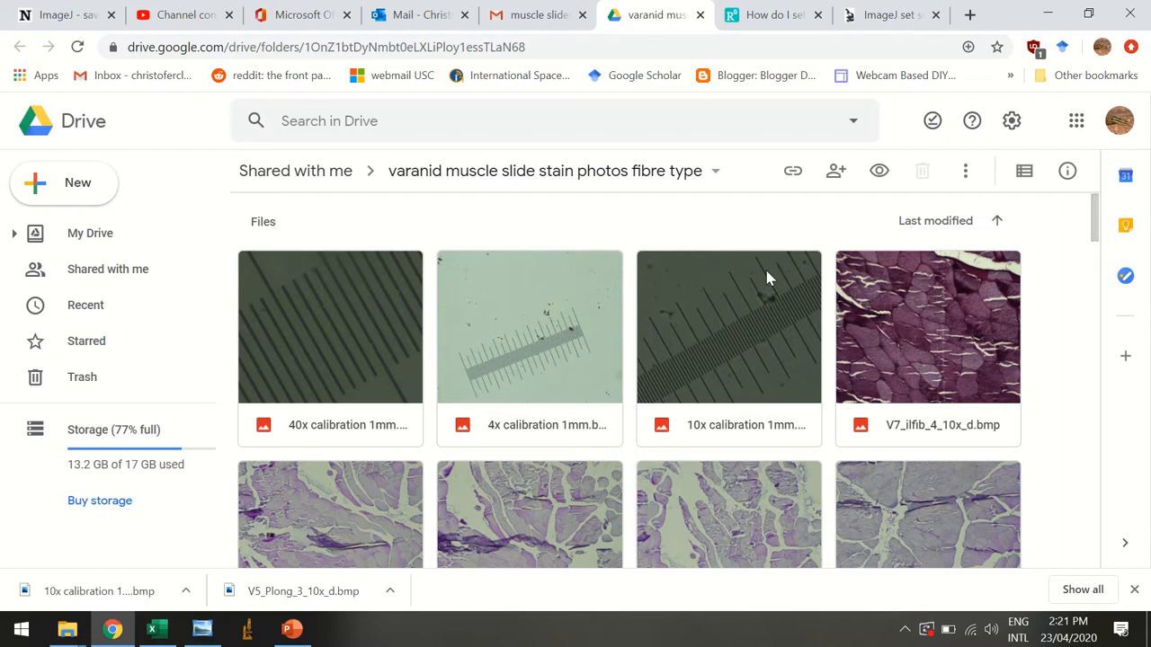
mouse_move(763, 248)
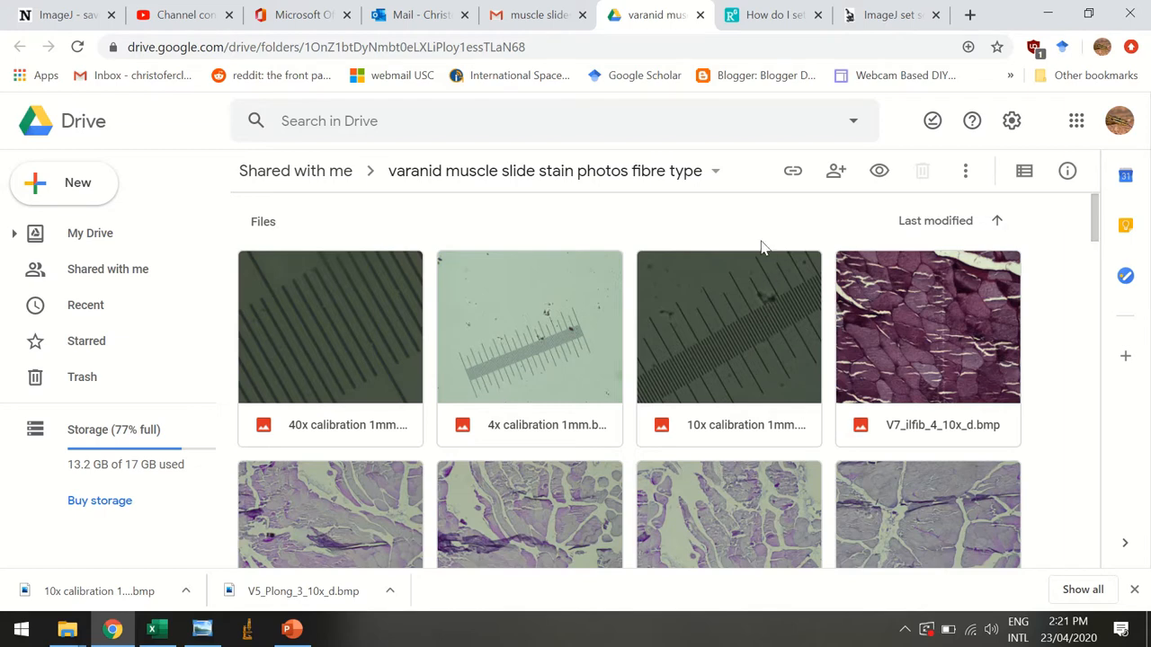
mouse_move(551, 474)
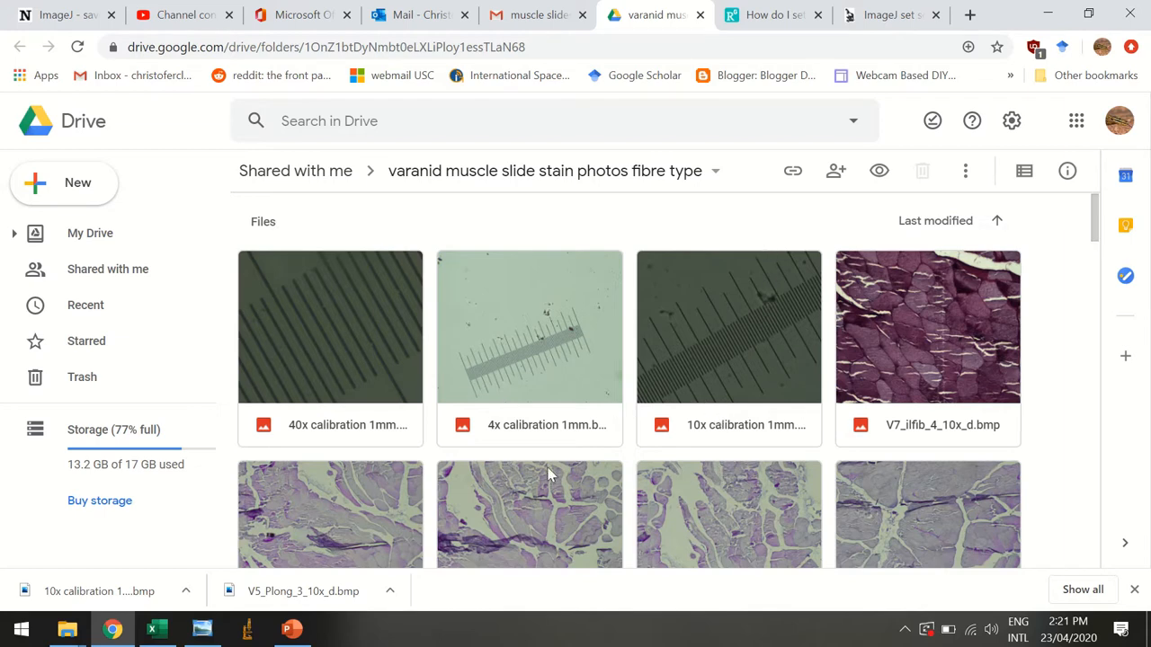
scroll(down, 3)
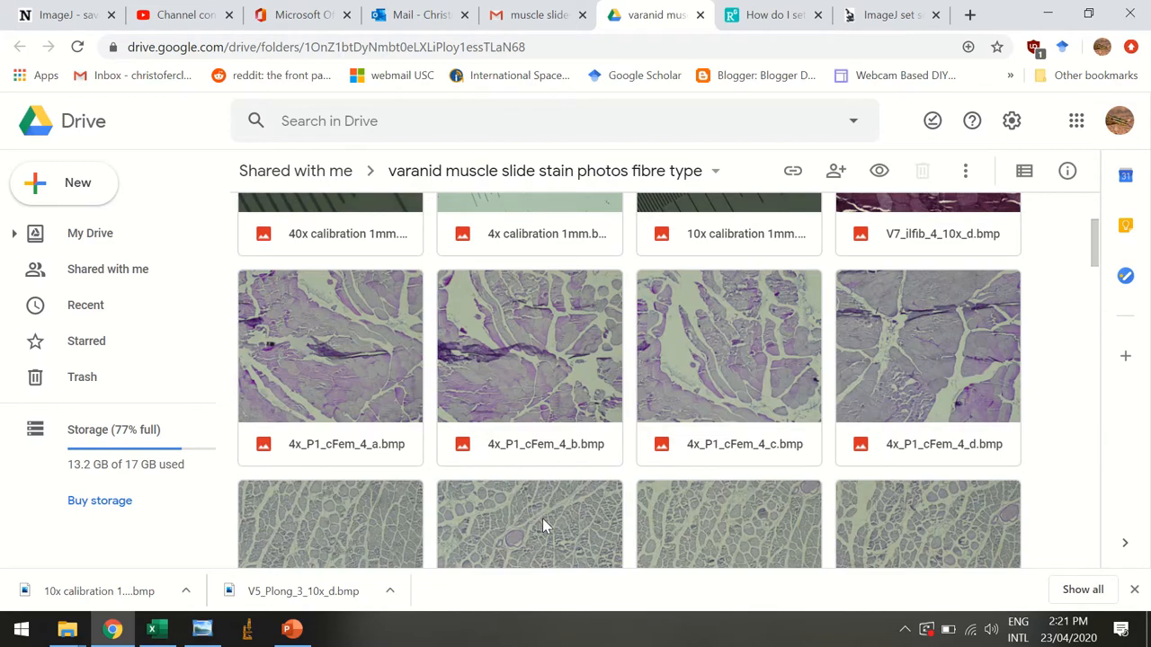
mouse_move(591, 464)
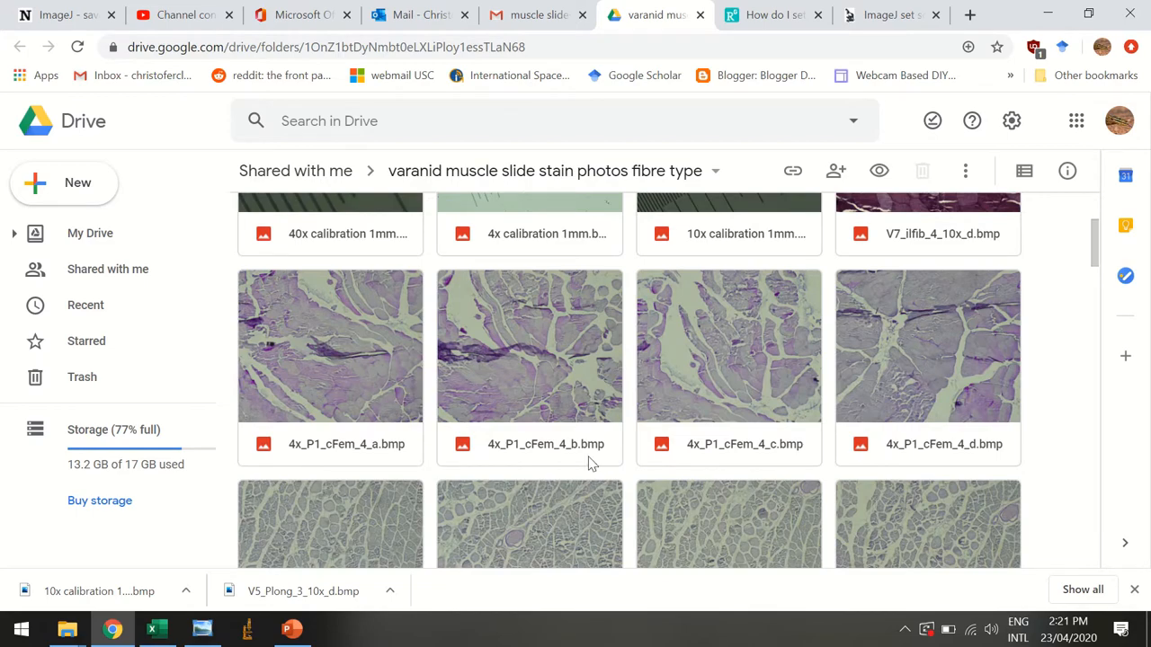
scroll(down, 3)
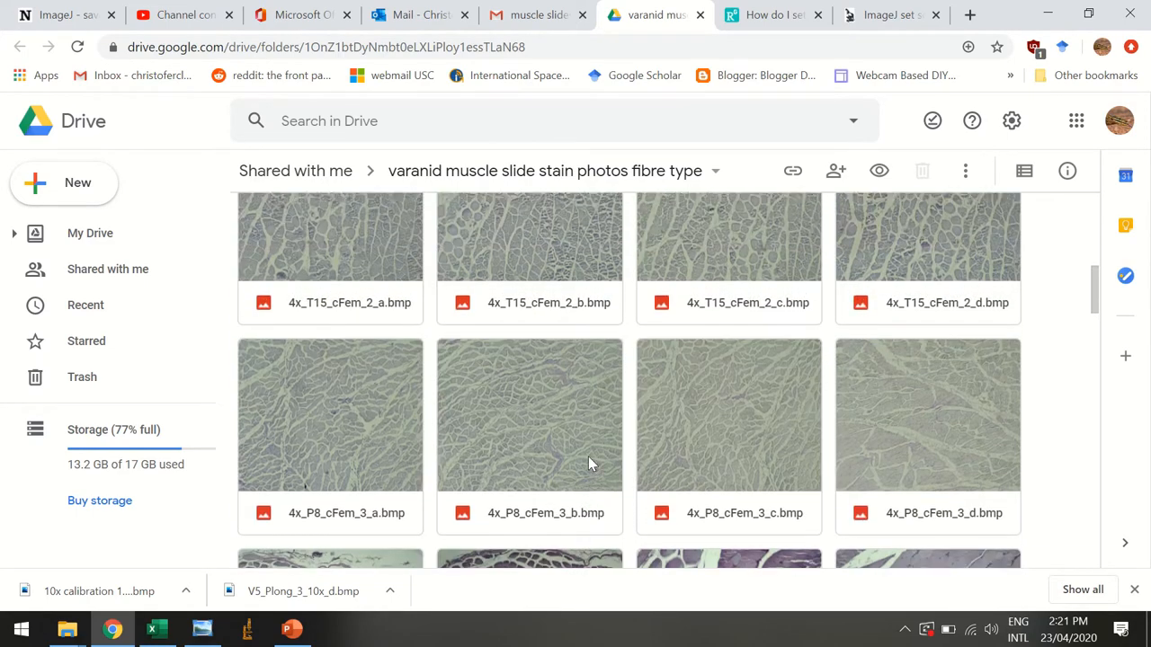
scroll(down, 3)
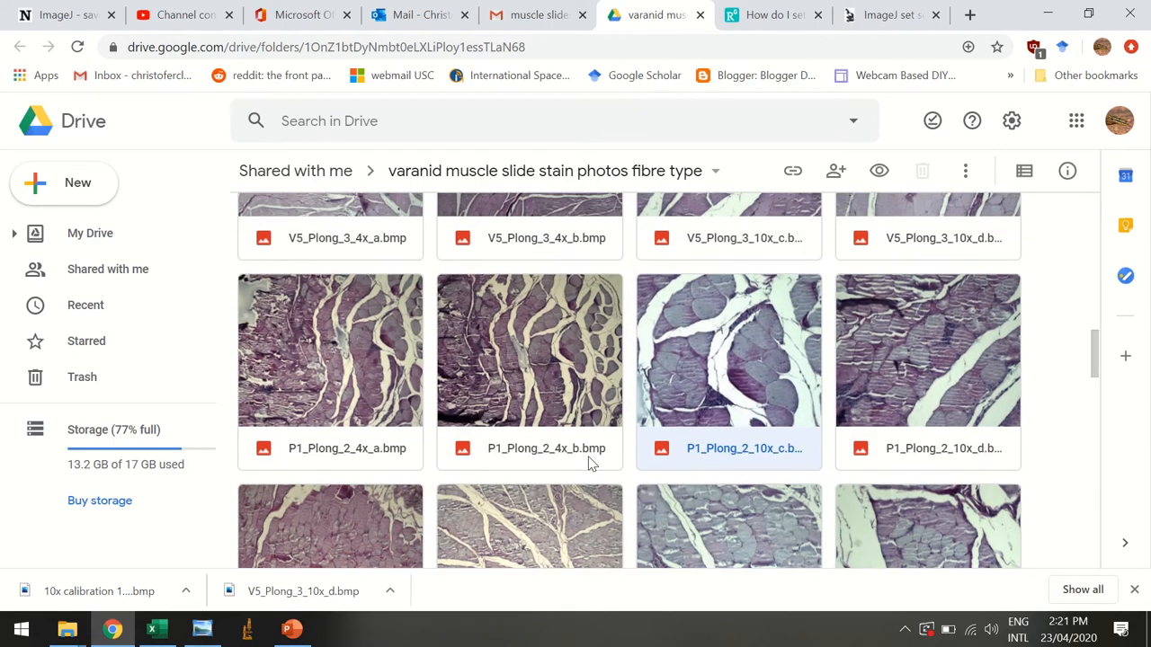
scroll(down, 3)
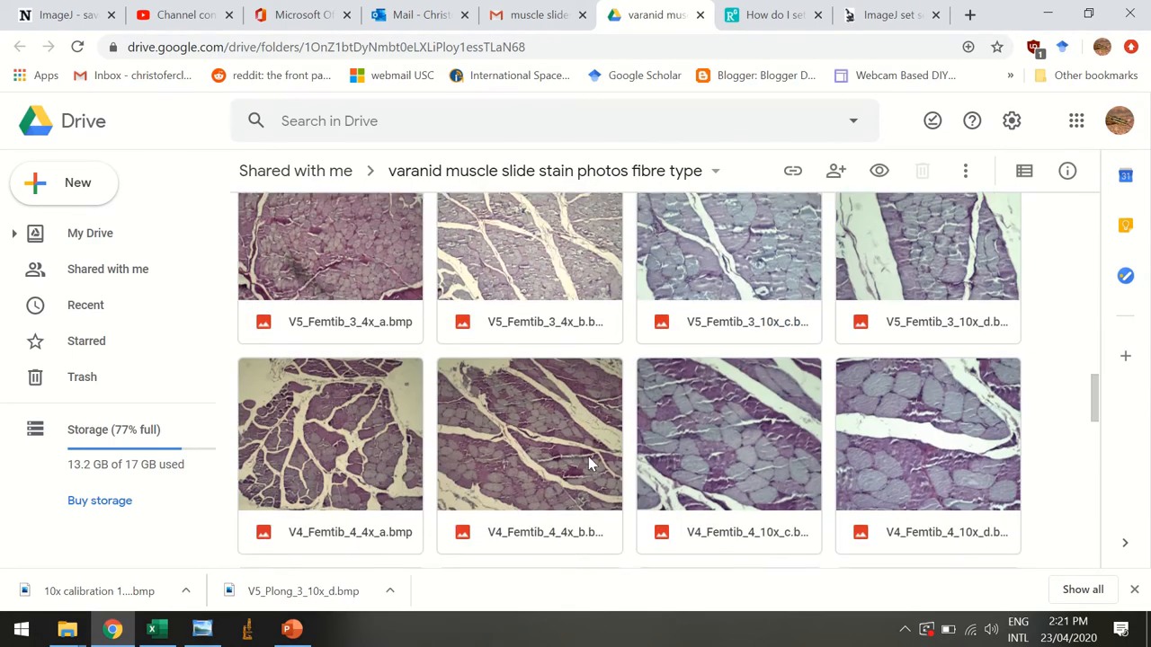
scroll(down, 3)
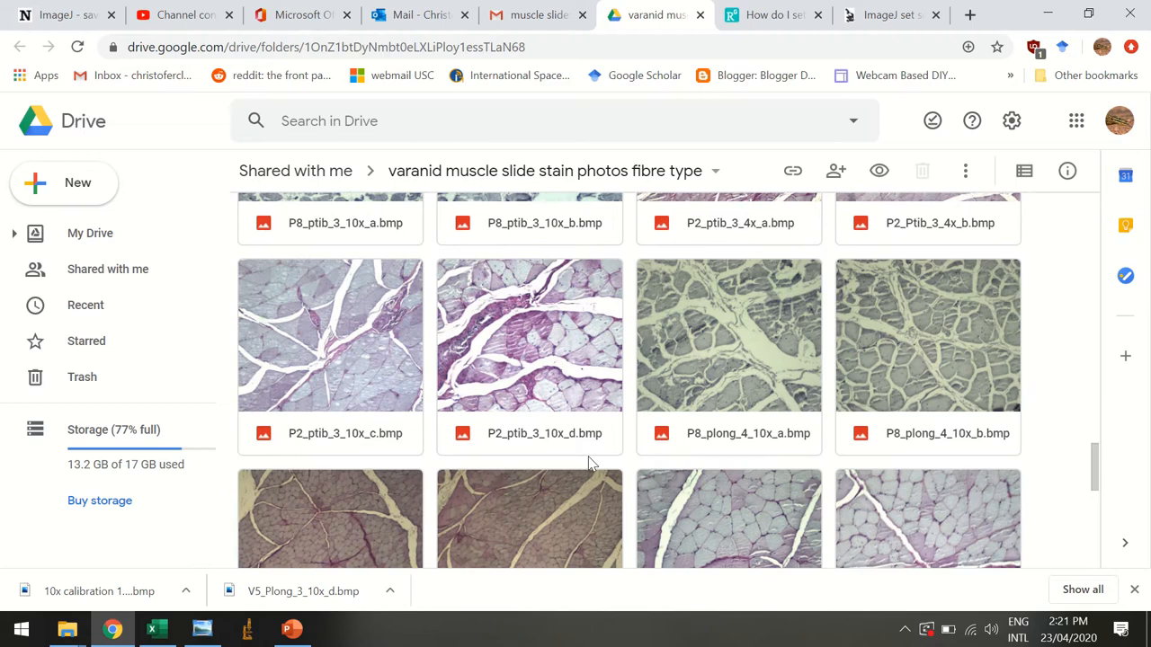
mouse_move(841, 374)
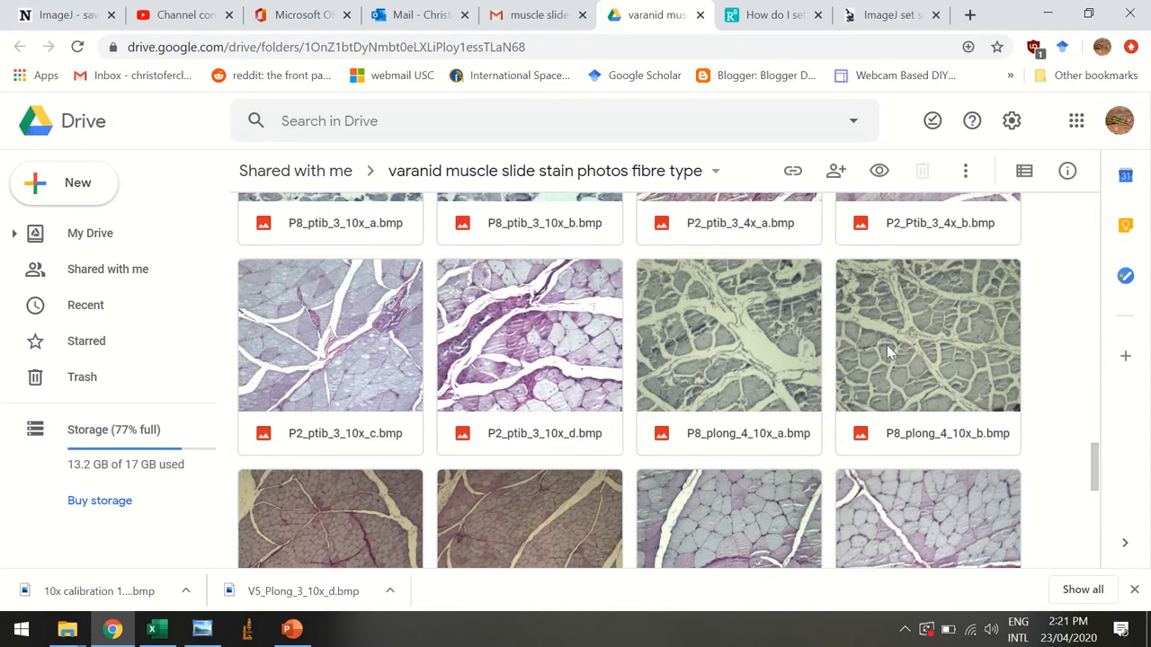
mouse_move(883, 367)
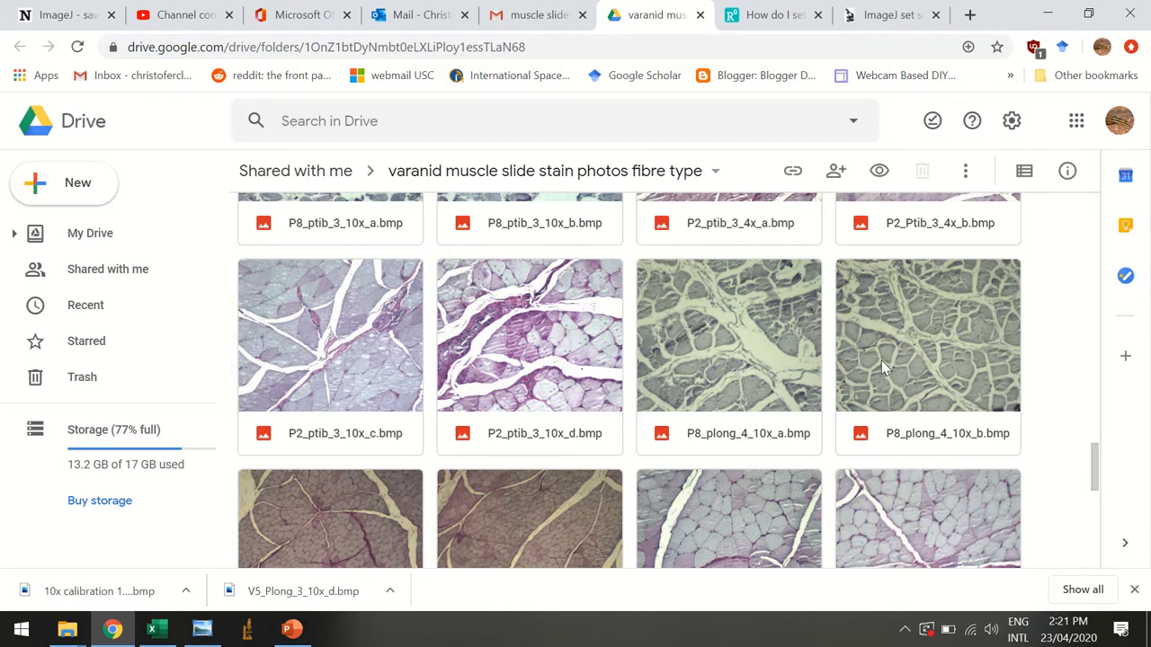
mouse_move(890, 364)
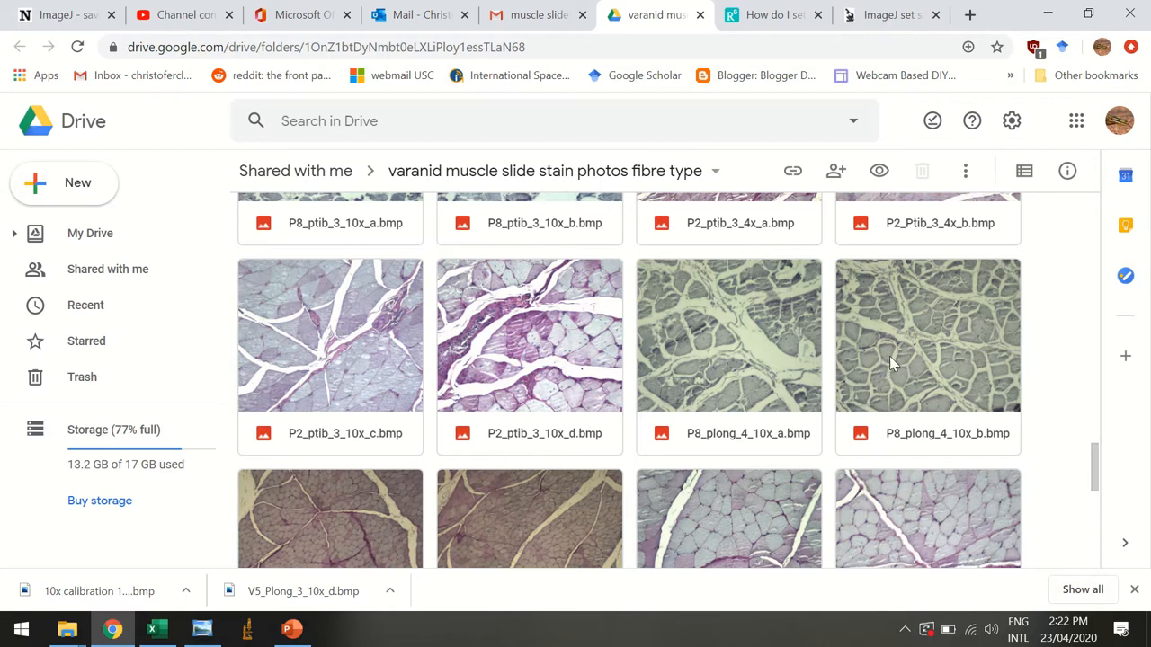
mouse_move(974, 344)
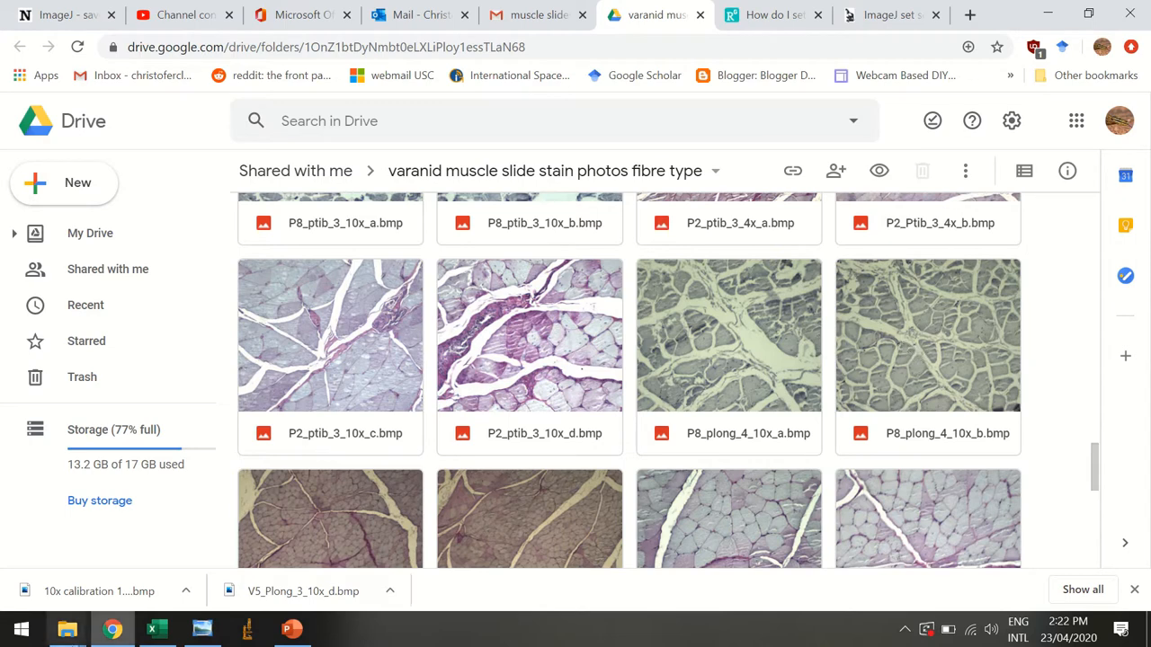
- Bring up the varanus workbook, view the empty Undifferentiated sheet, then return to Differentiated
click(156, 628)
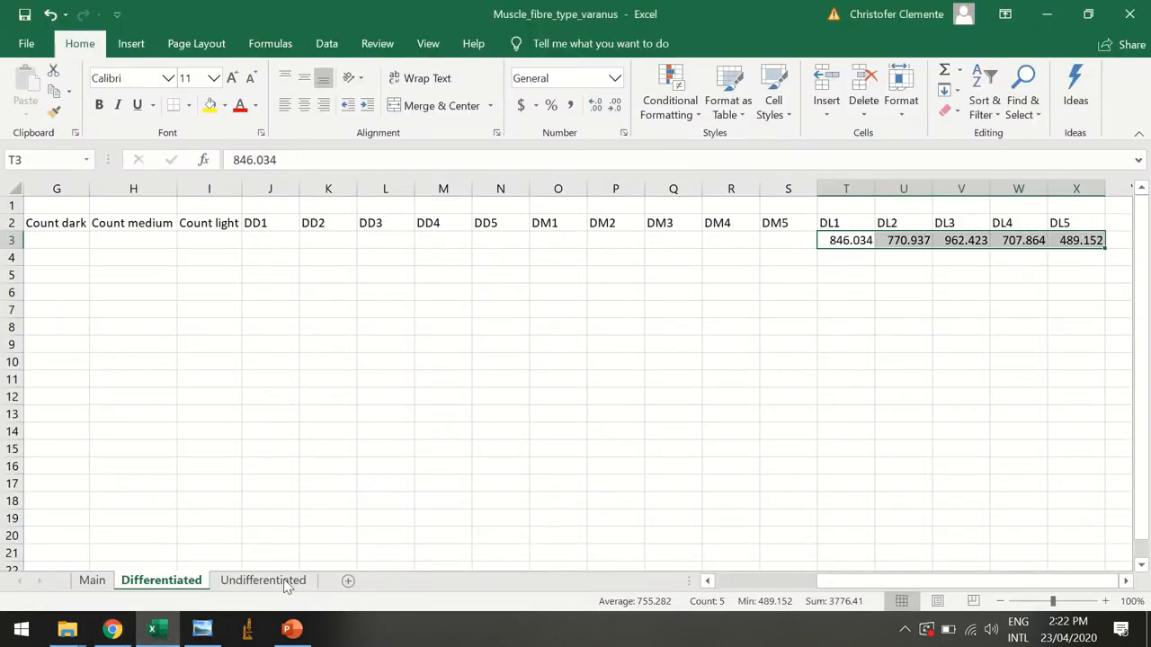
click(263, 579)
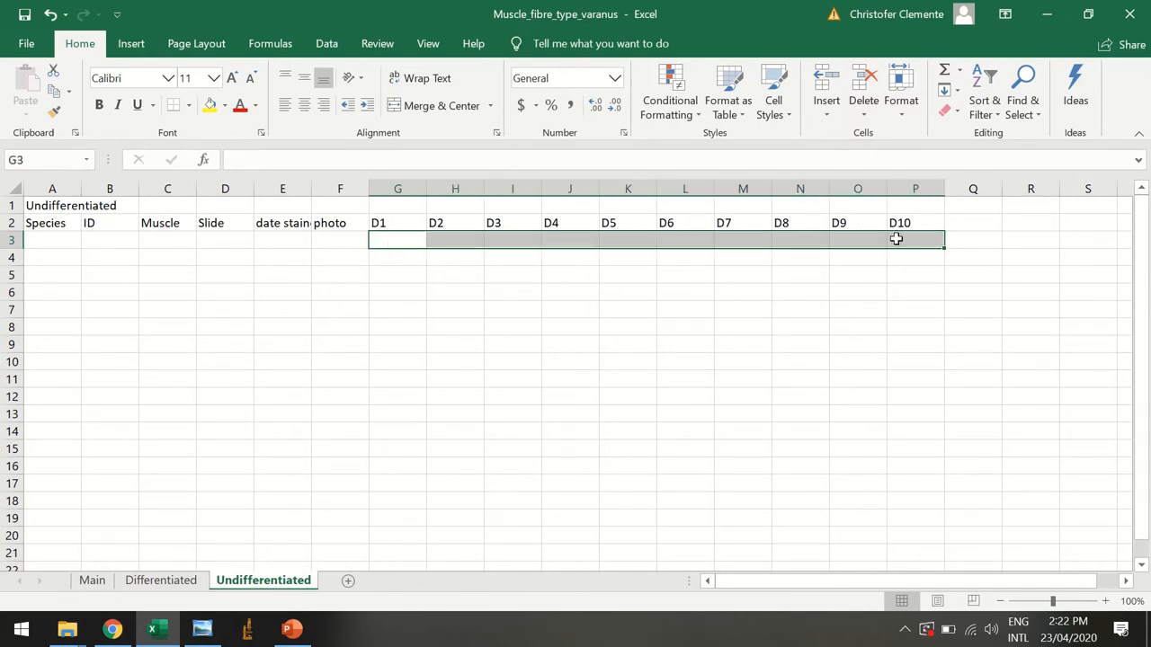
mouse_move(153, 566)
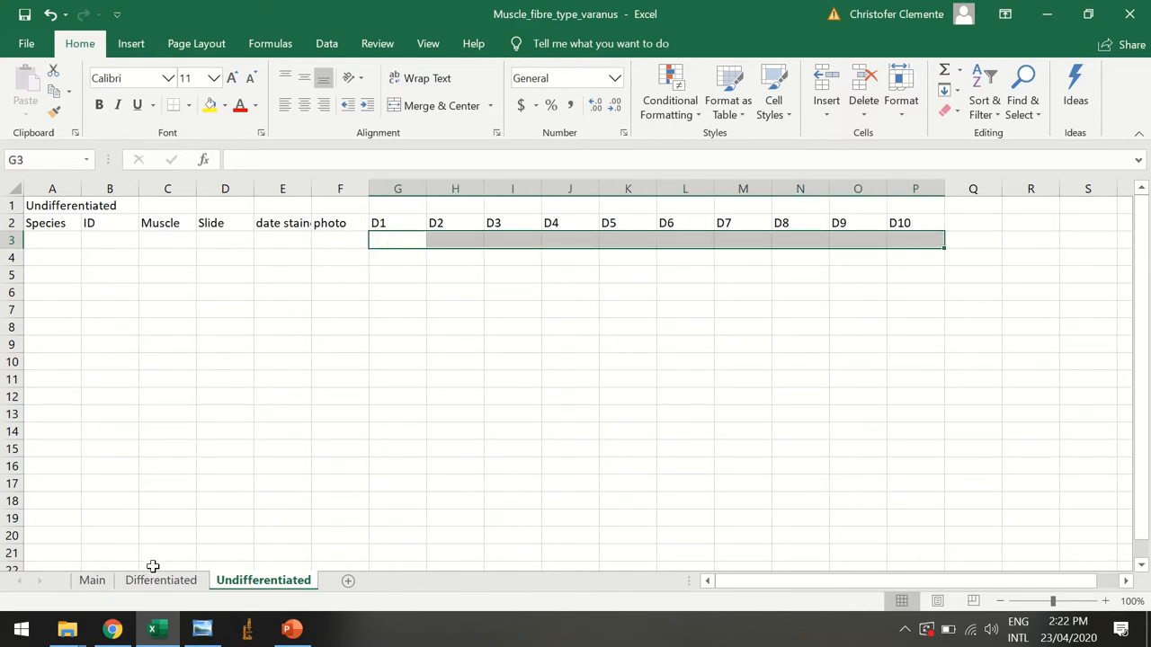
click(161, 580)
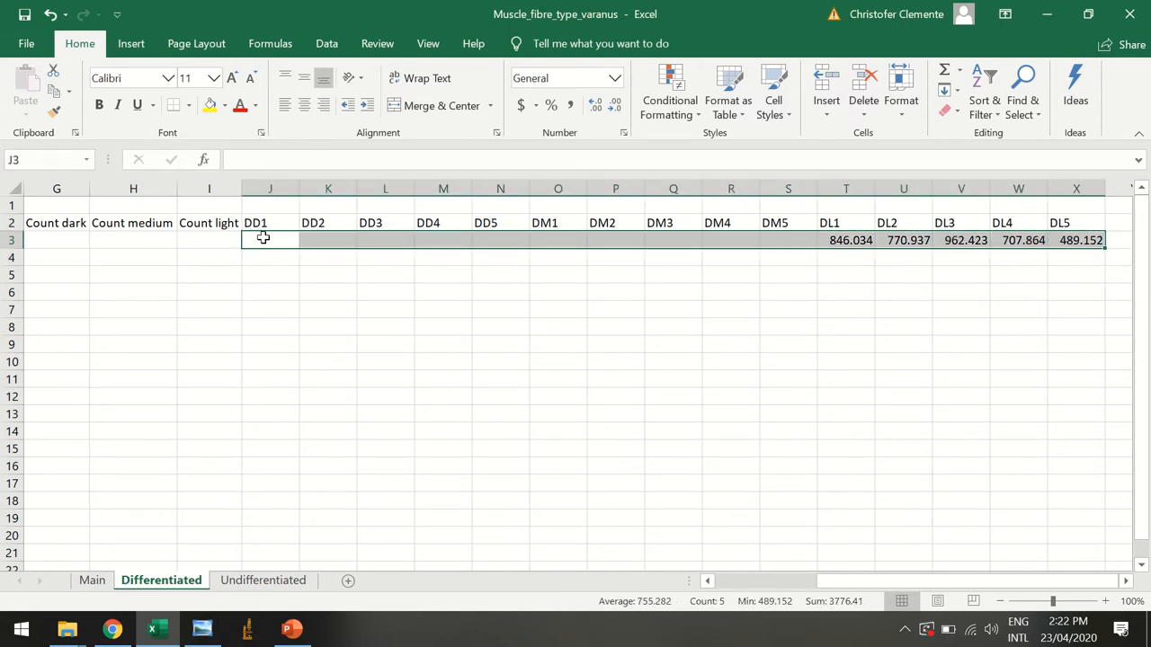
- Select row 3's area cells J3:X3 and count cells G3:I3, pick J3, and launch ImageJ
drag(270, 240, 499, 240)
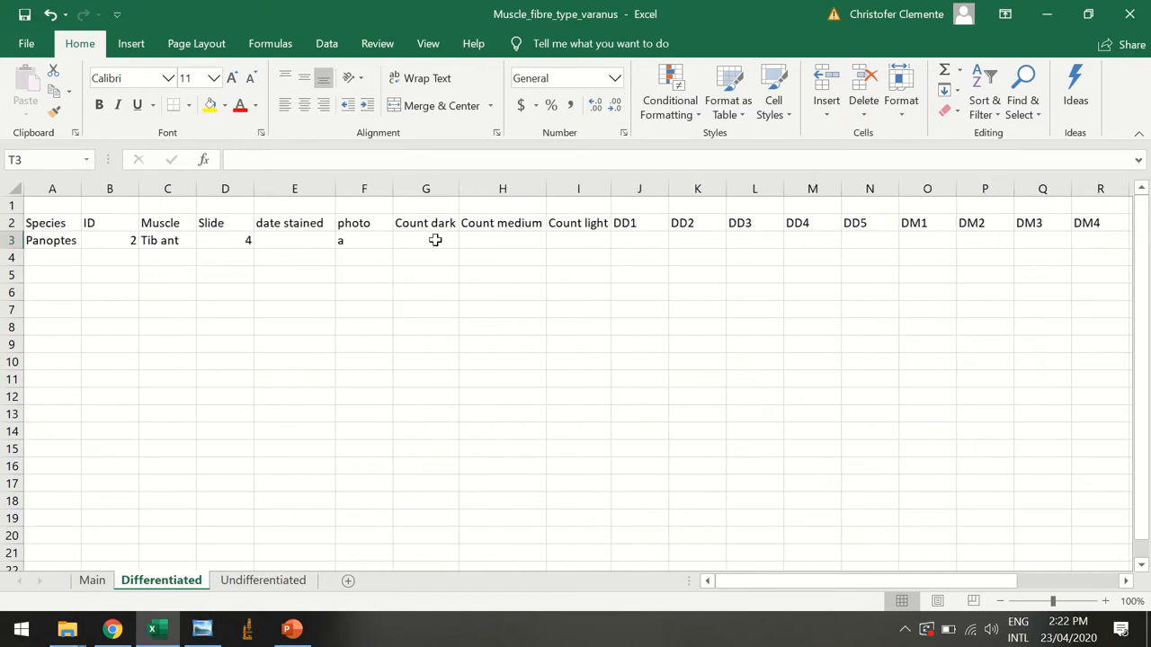
drag(425, 240, 578, 240)
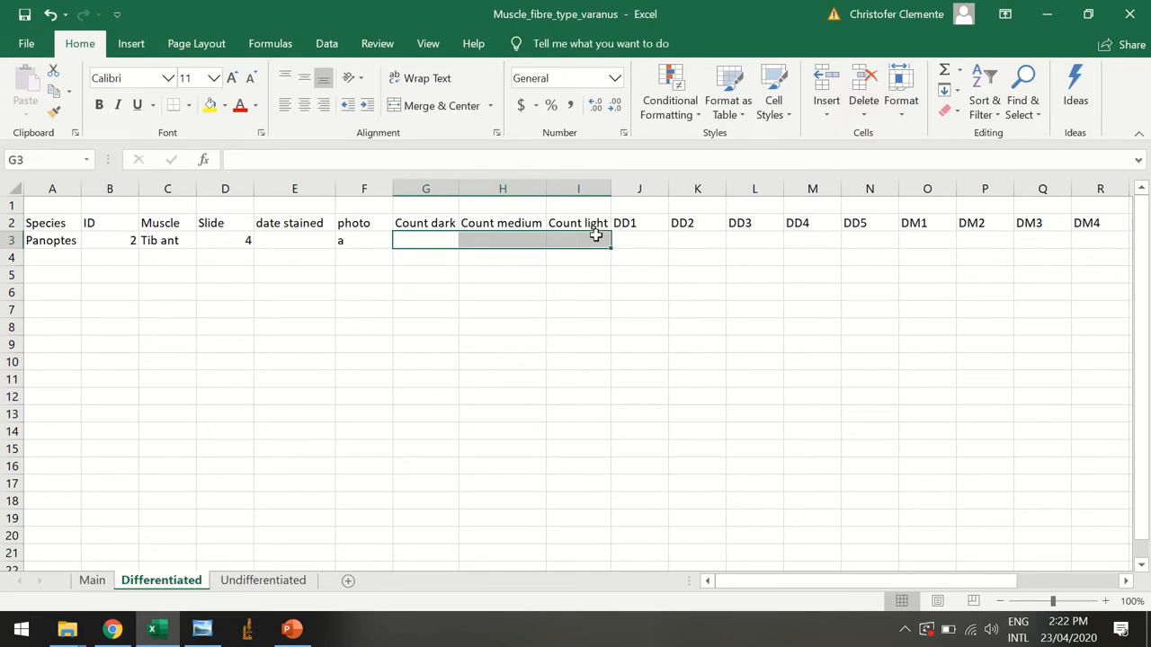
click(640, 240)
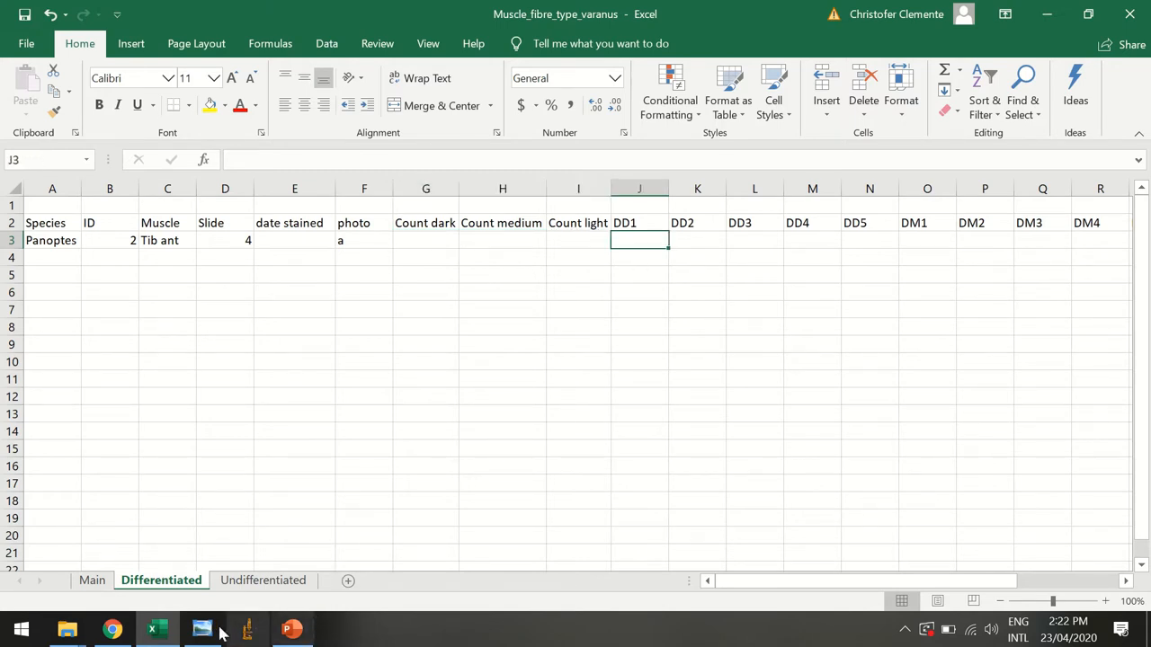
mouse_move(247, 629)
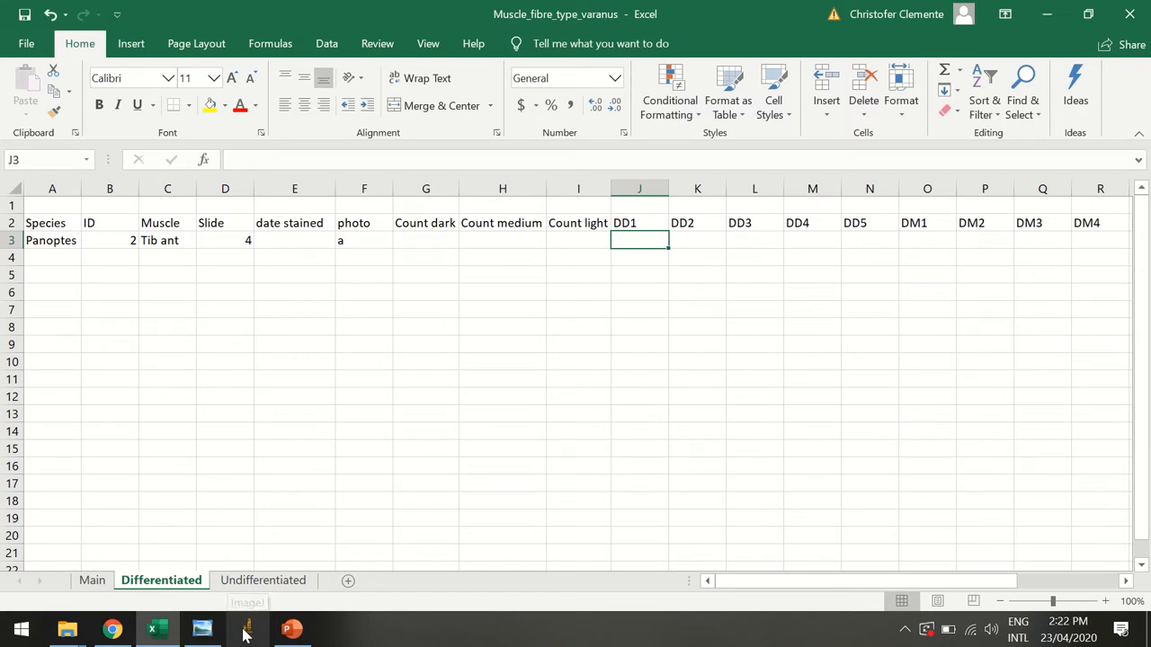
click(246, 629)
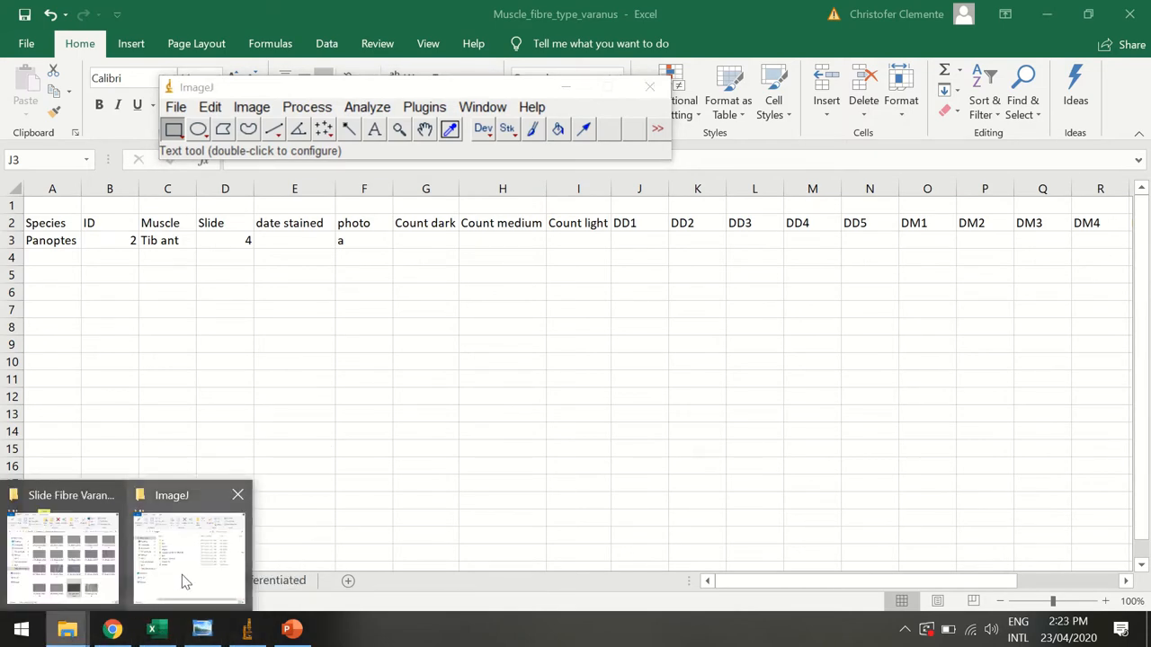
- Open '10x calibration 1mm' and 'V5_Plong_3_10x_d' from the photos folder in ImageJ
click(62, 558)
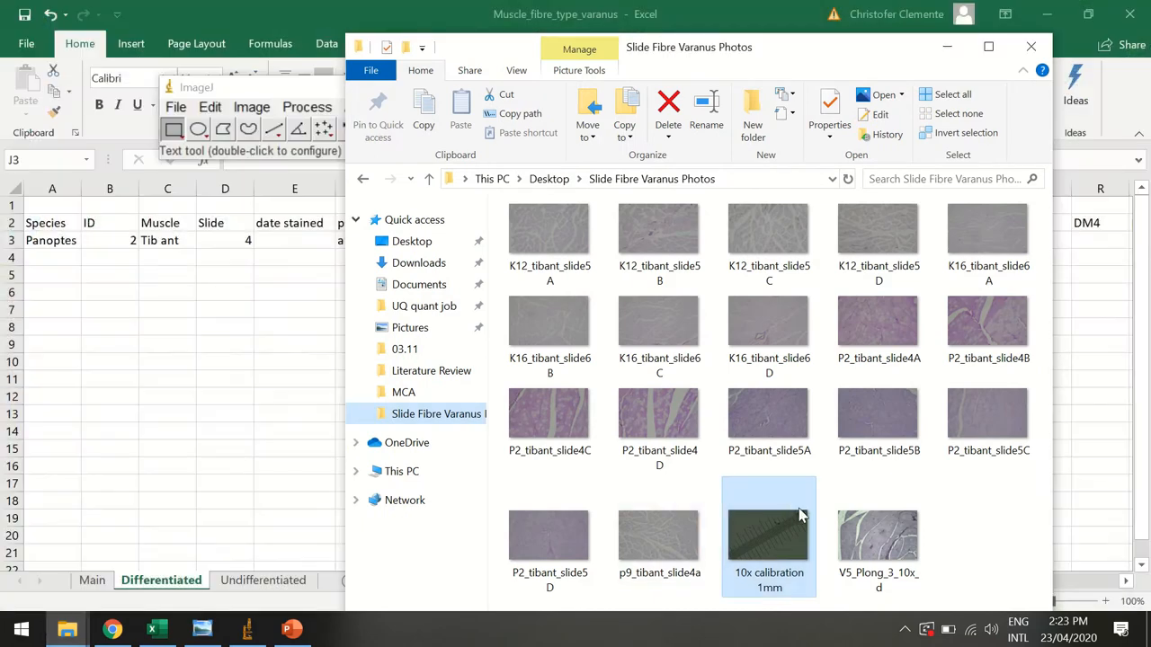
click(878, 537)
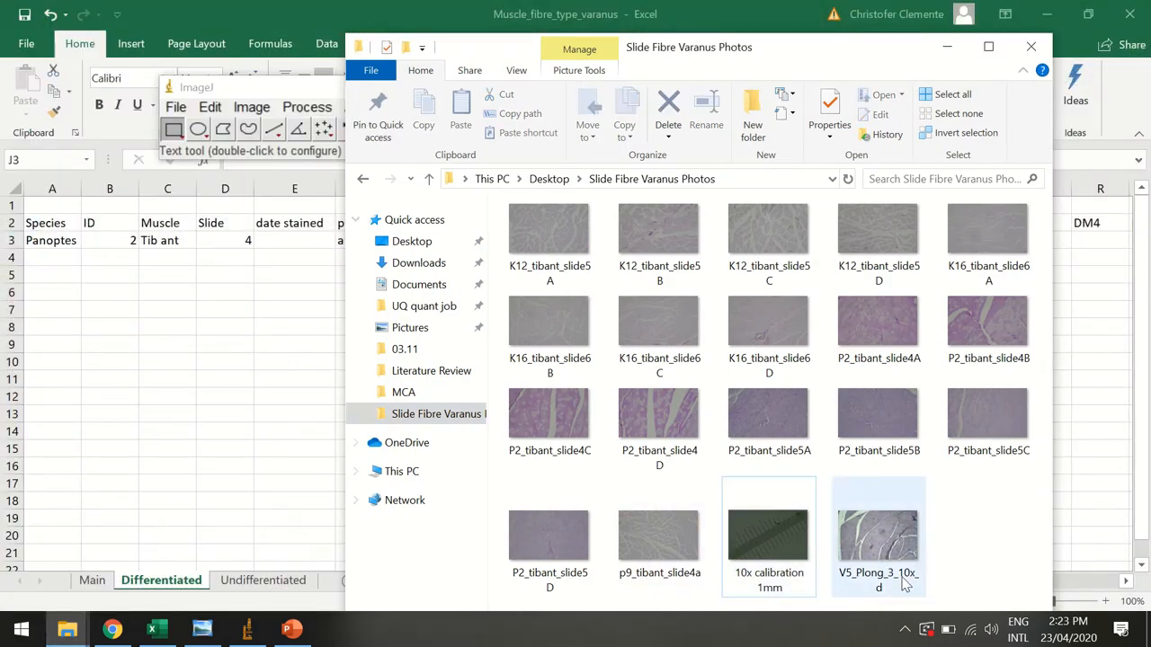
click(769, 535)
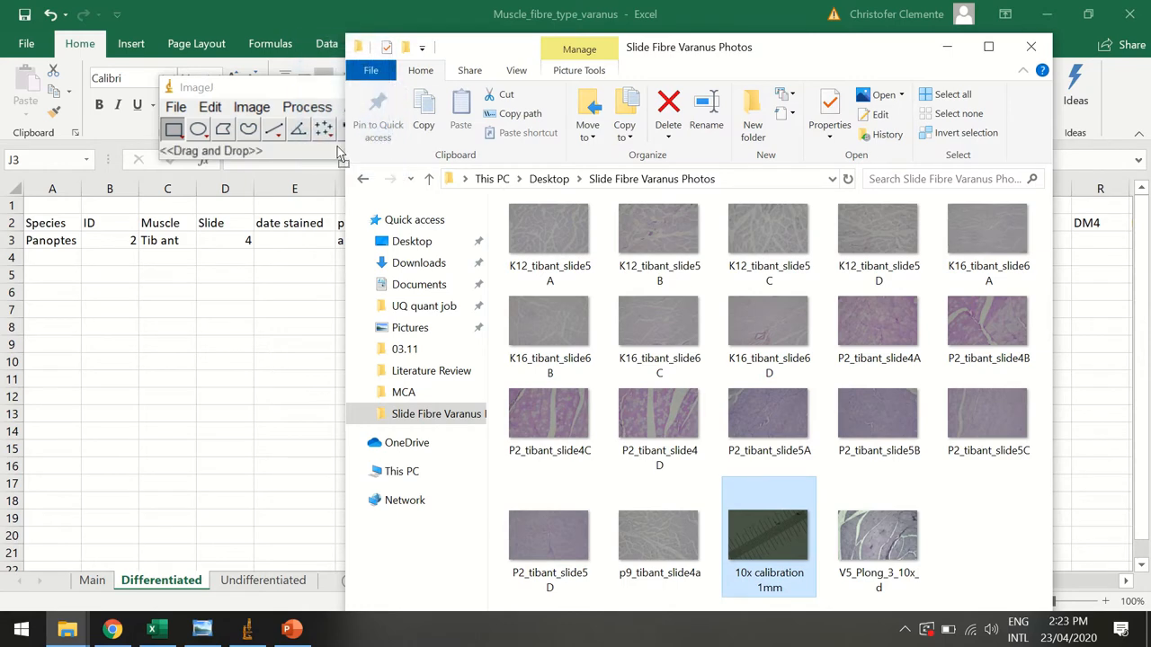
double_click(769, 535)
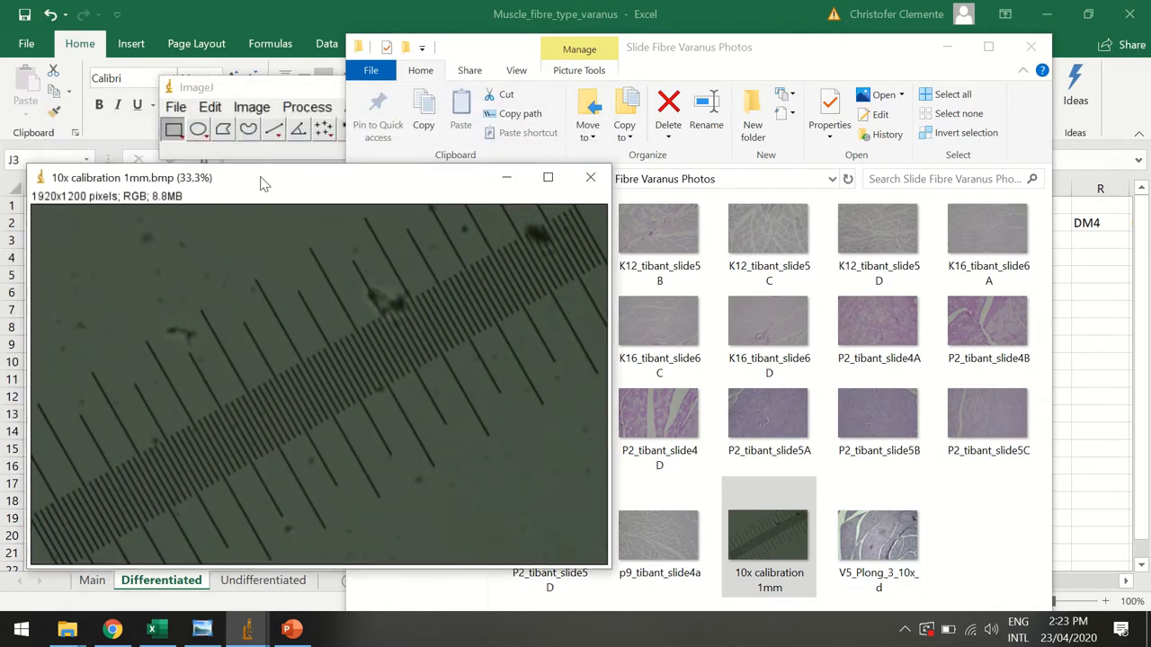
click(878, 535)
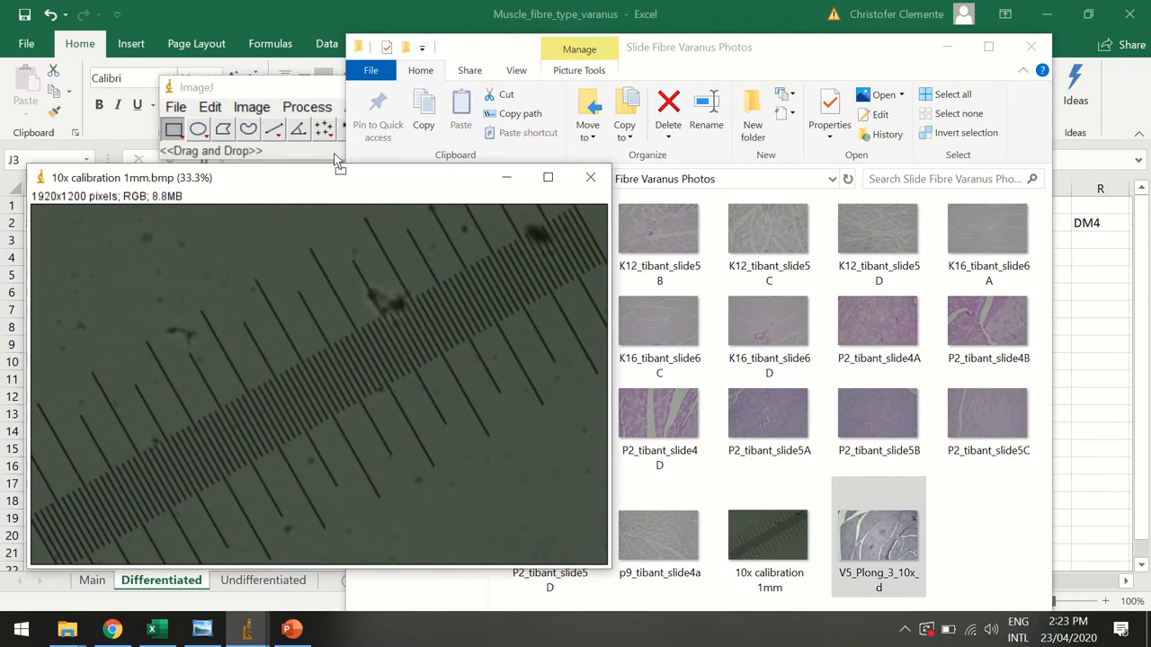
double_click(878, 535)
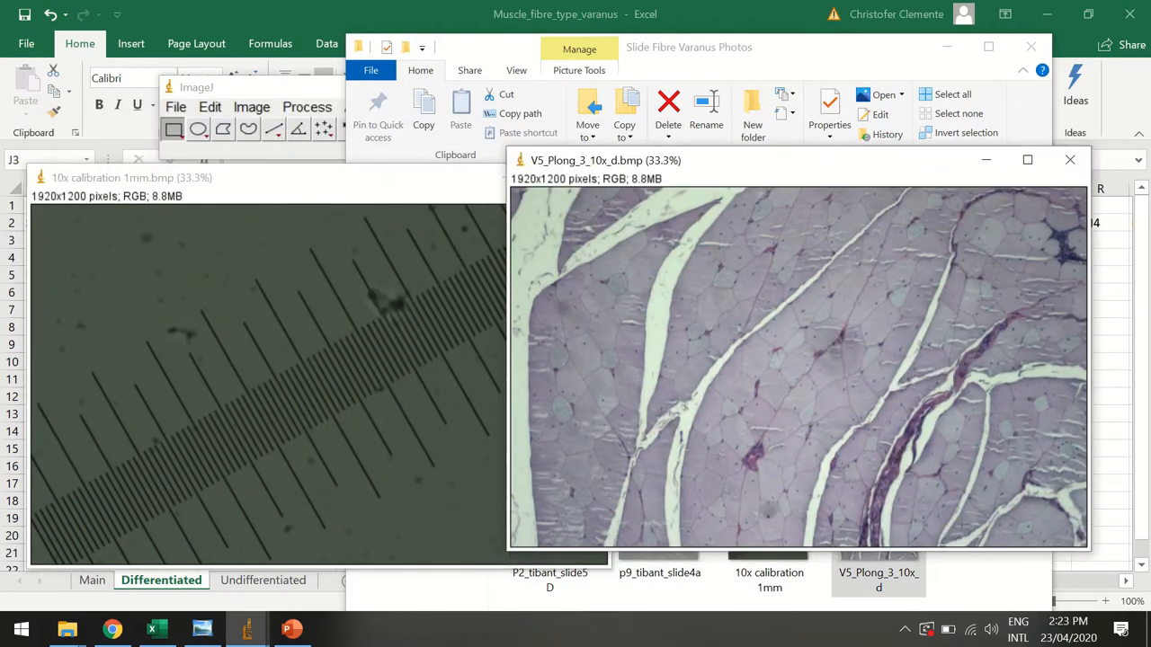
mouse_move(794, 374)
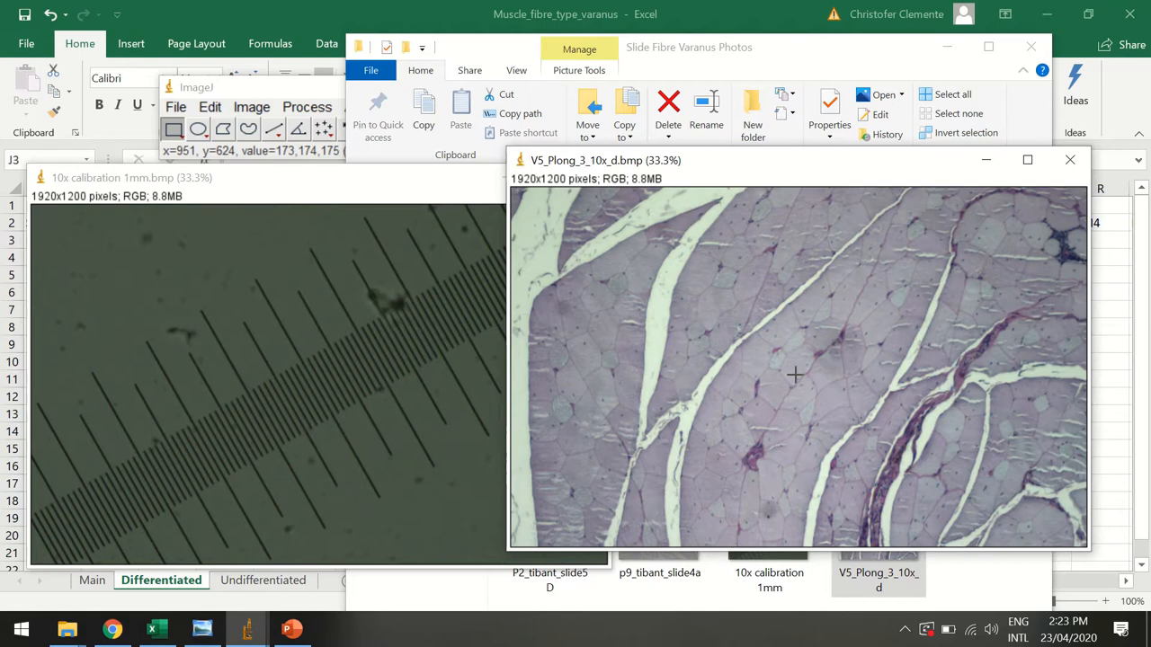
mouse_move(661, 400)
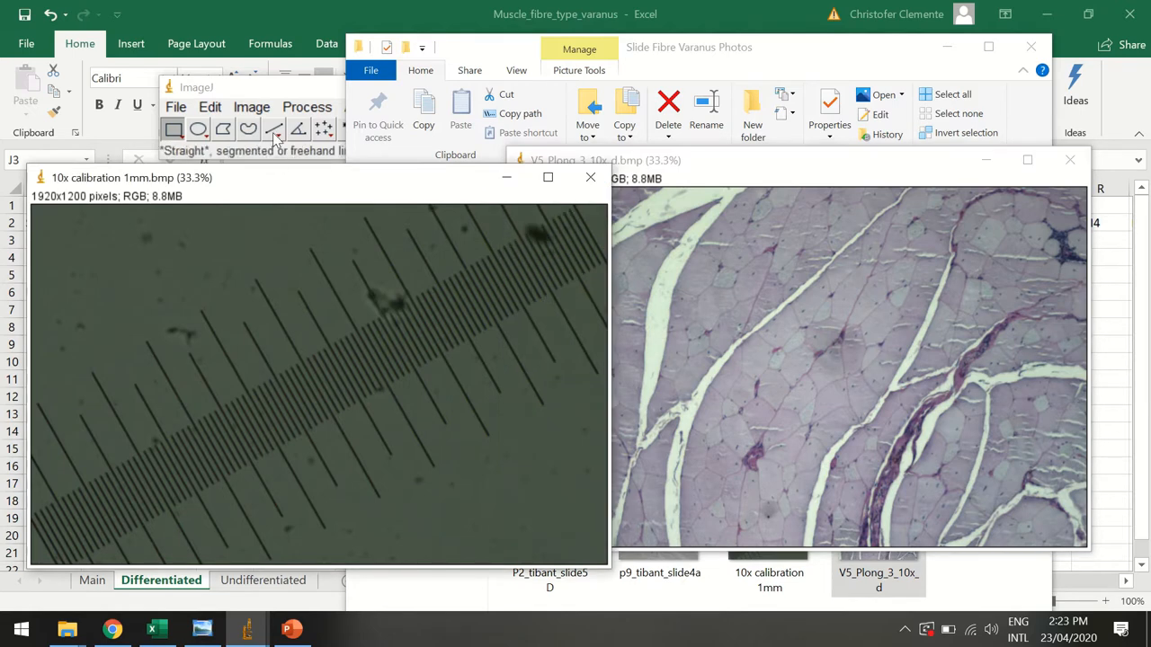
mouse_move(567, 235)
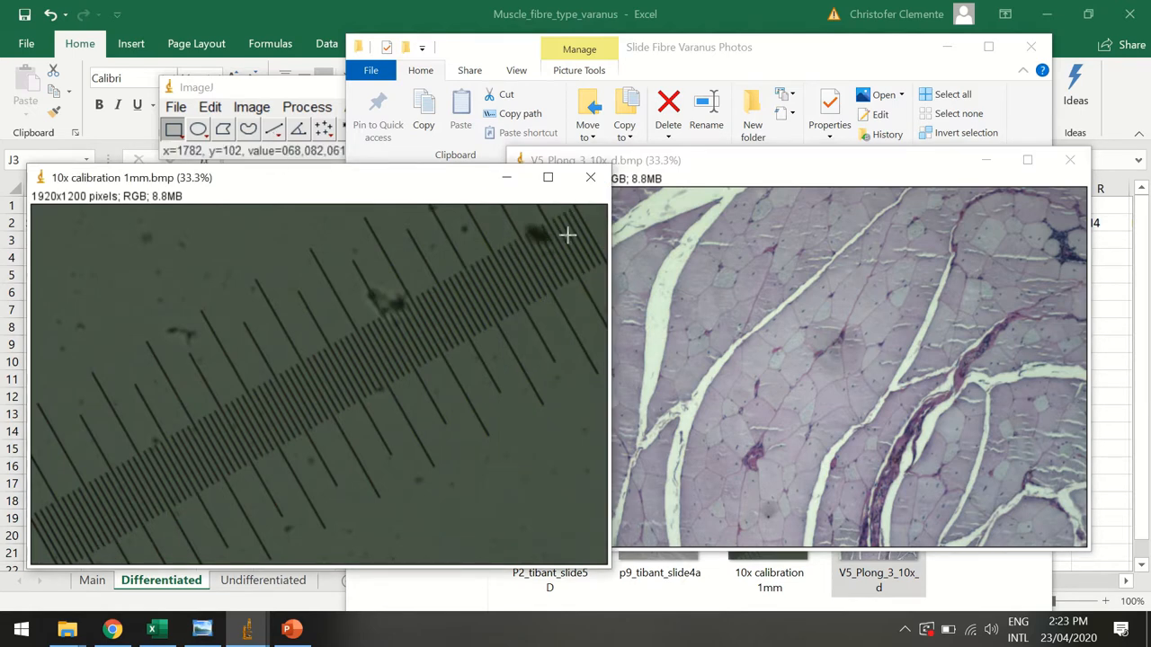
mouse_move(43, 549)
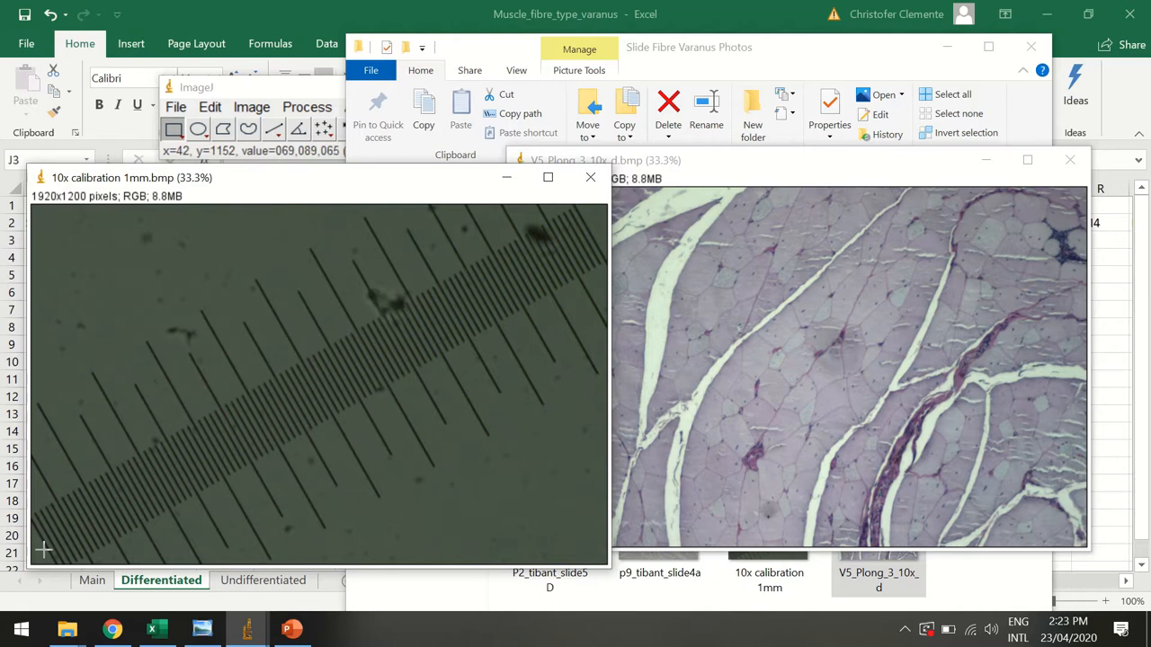
mouse_move(43, 549)
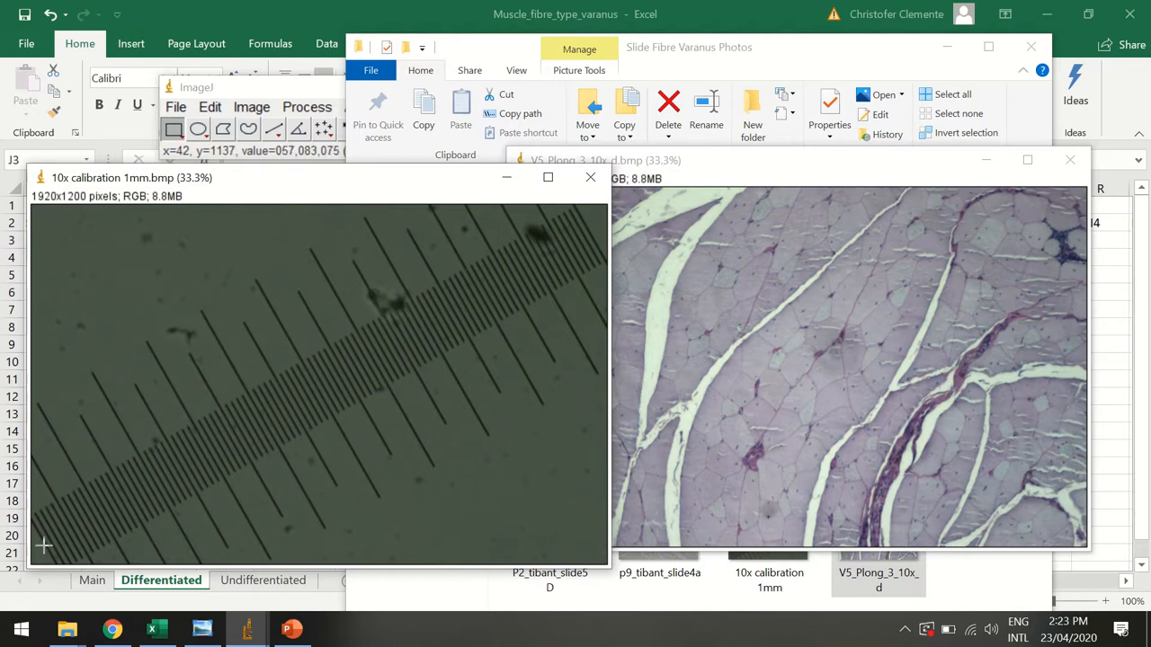
mouse_move(587, 234)
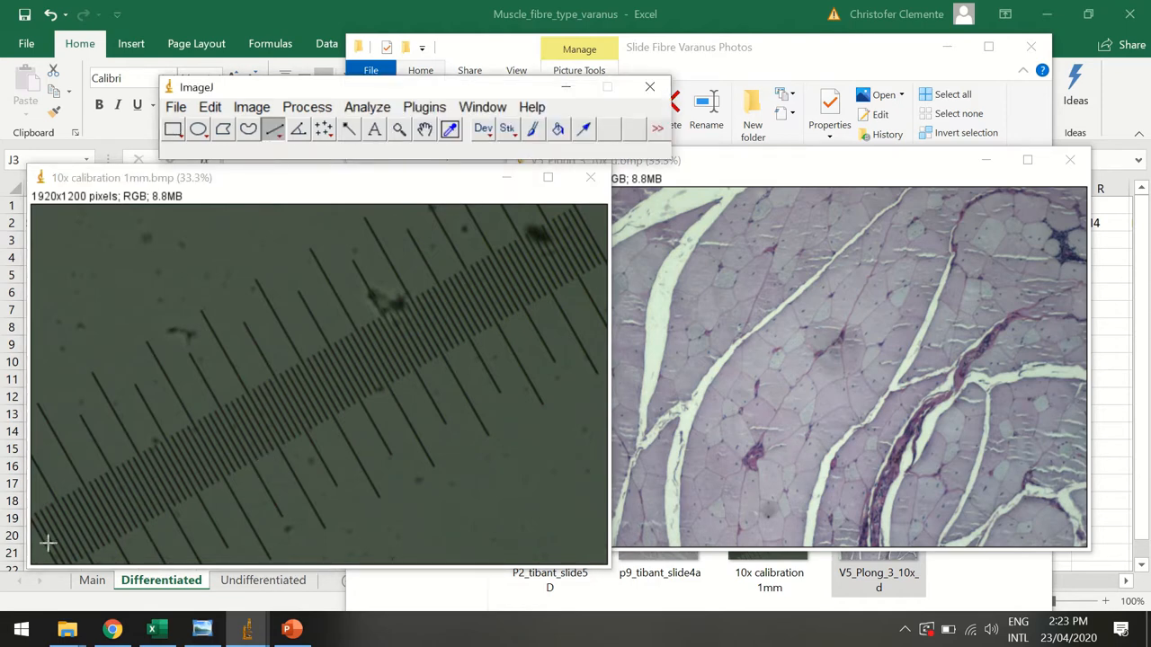
mouse_move(364, 192)
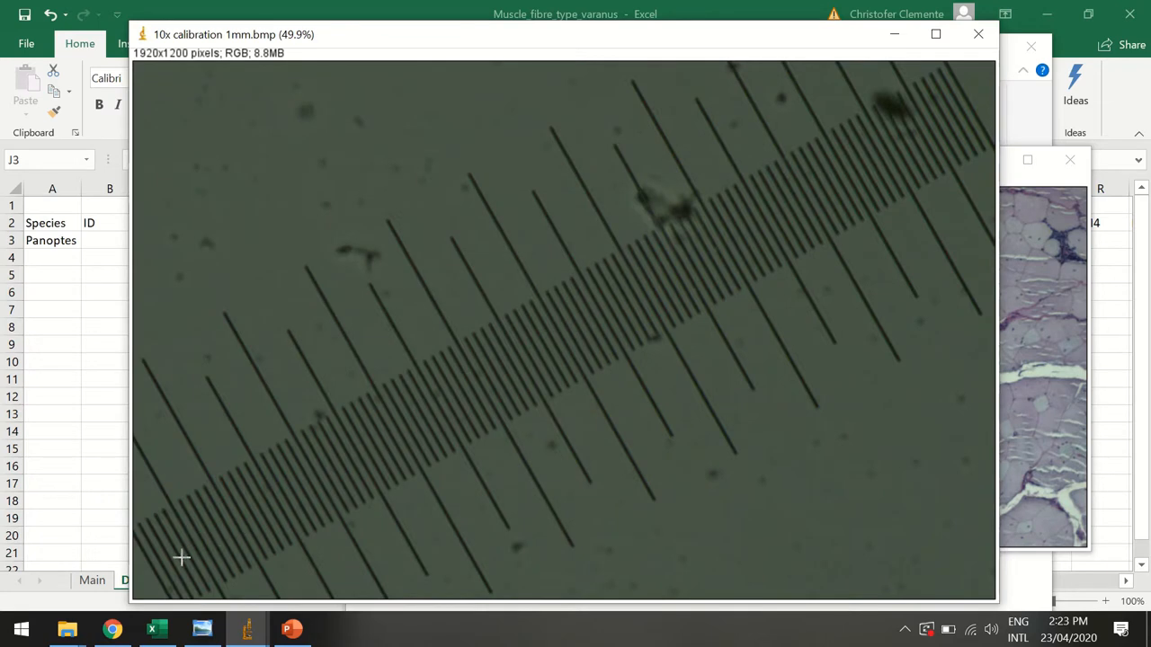
mouse_move(152, 567)
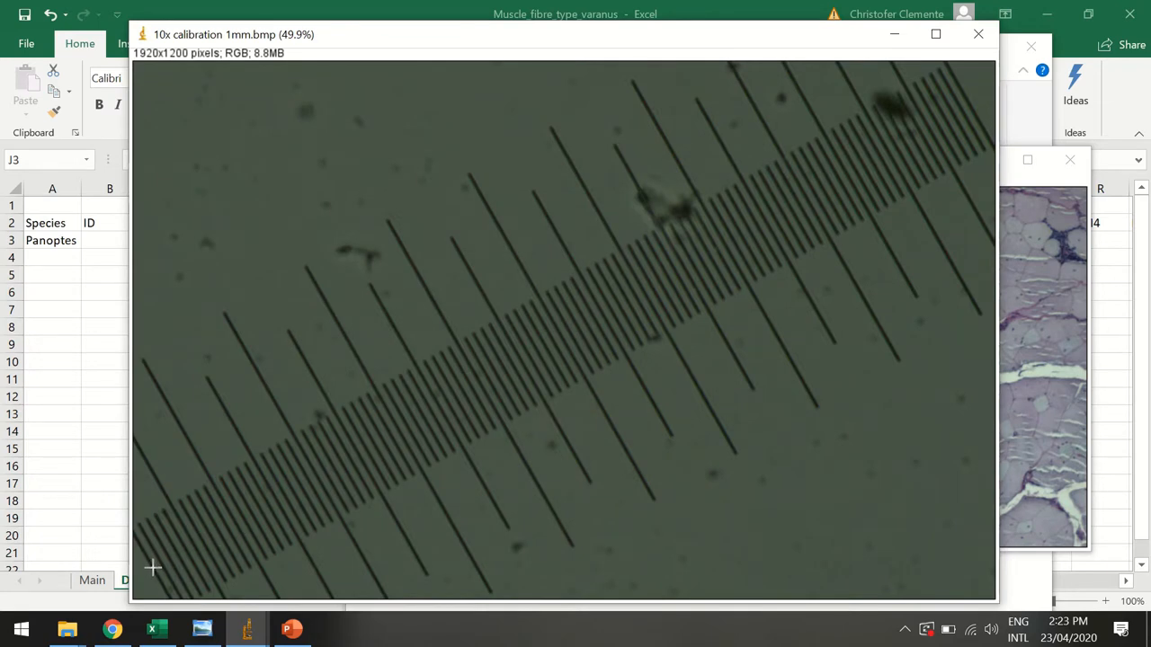
- Draw a straight measuring line along the calibration image's 1 mm scale bar
drag(151, 568, 916, 167)
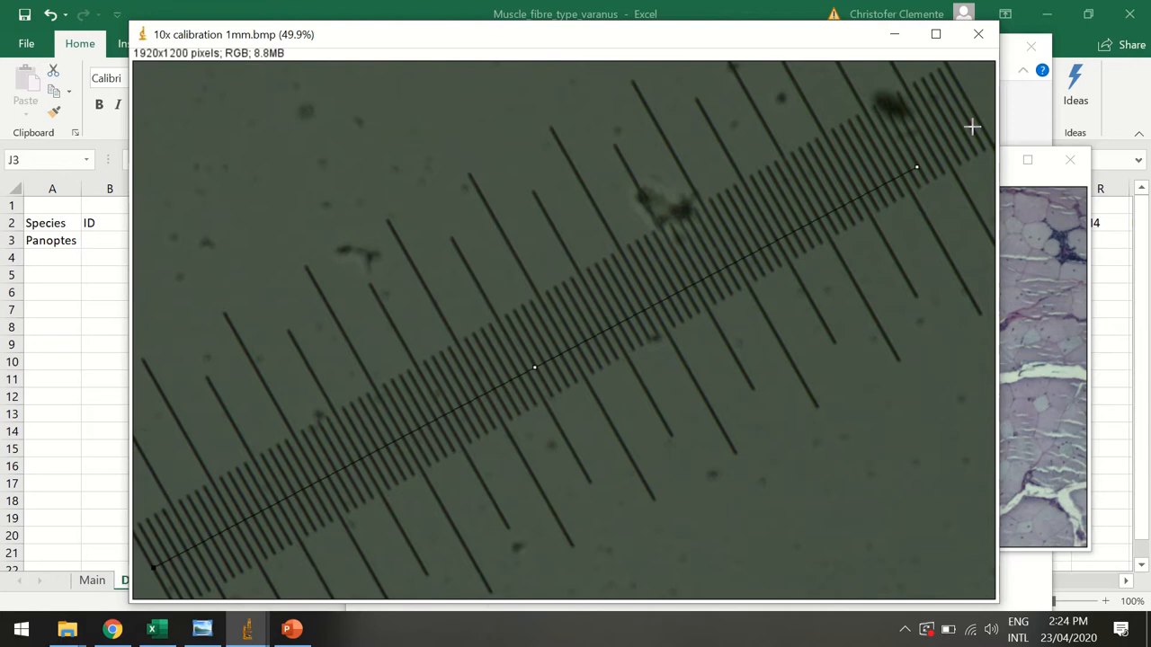
mouse_move(919, 174)
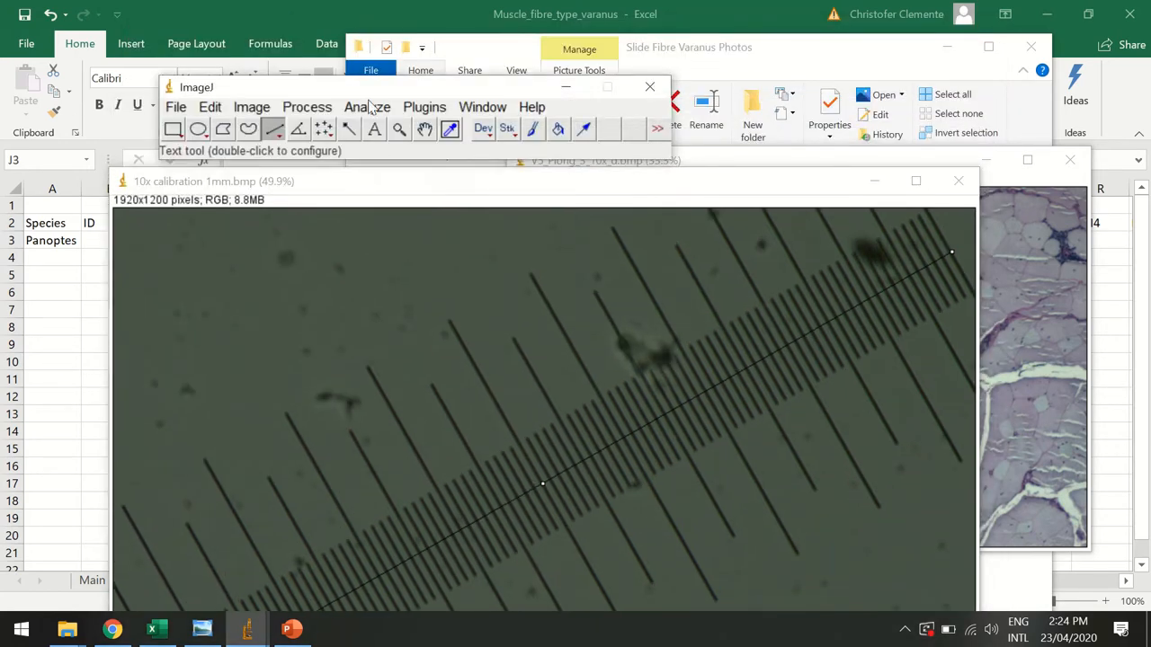
- Set a global scale with known distance 1000 um, giving 2.0956 pixels per um
click(366, 106)
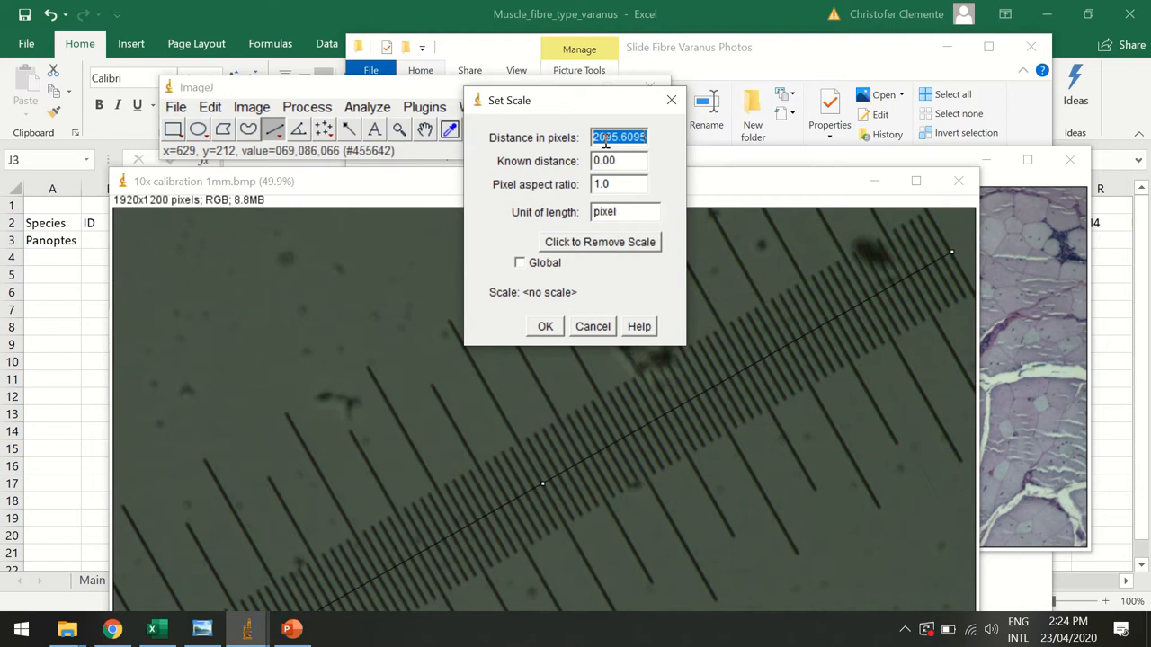
click(619, 160)
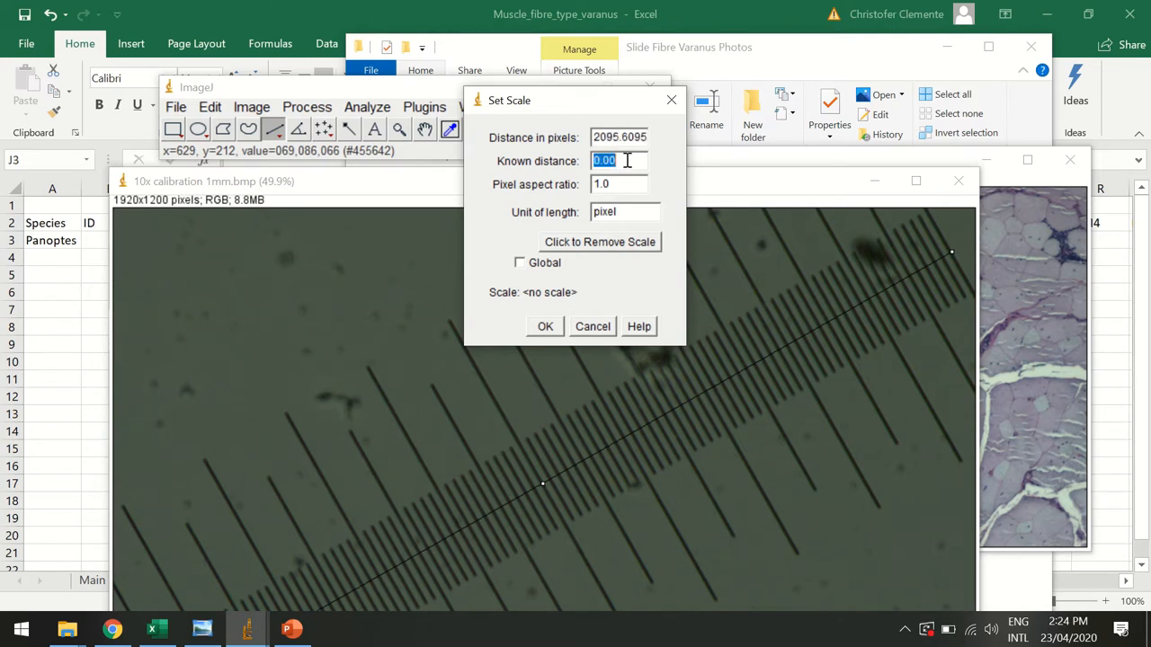
text(1000)
click(625, 212)
text(u)
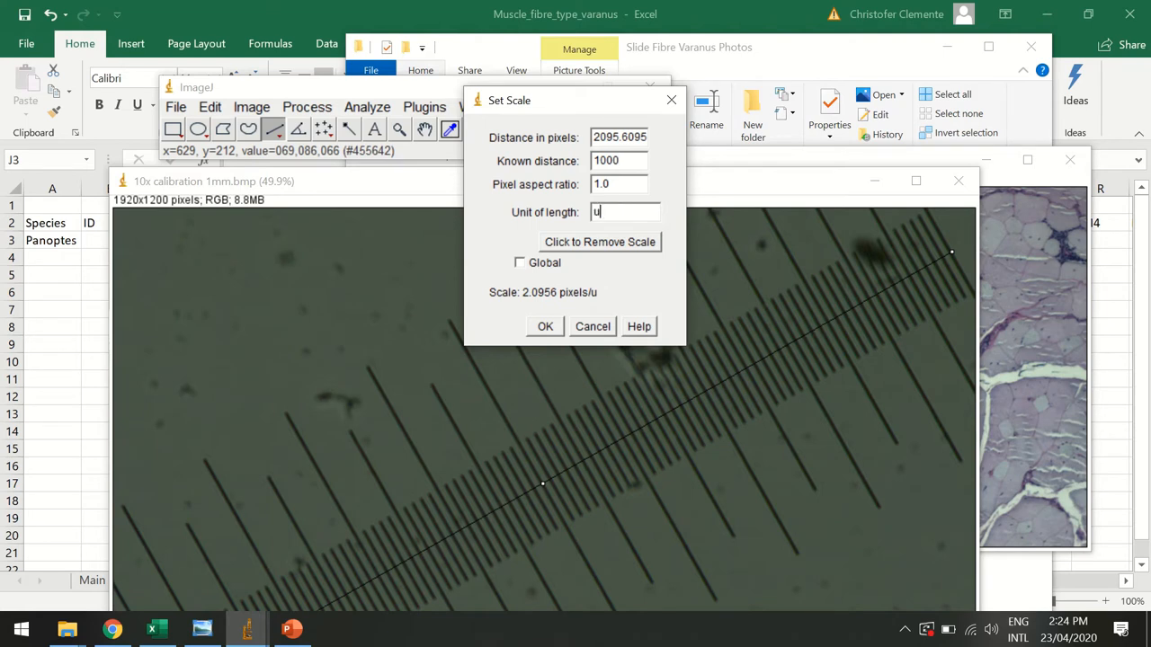
text(m)
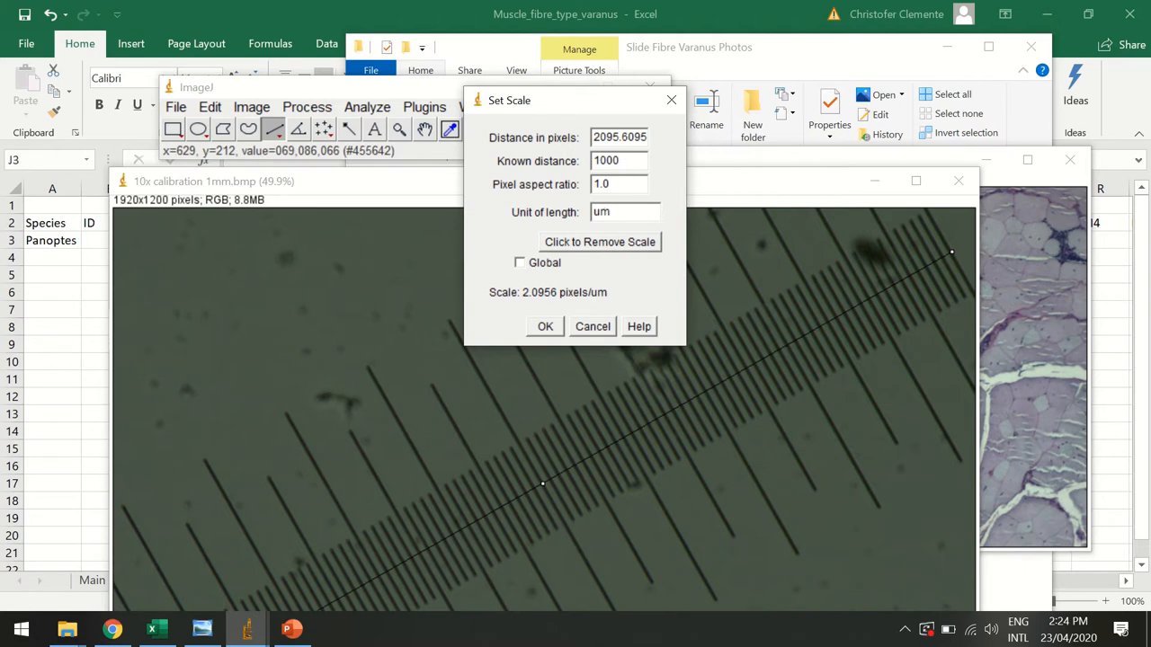
click(624, 211)
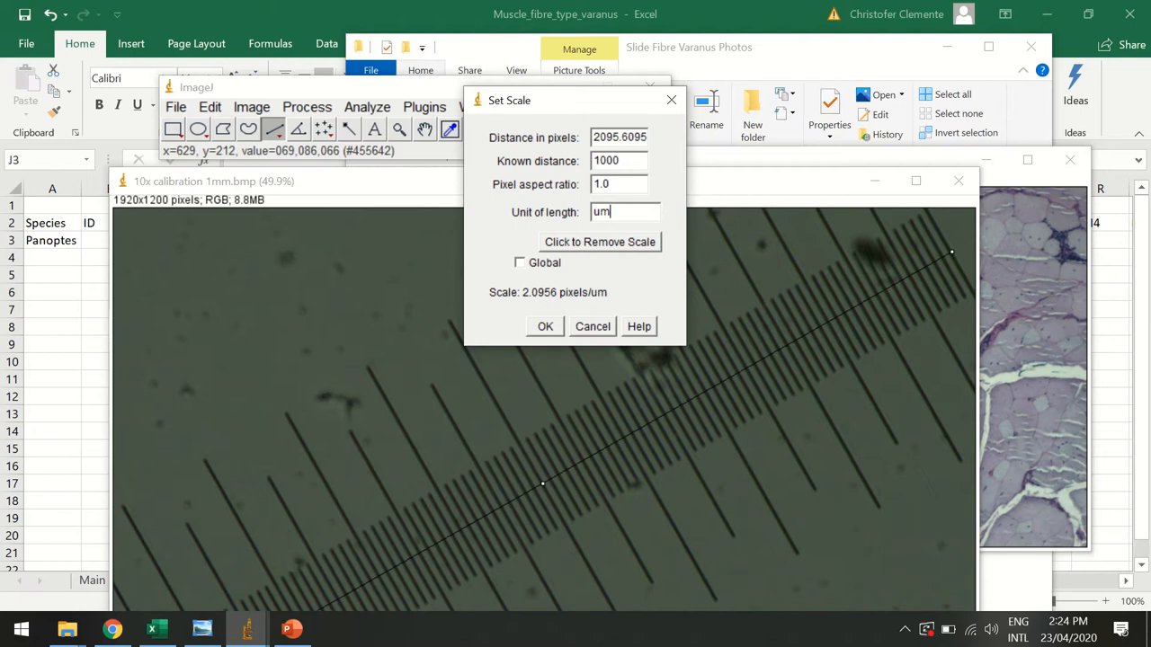
mouse_move(524, 319)
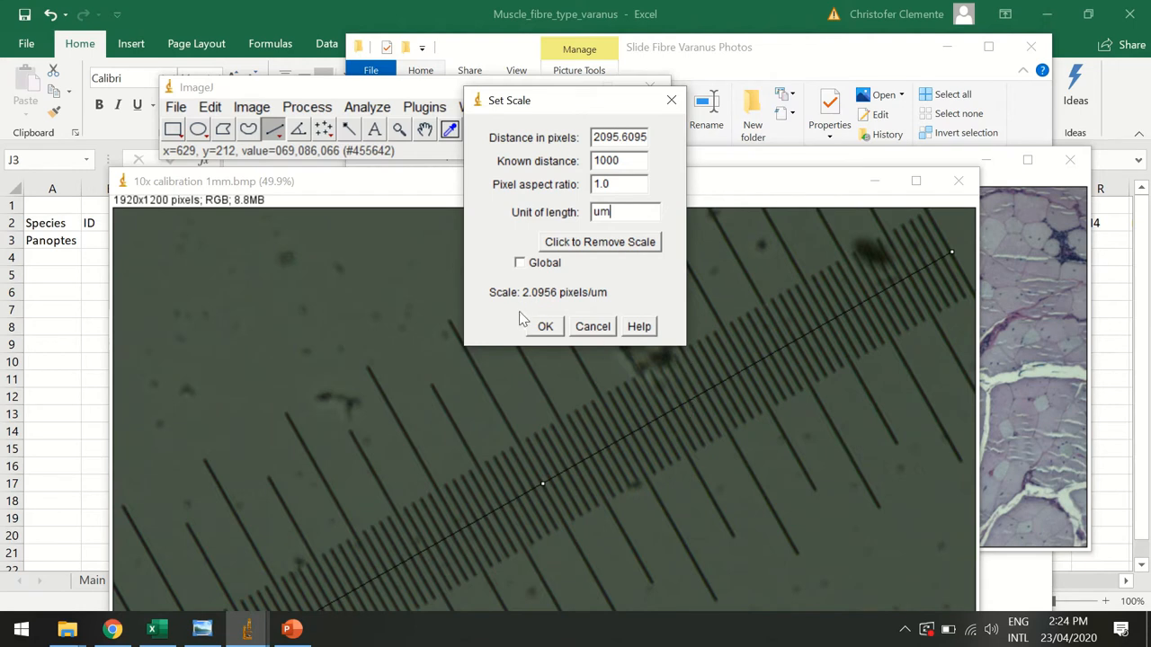
mouse_move(557, 301)
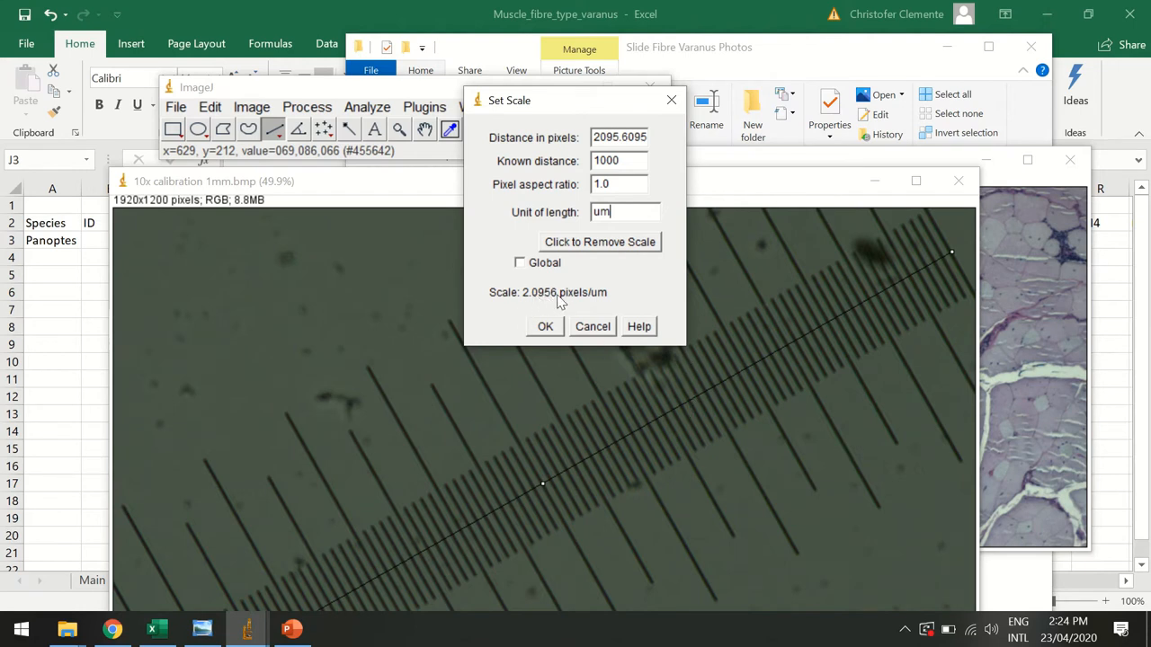
mouse_move(526, 271)
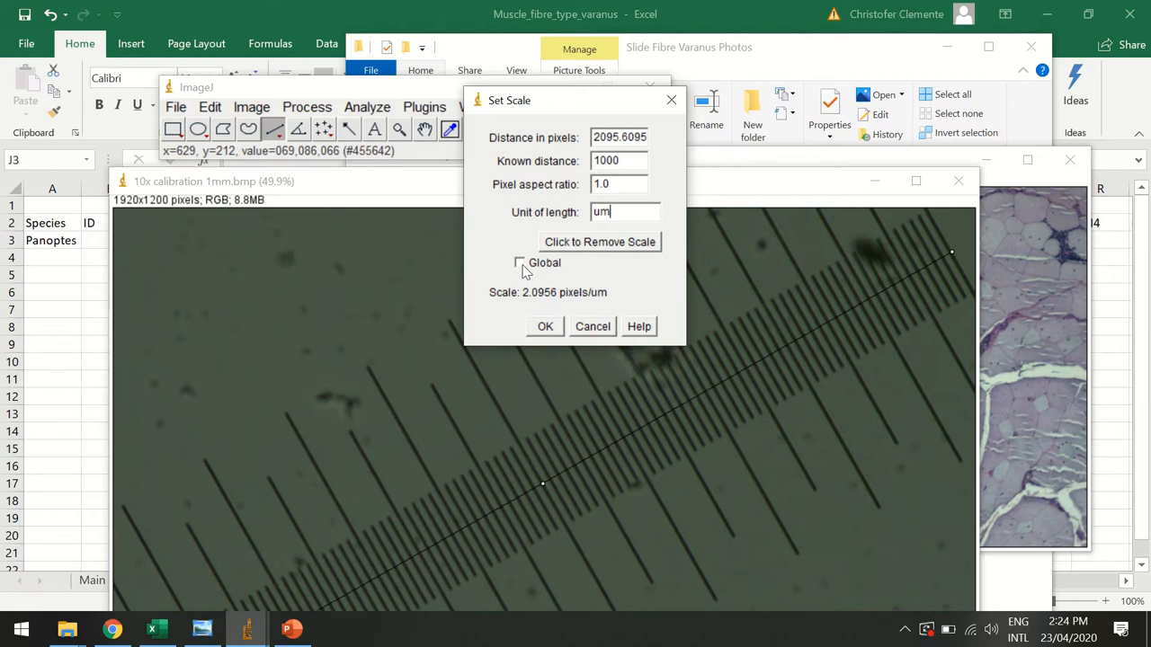
click(520, 262)
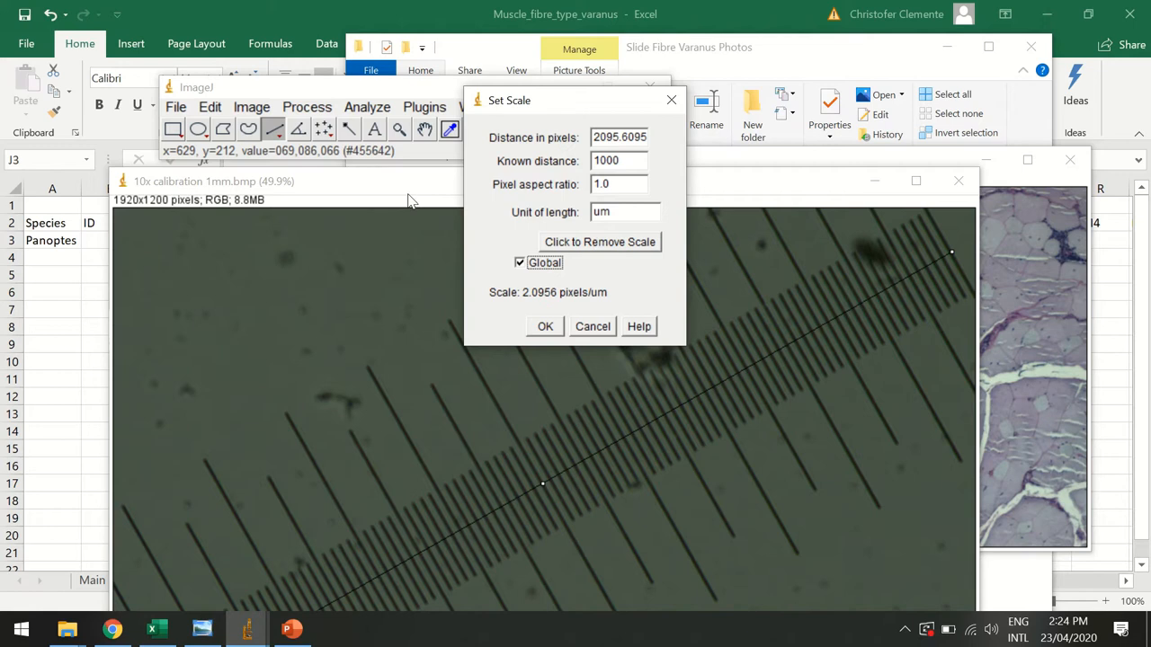
mouse_move(438, 324)
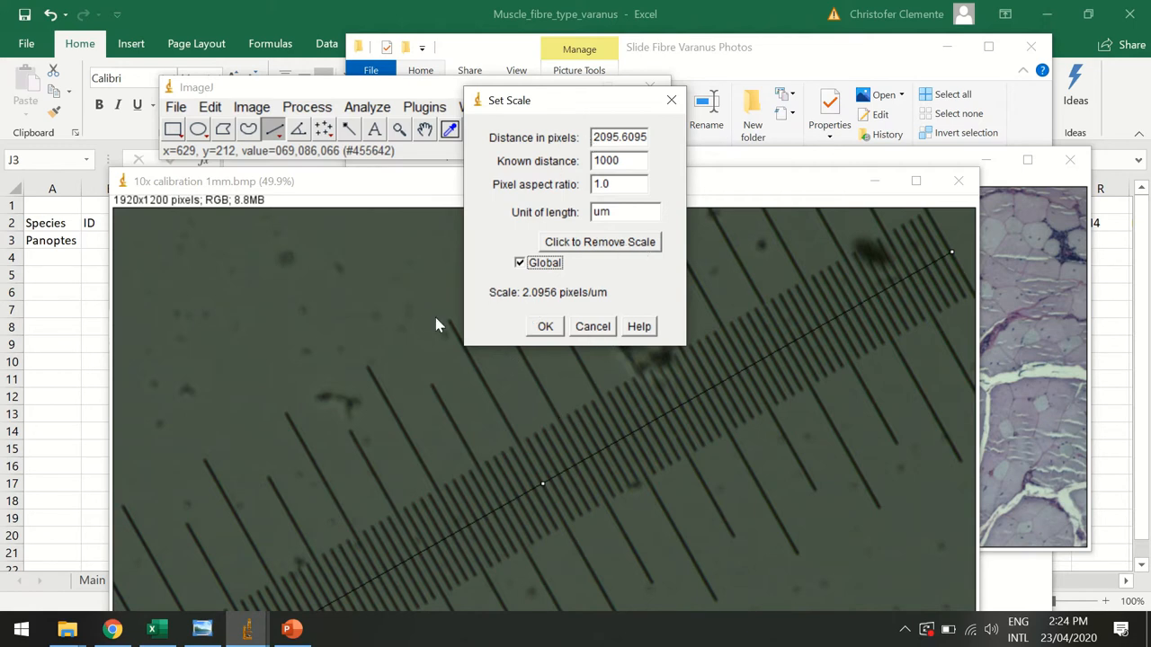
mouse_move(520, 251)
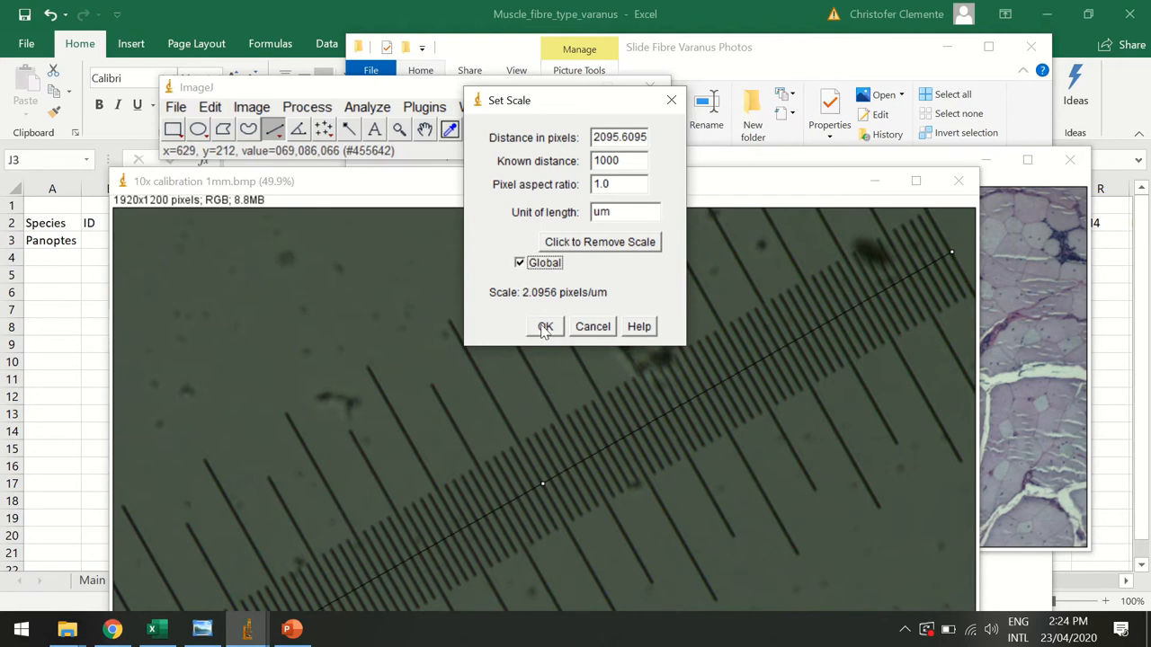
click(545, 326)
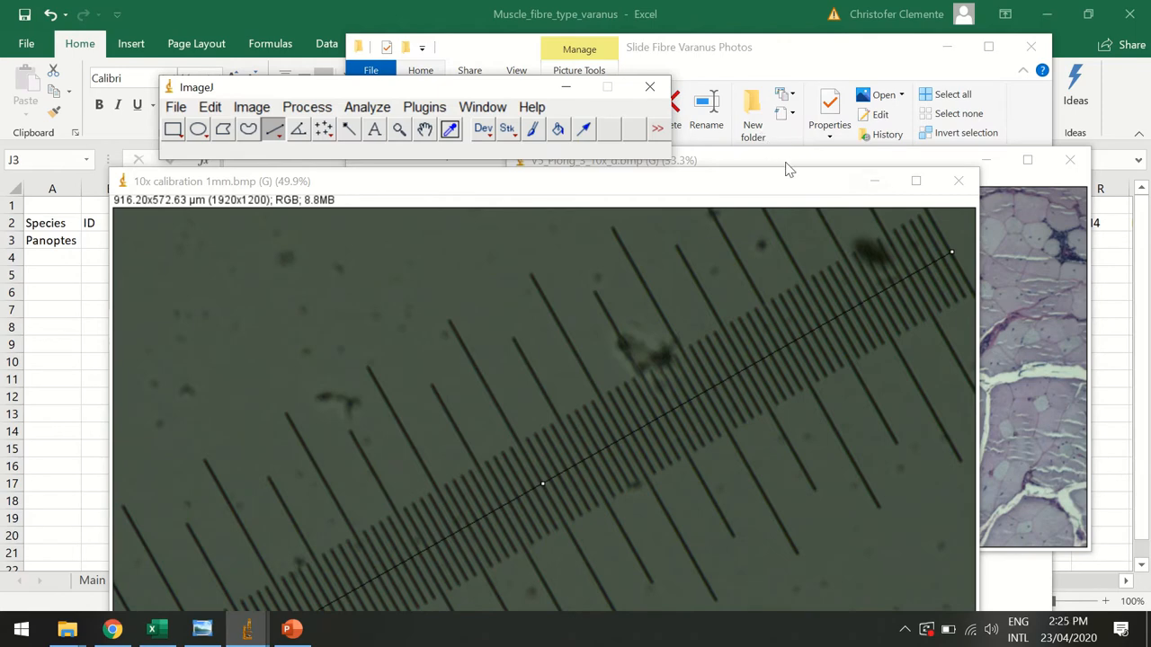
- Sharpen the V5_Plong_3_10x_d muscle photo with an unsharp mask (radius 10, weight 0.60)
click(614, 160)
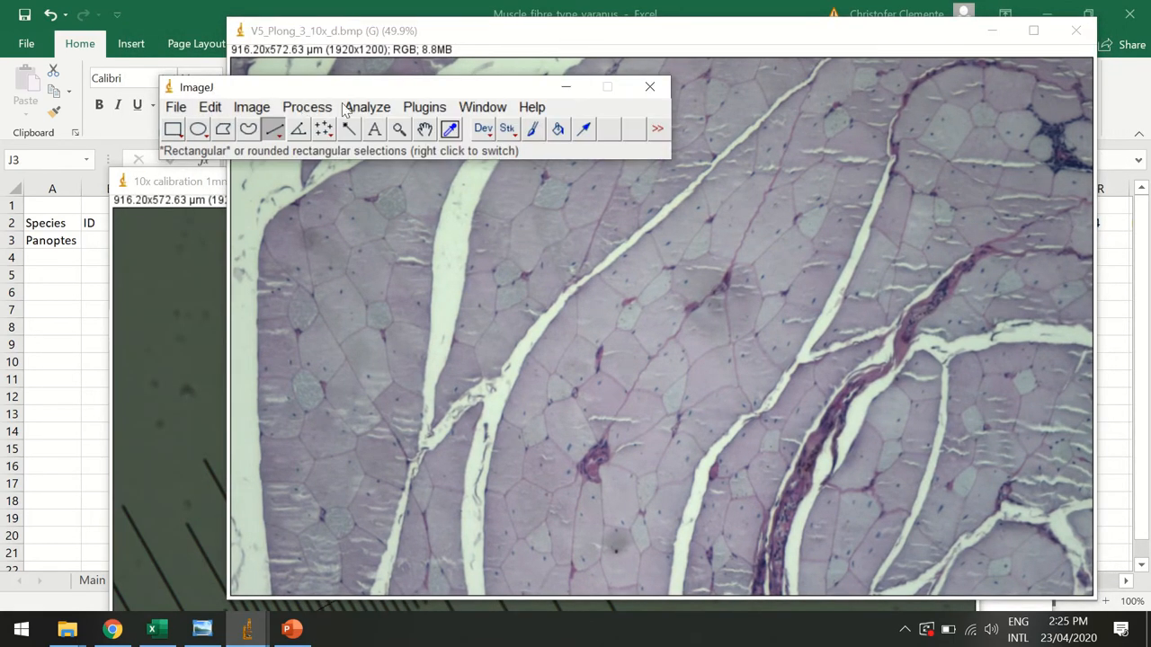
click(366, 107)
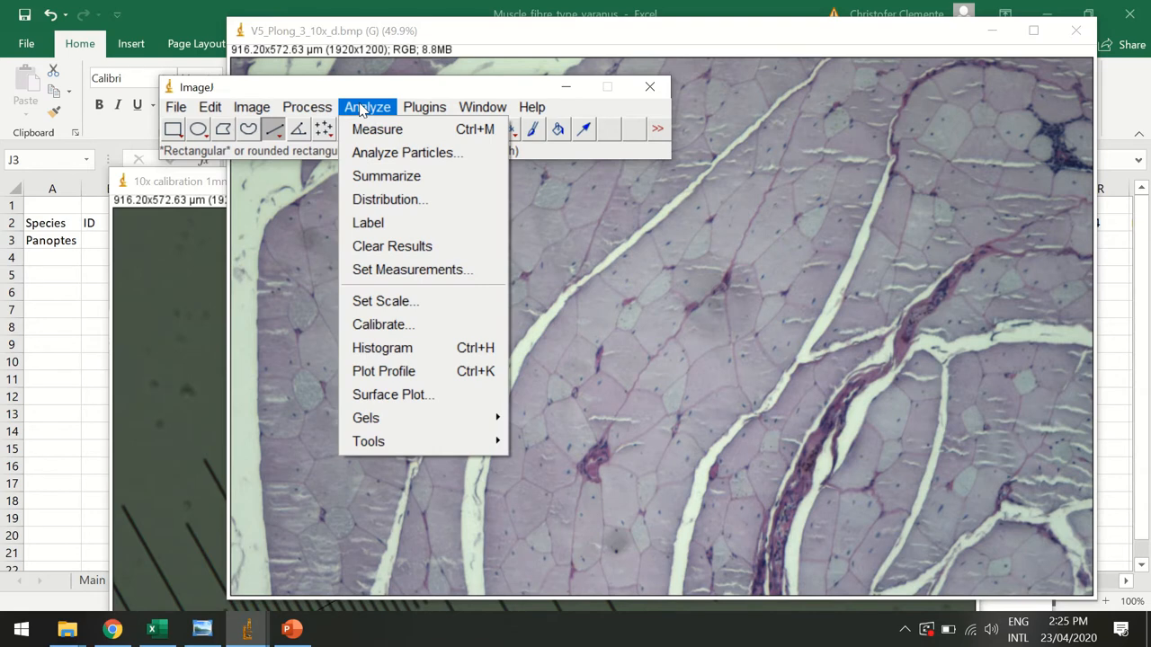
mouse_move(360, 107)
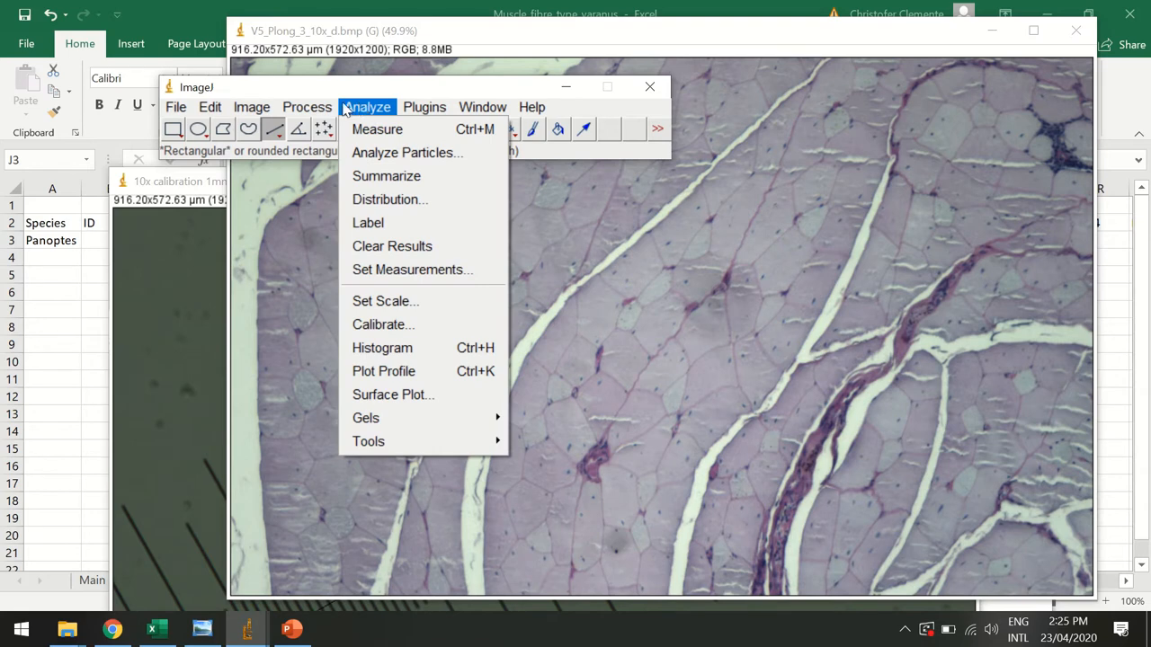
click(306, 107)
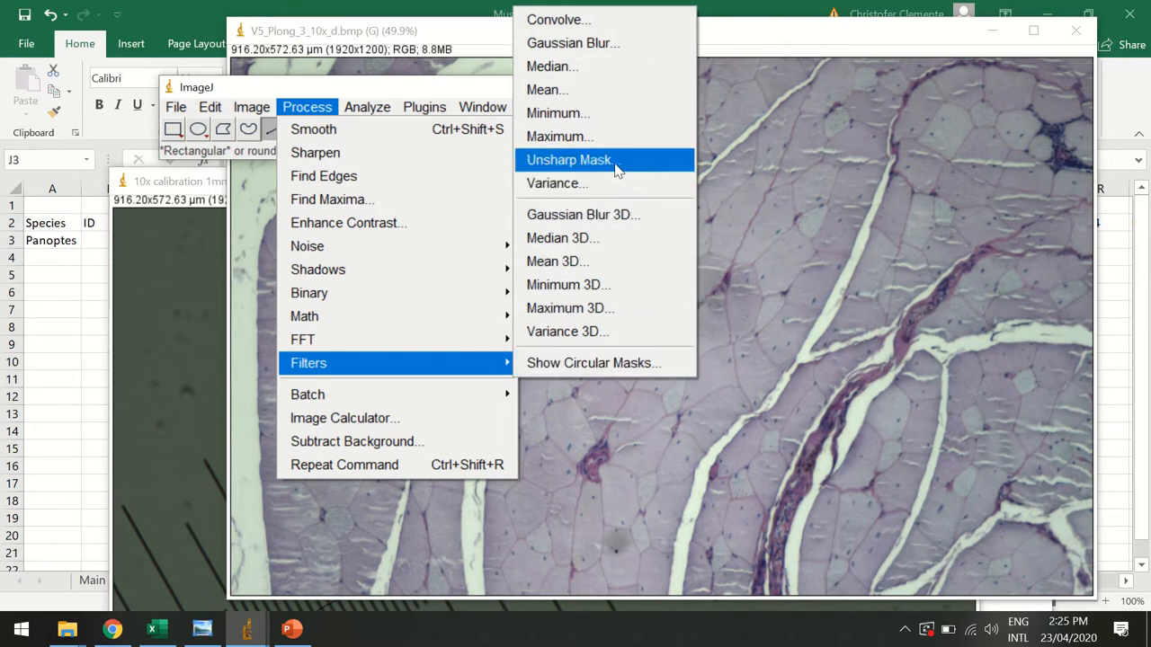
click(569, 160)
text(10)
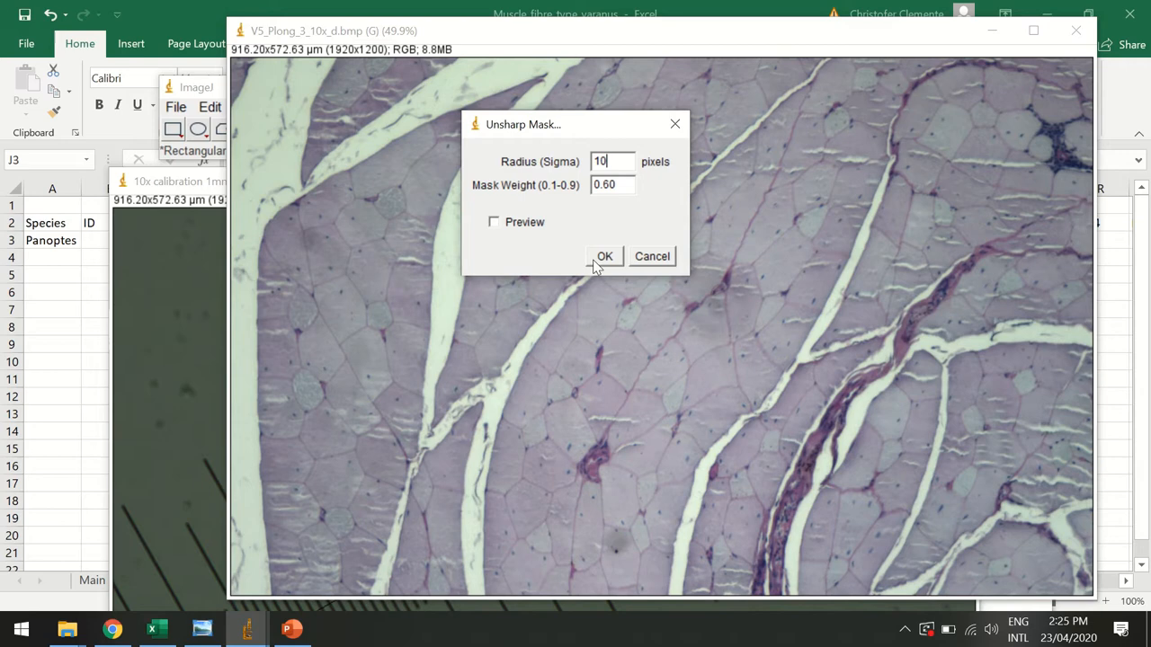
click(605, 256)
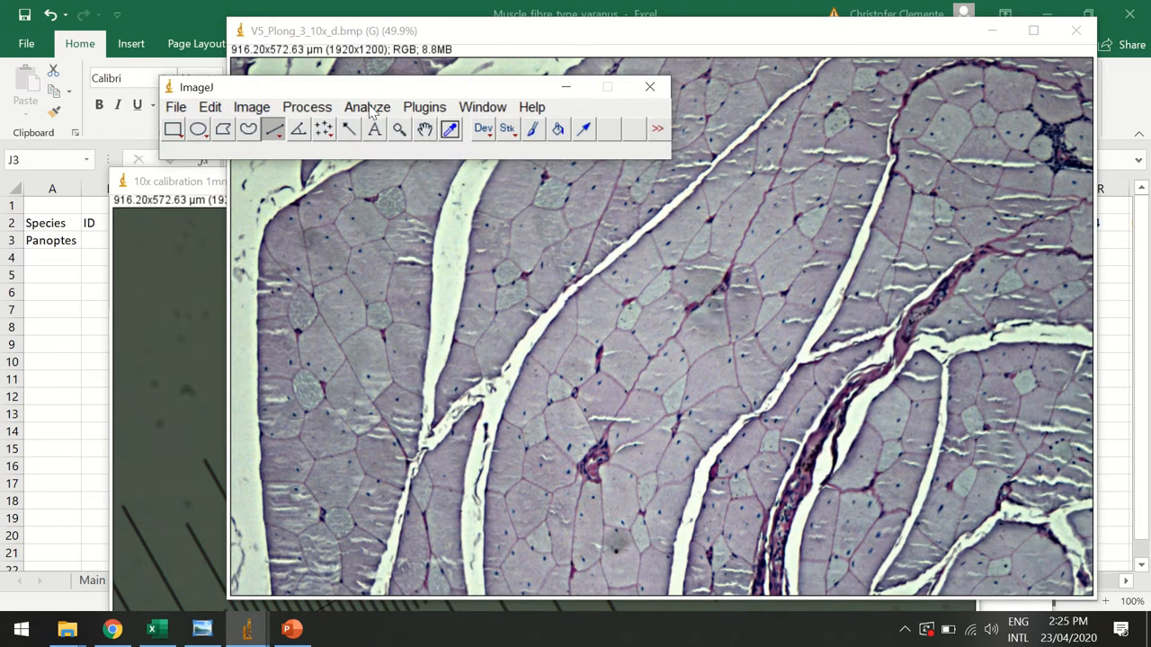
- Raise the minimum display level and apply Auto contrast in Brightness/Contrast
click(252, 107)
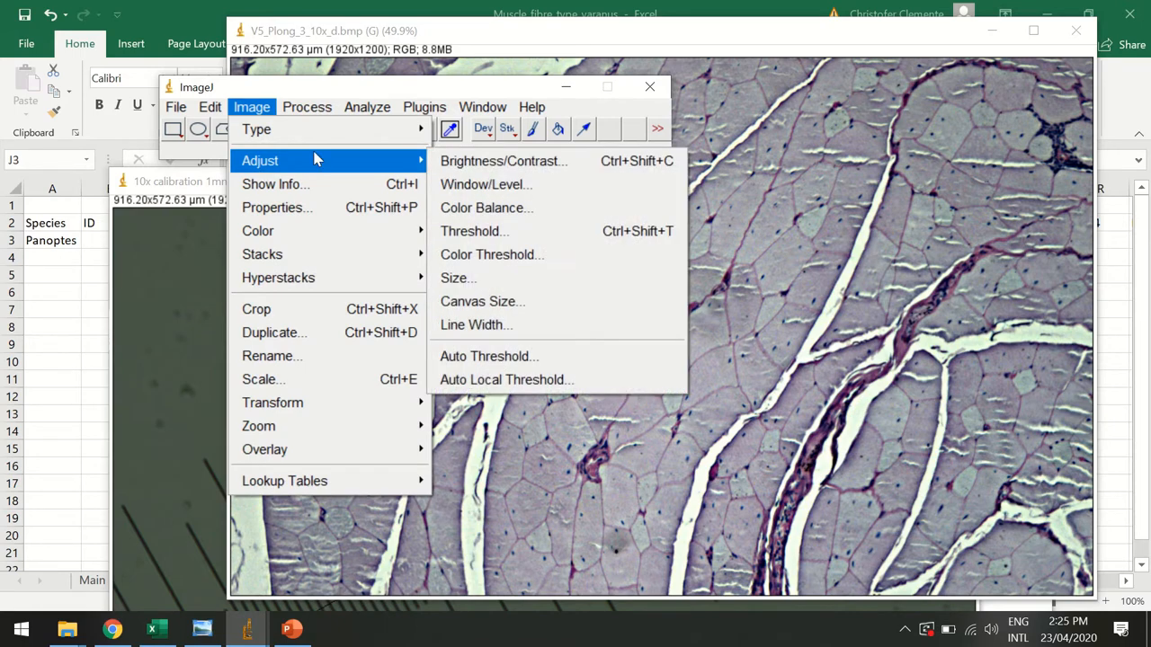
click(502, 161)
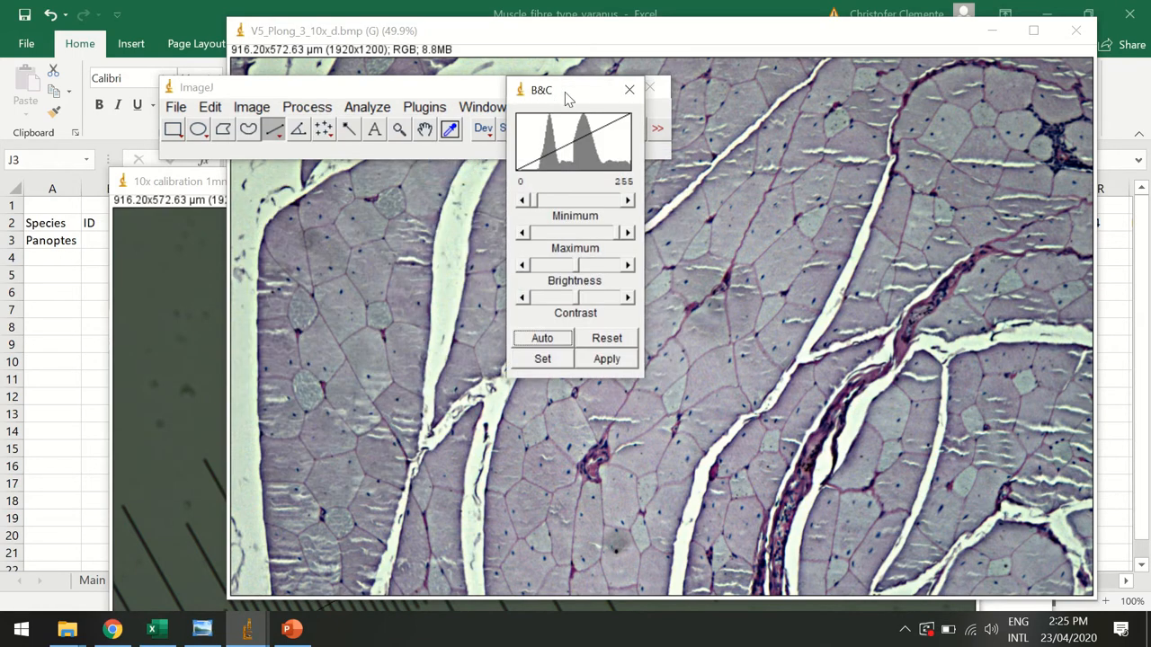
drag(567, 90, 432, 224)
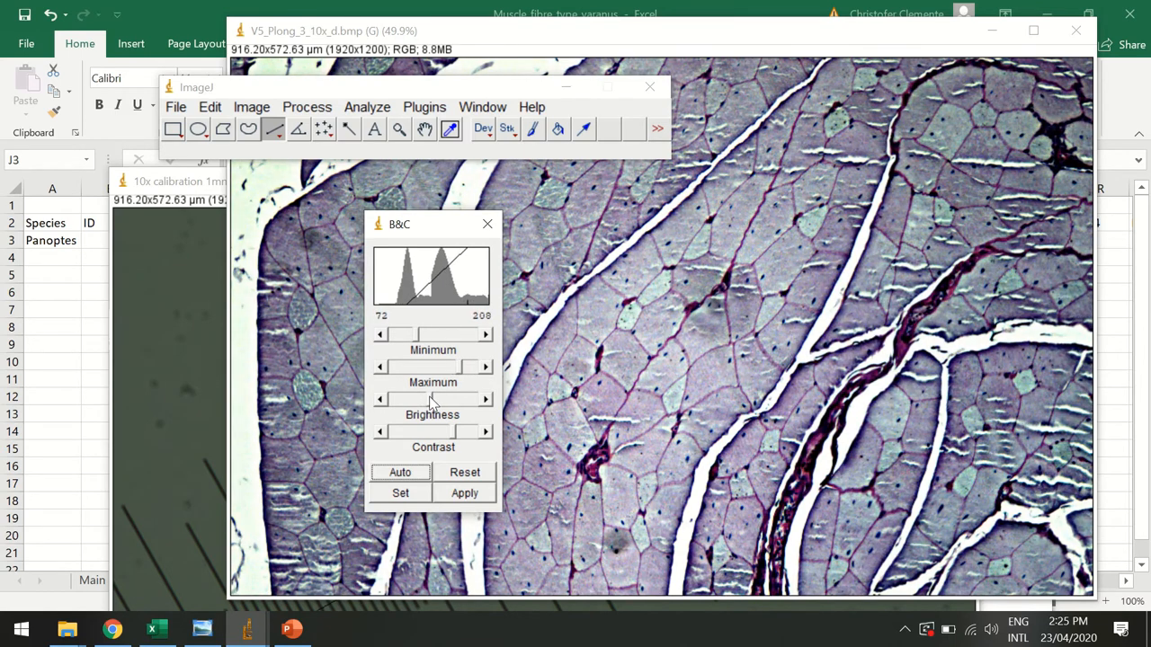
mouse_move(418, 349)
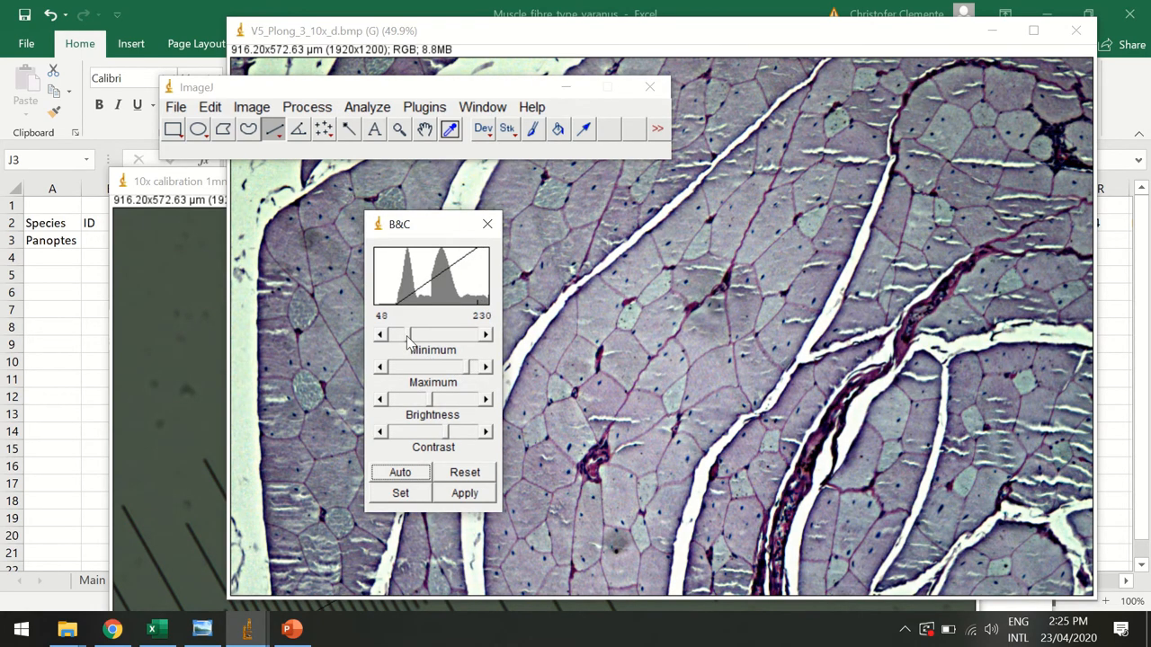
drag(394, 333, 418, 334)
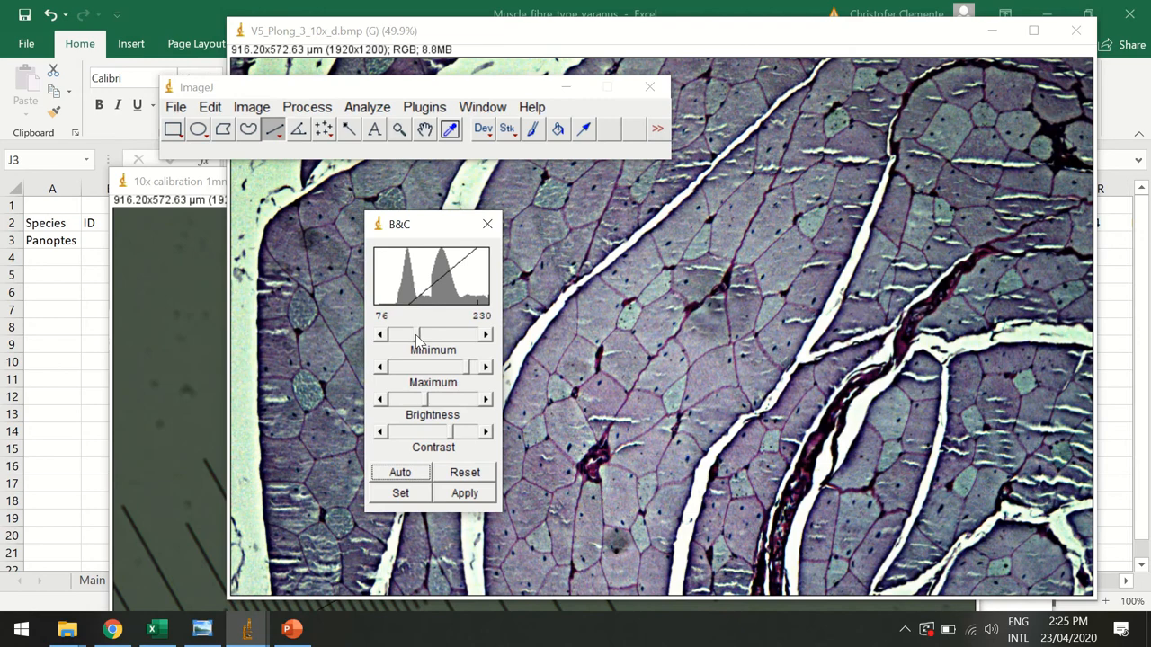
drag(400, 334, 414, 334)
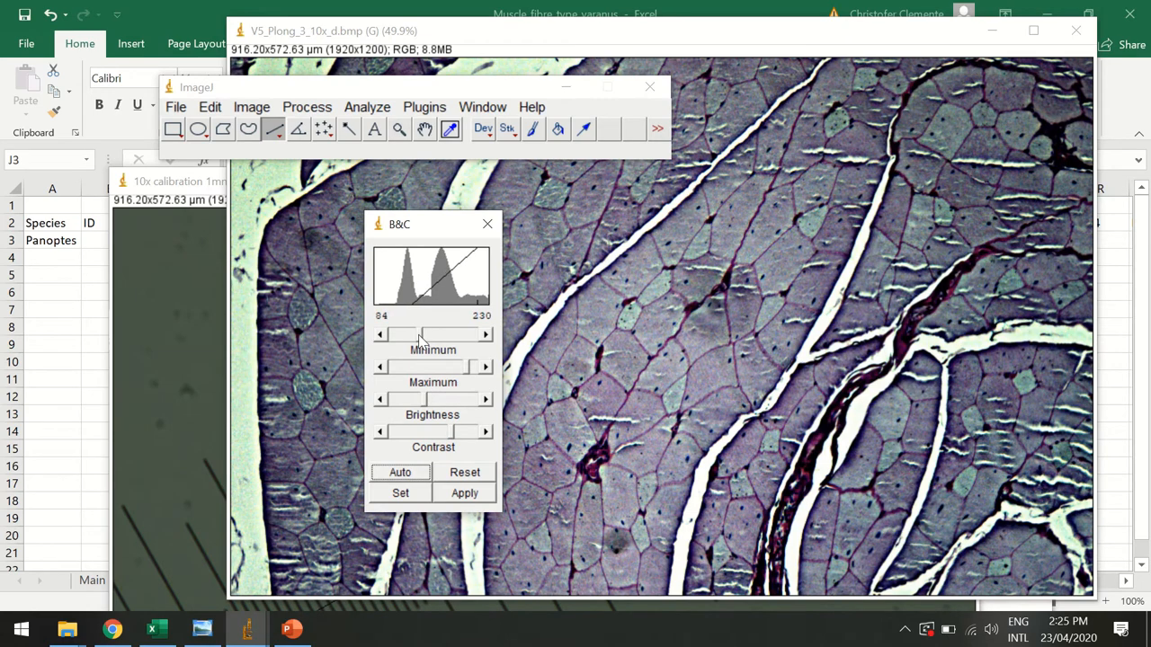
click(400, 472)
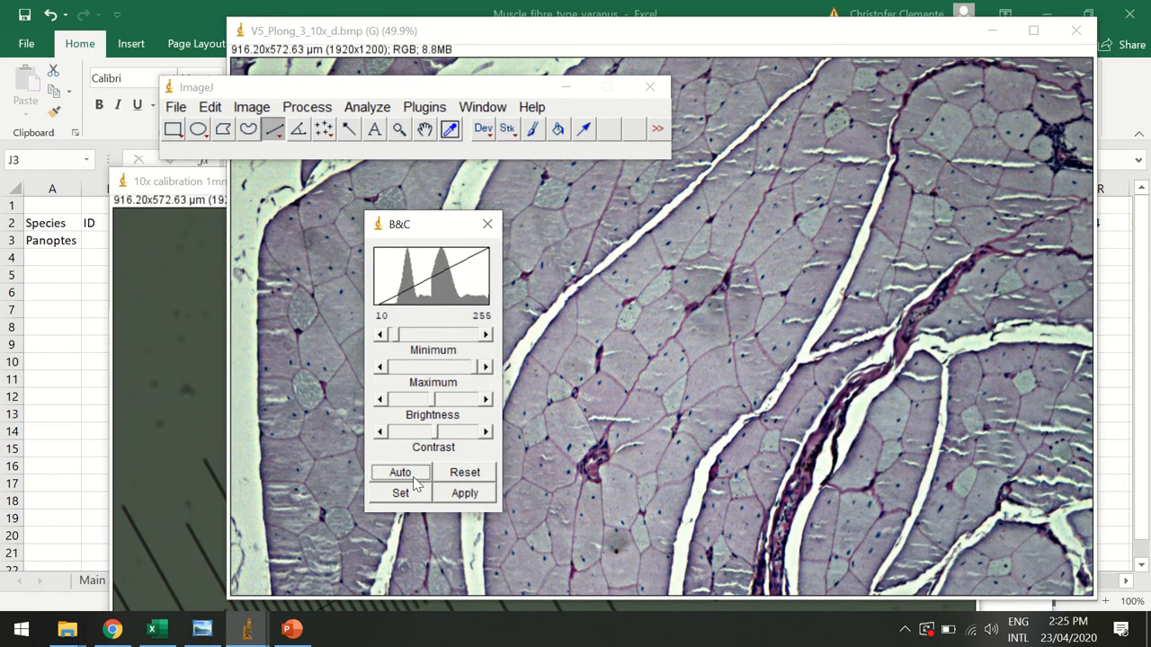
click(399, 472)
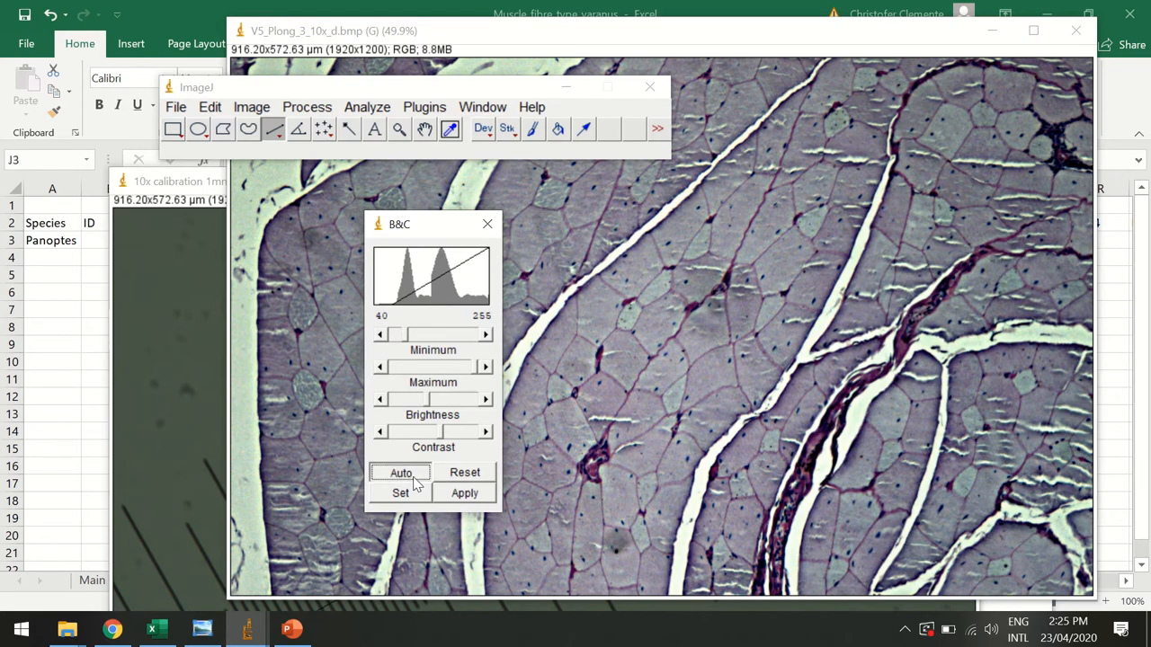
click(400, 472)
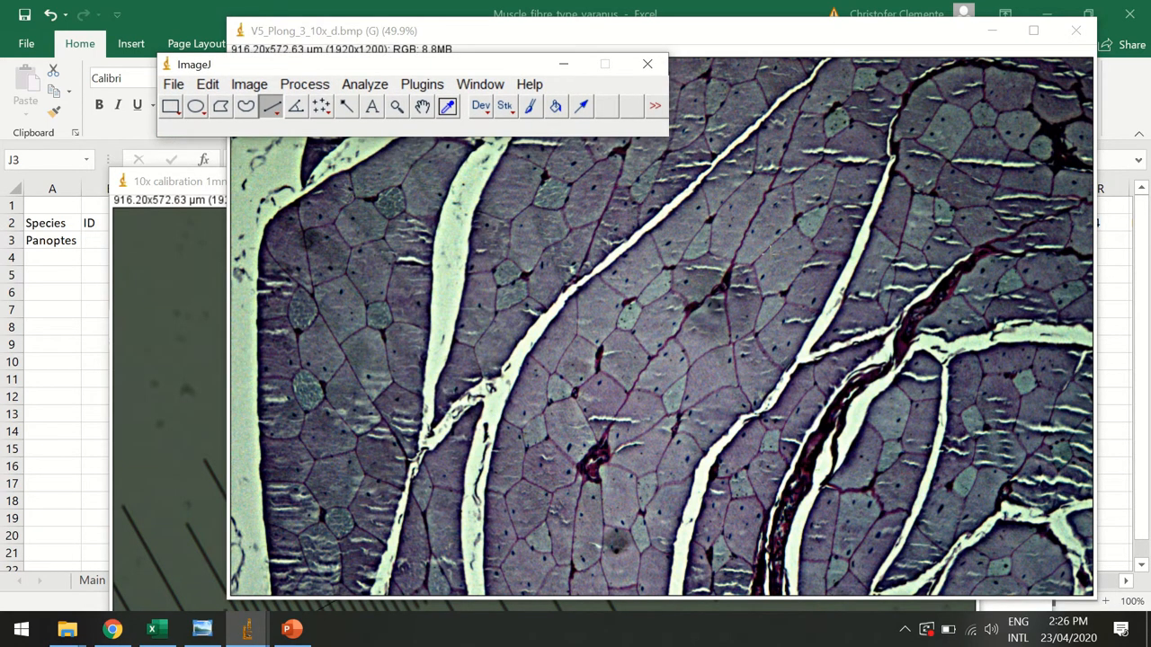
mouse_move(295, 542)
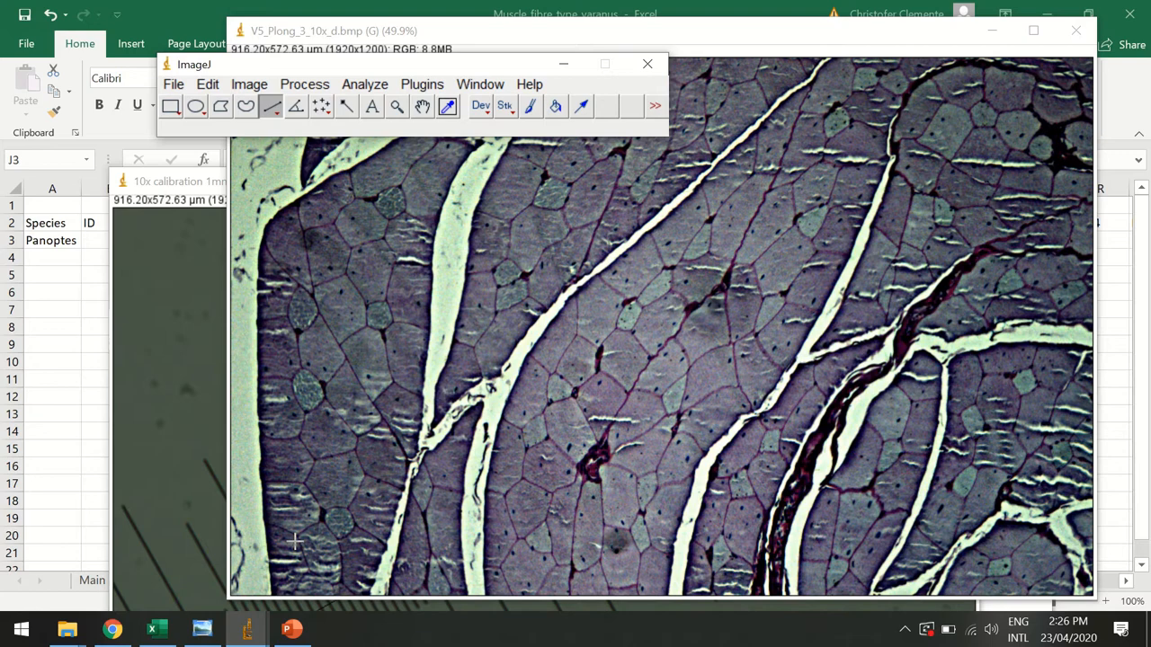
- Draw a long straight line diagonally across the fibres of the enhanced muscle image
drag(295, 540, 906, 249)
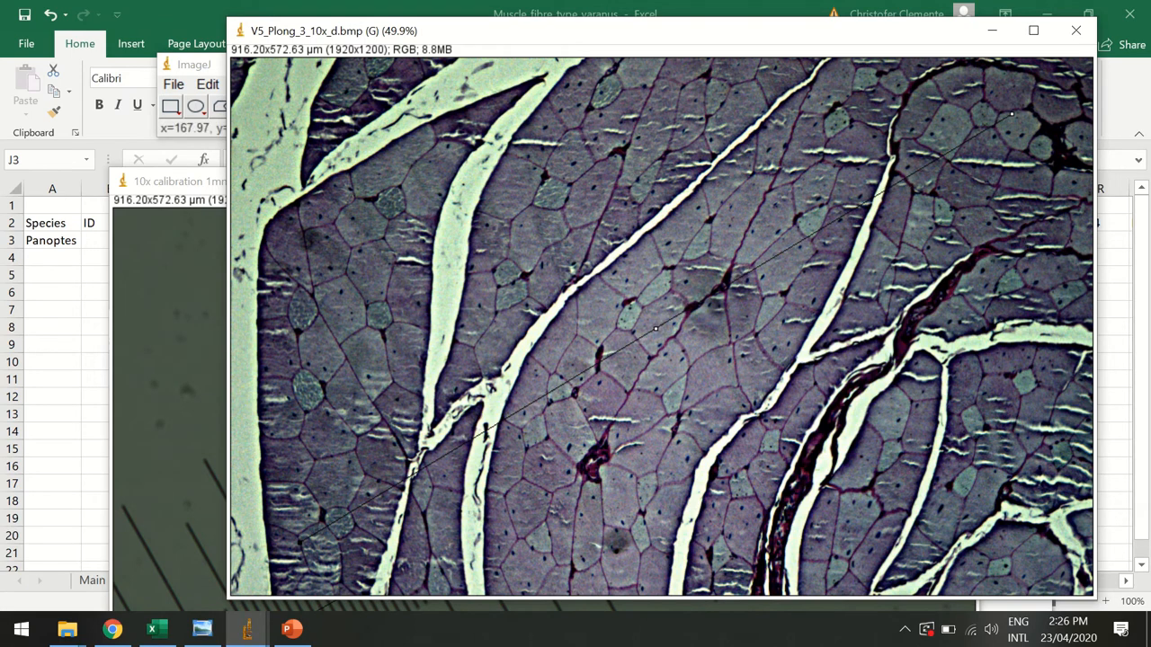
mouse_move(456, 372)
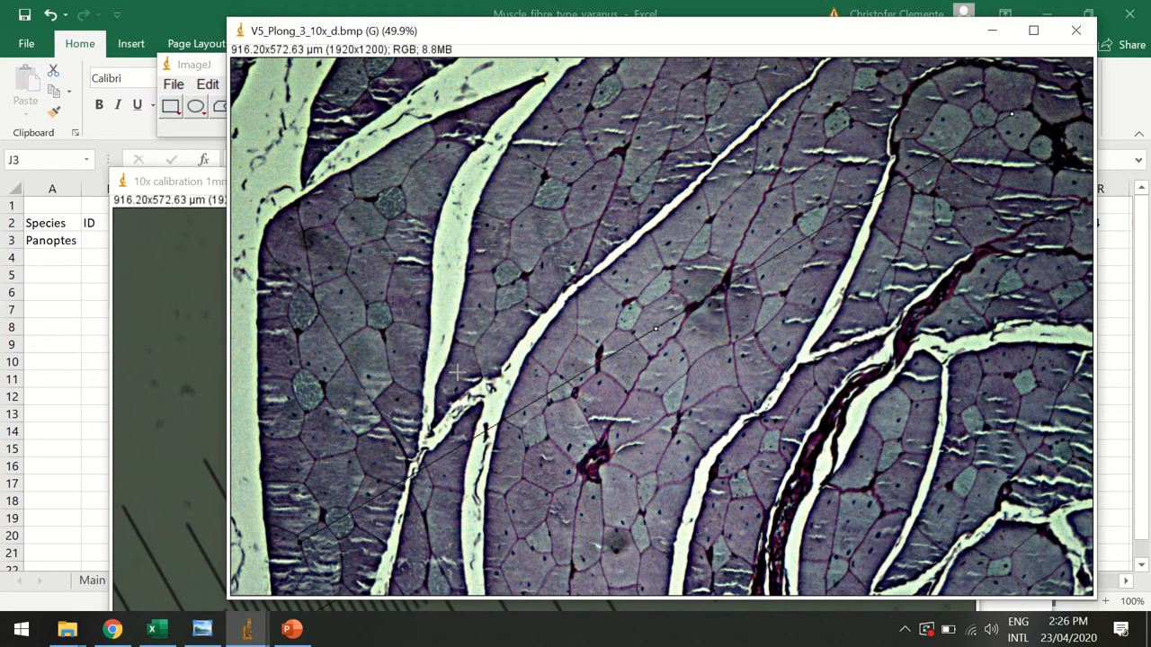
mouse_move(452, 376)
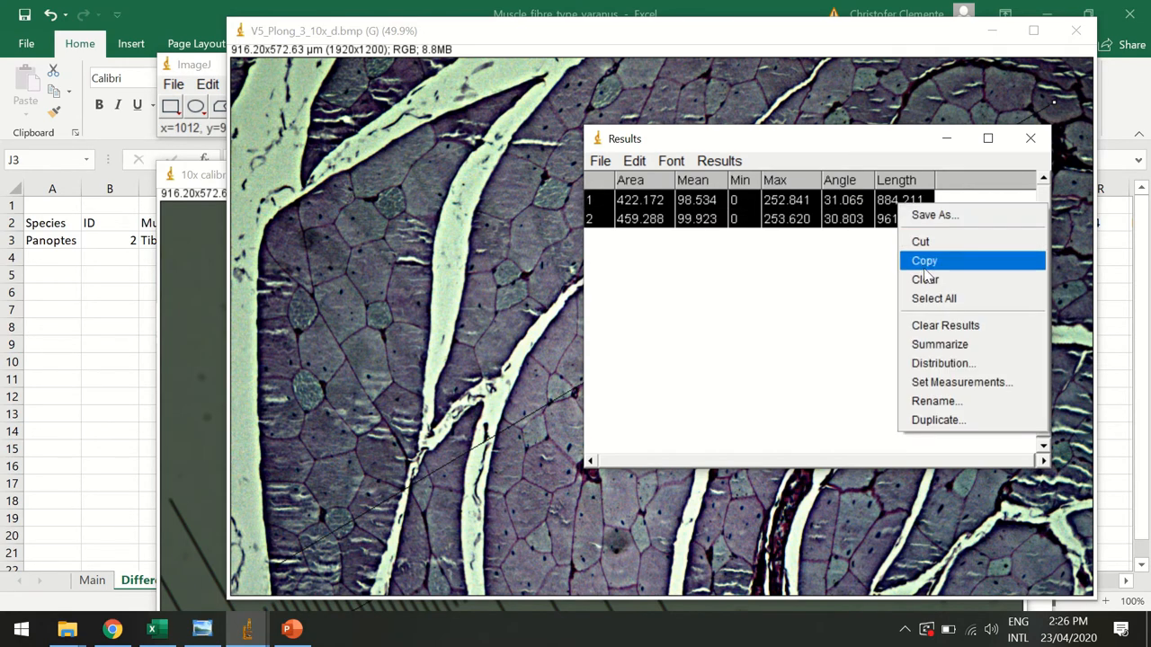
- Clear the Results table, then choose the Oval selection tool for the muscle image
click(925, 279)
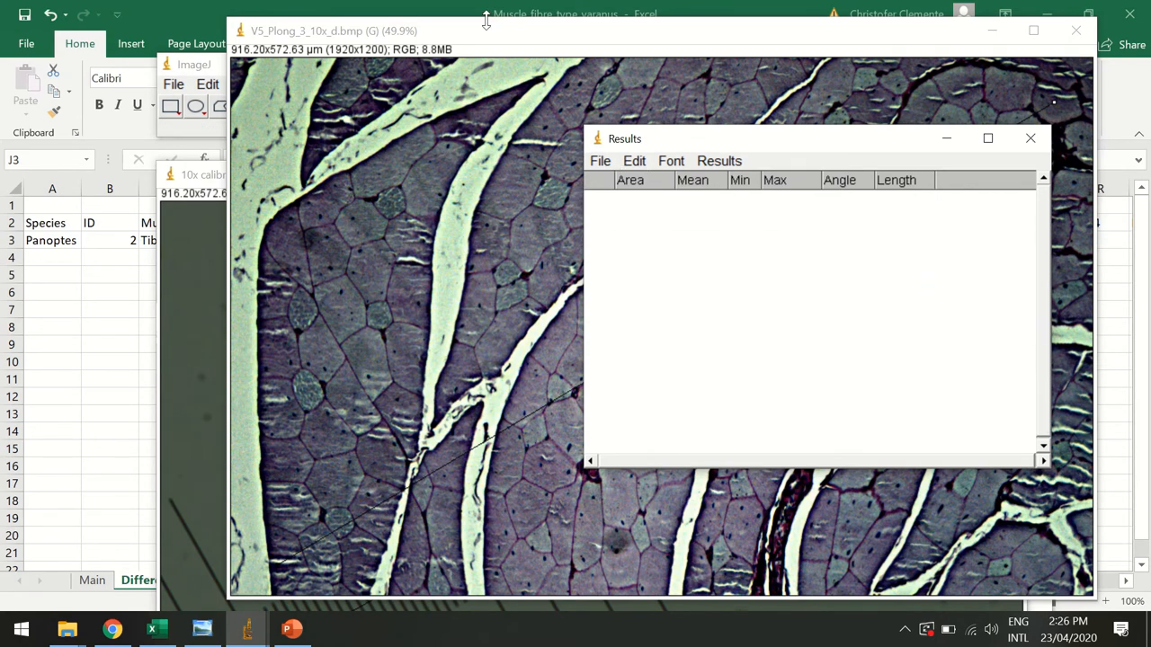
click(1031, 137)
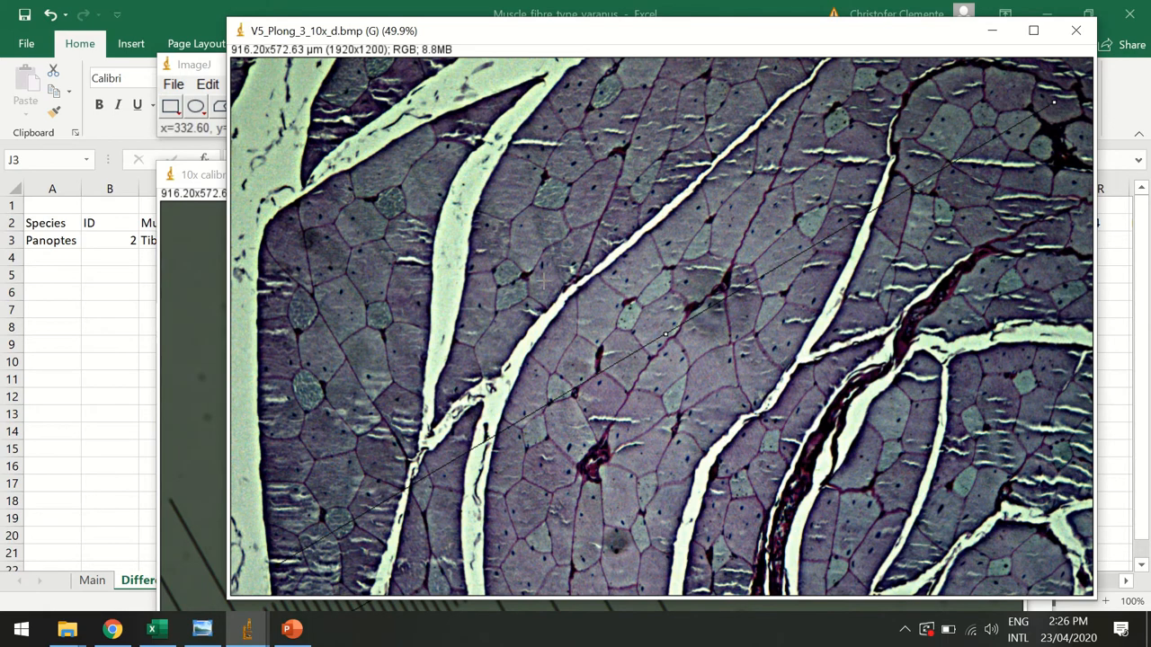
mouse_move(216, 67)
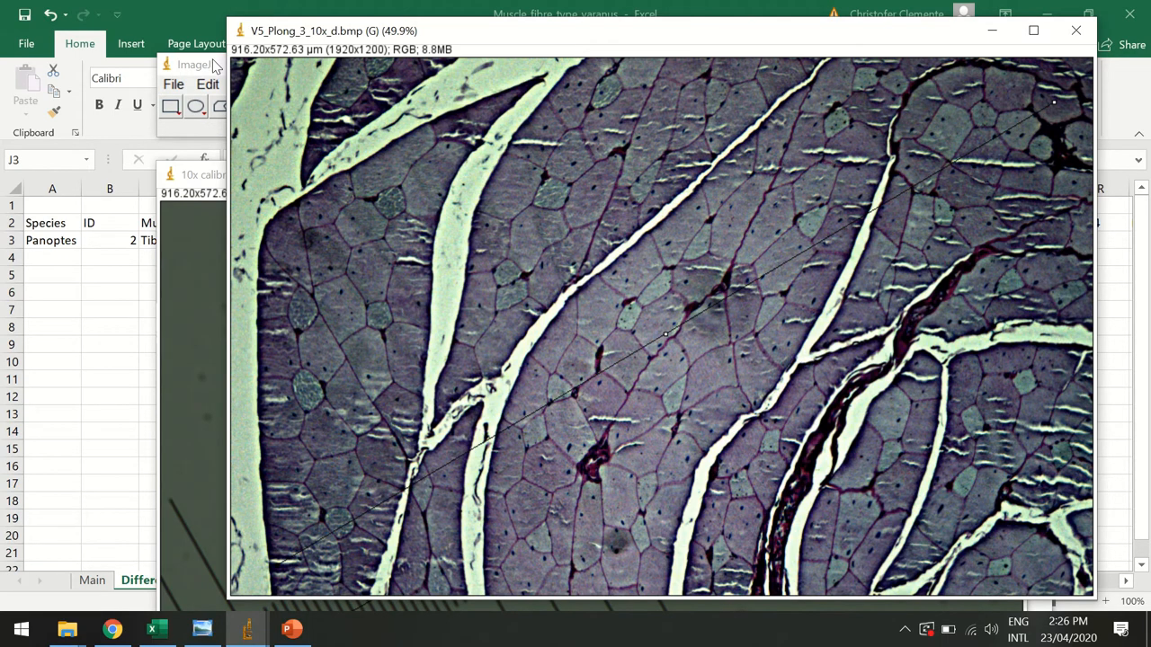
click(193, 64)
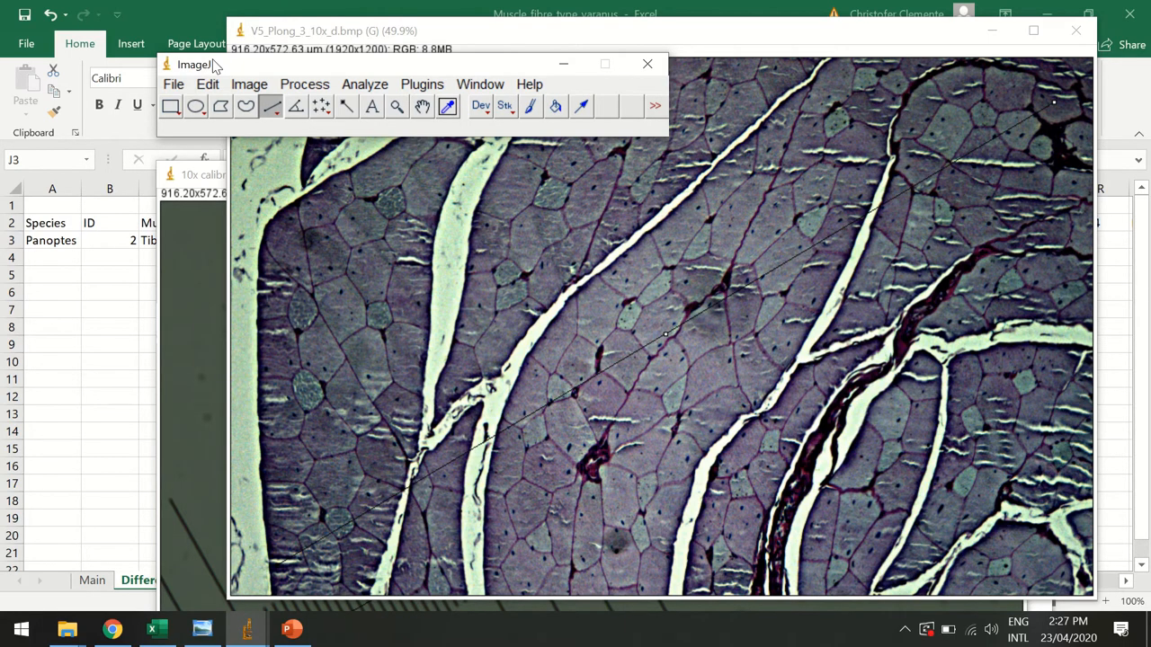
mouse_move(220, 106)
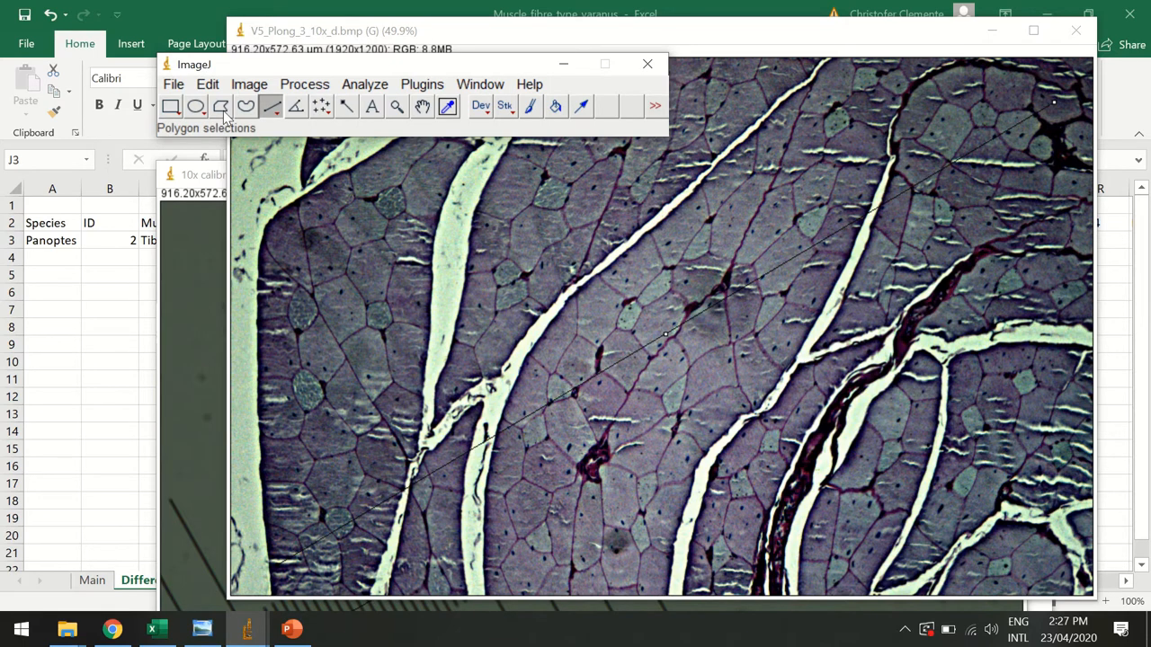
click(196, 107)
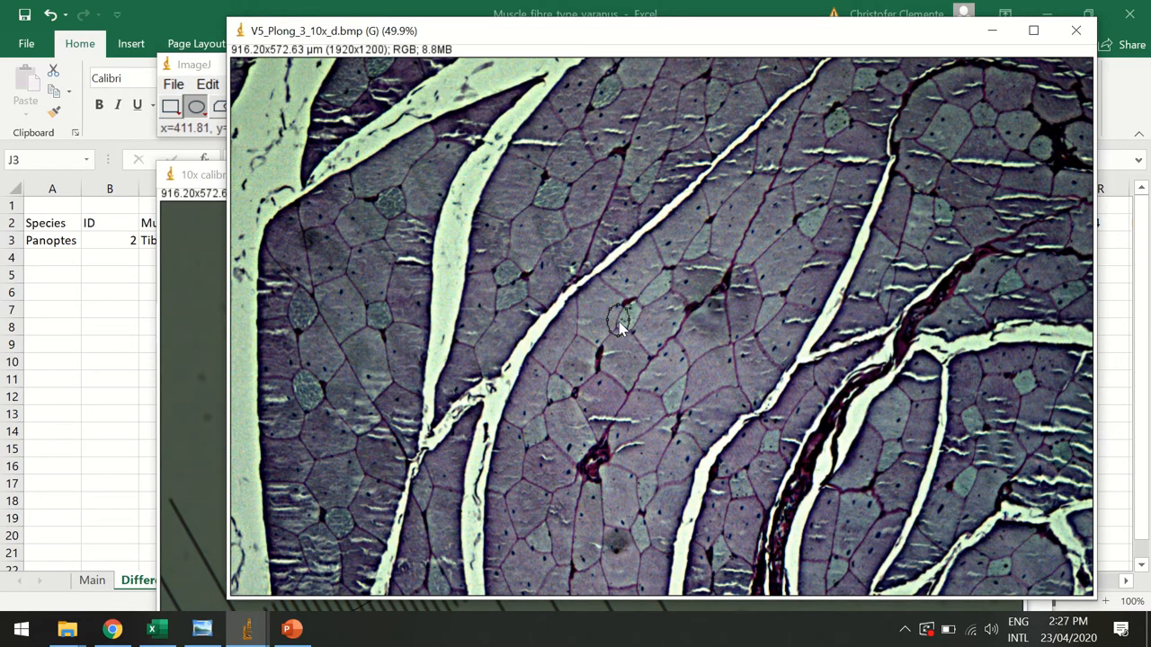
mouse_move(629, 337)
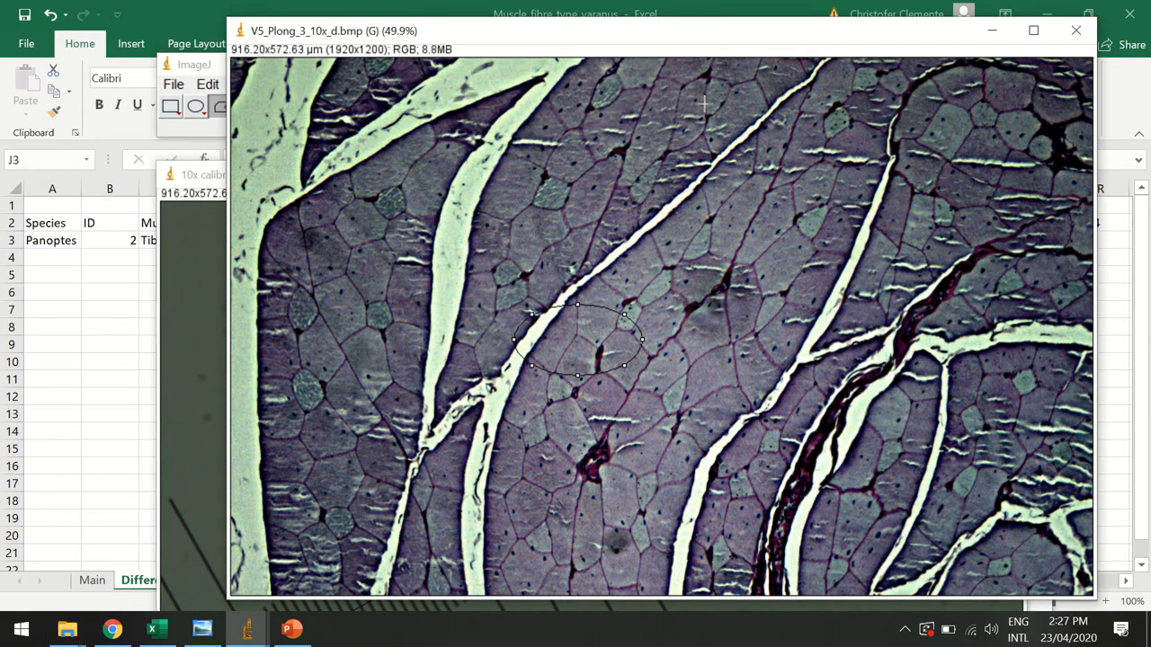
mouse_move(719, 270)
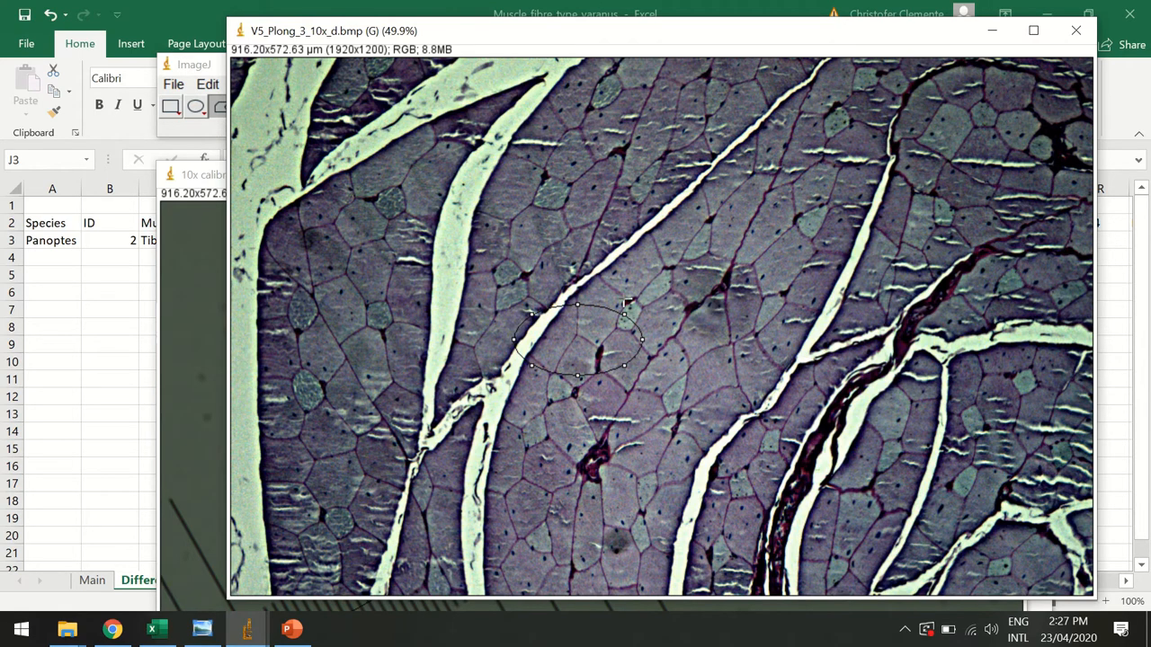
mouse_move(560, 350)
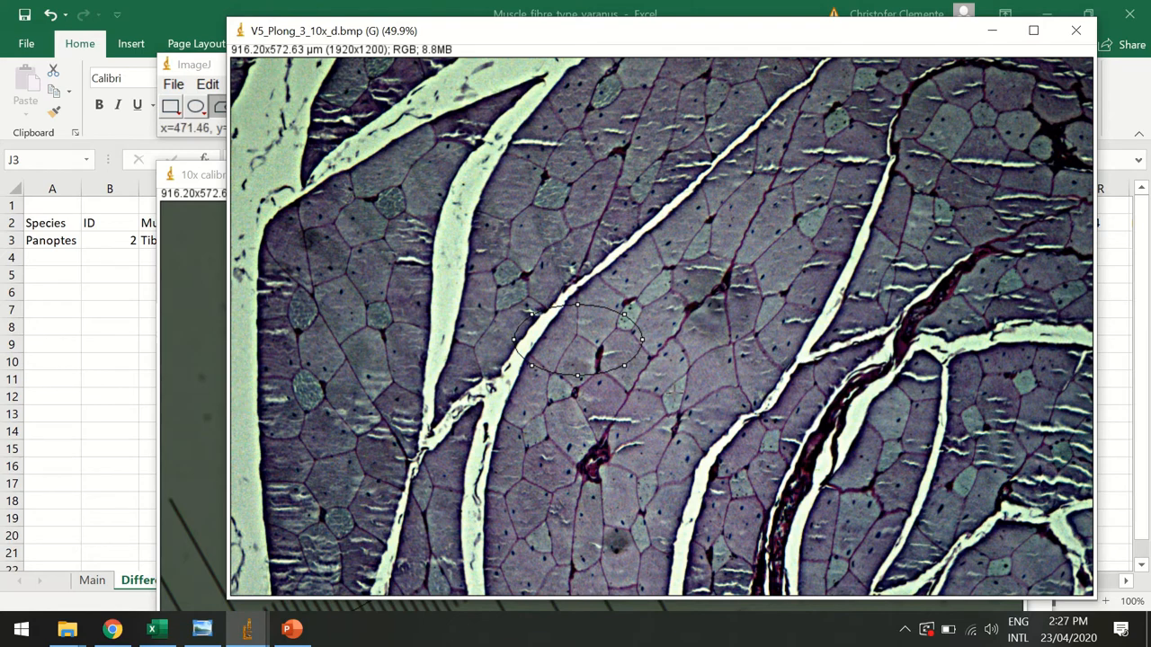
mouse_move(897, 439)
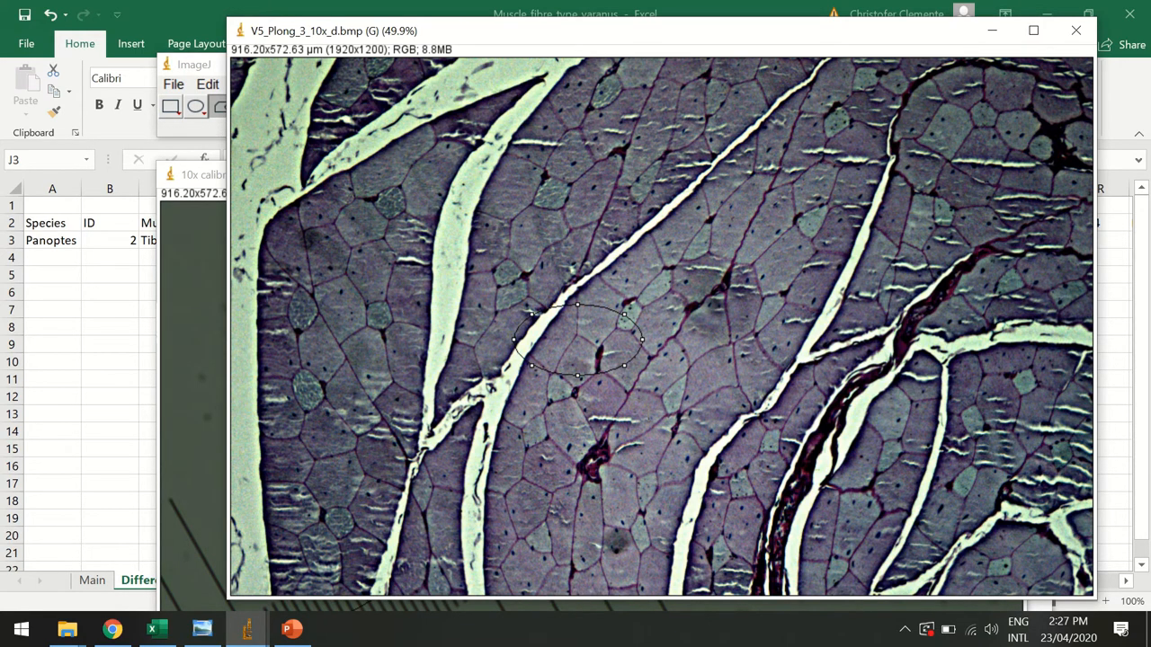
mouse_move(436, 481)
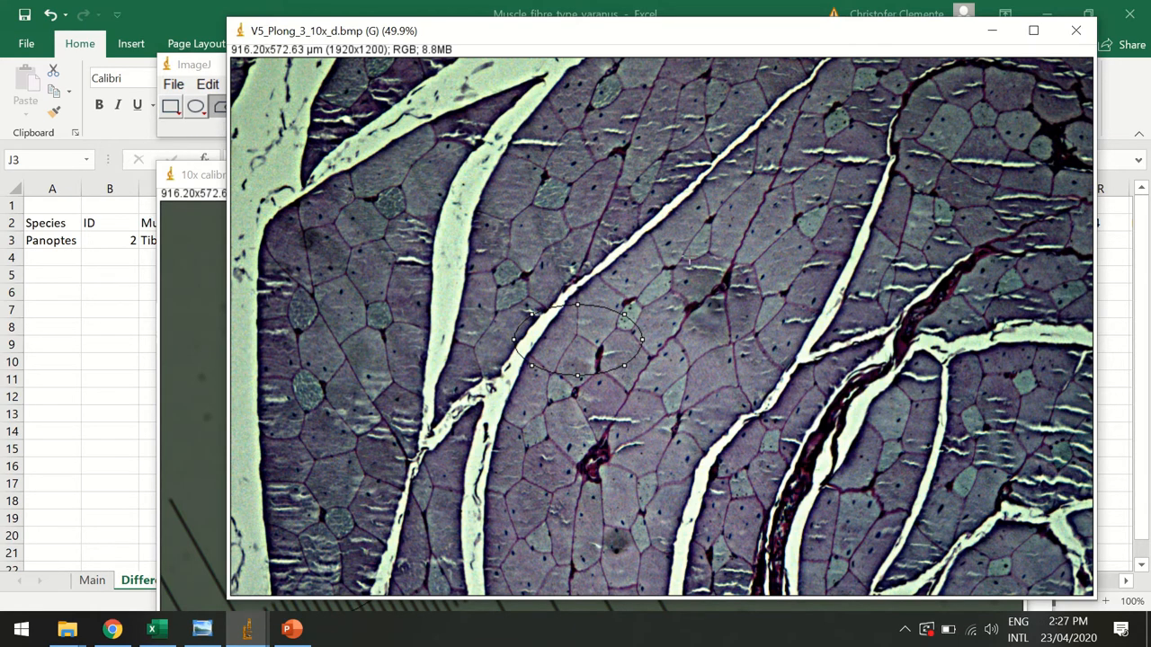
mouse_move(868, 258)
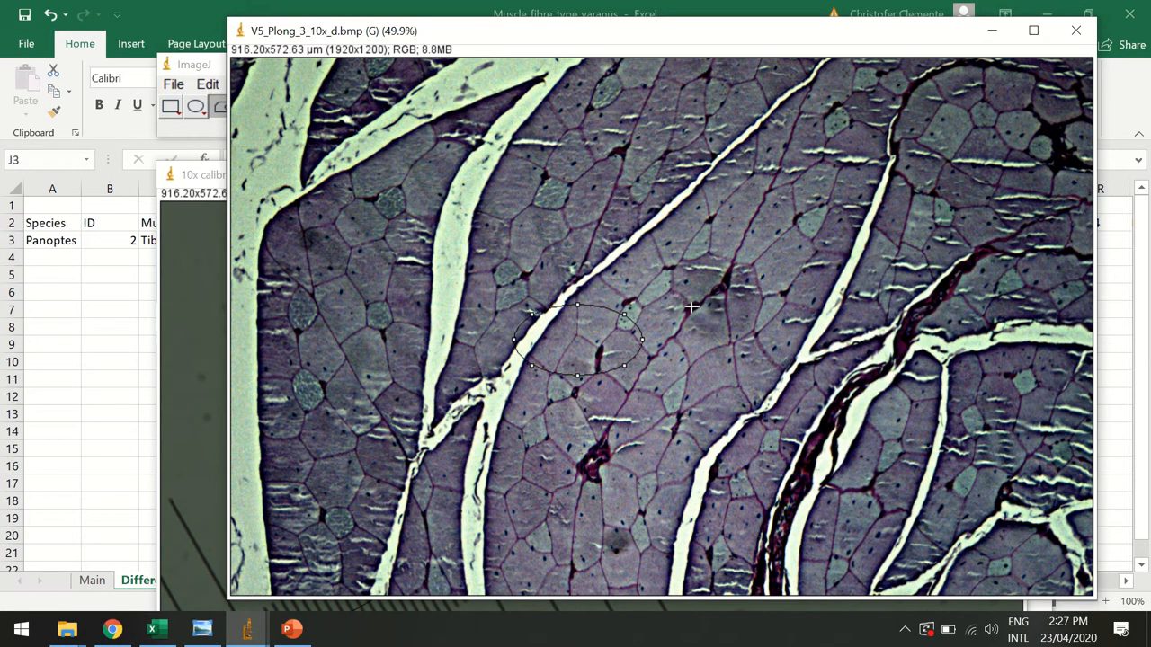
mouse_move(405, 198)
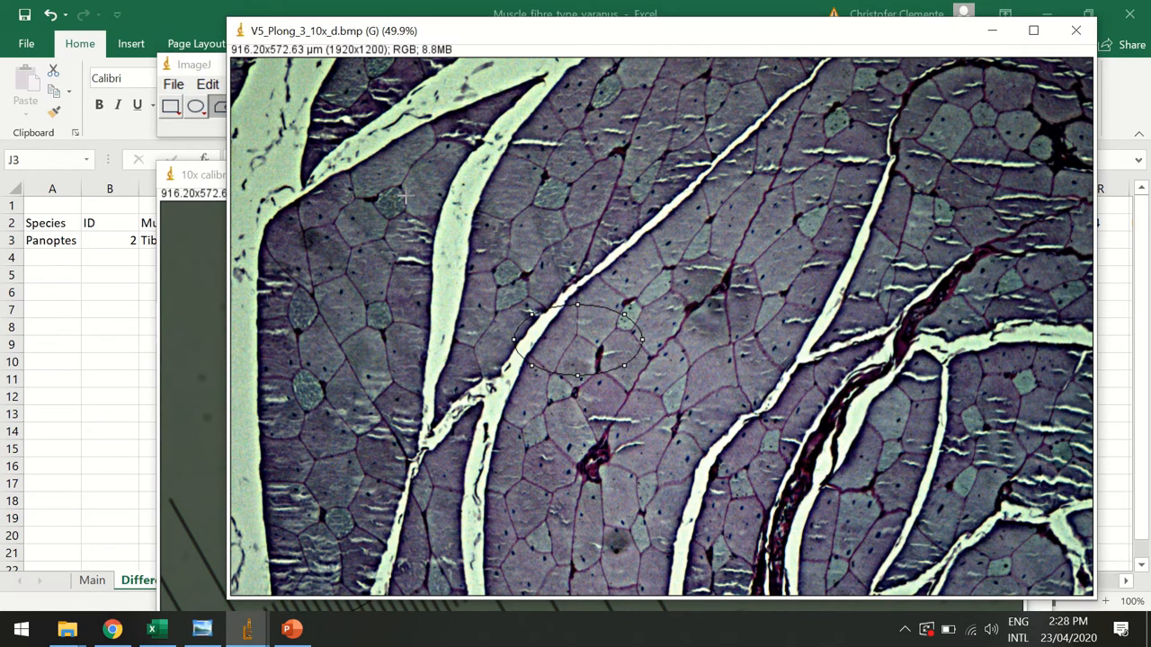
mouse_move(307, 329)
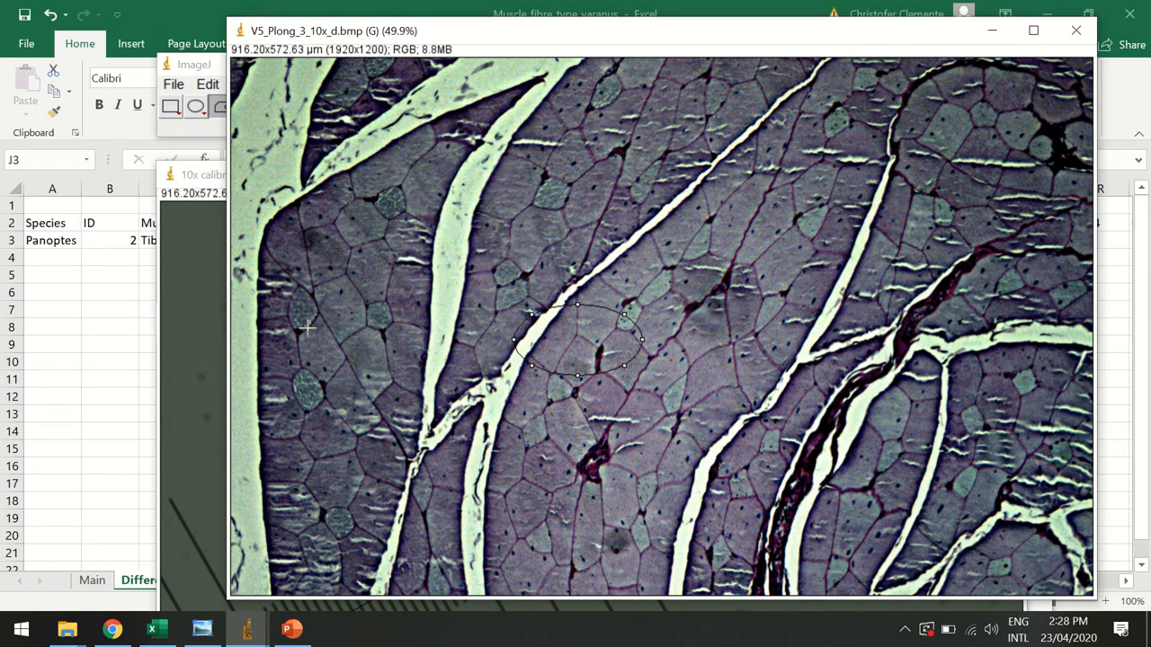
mouse_move(673, 310)
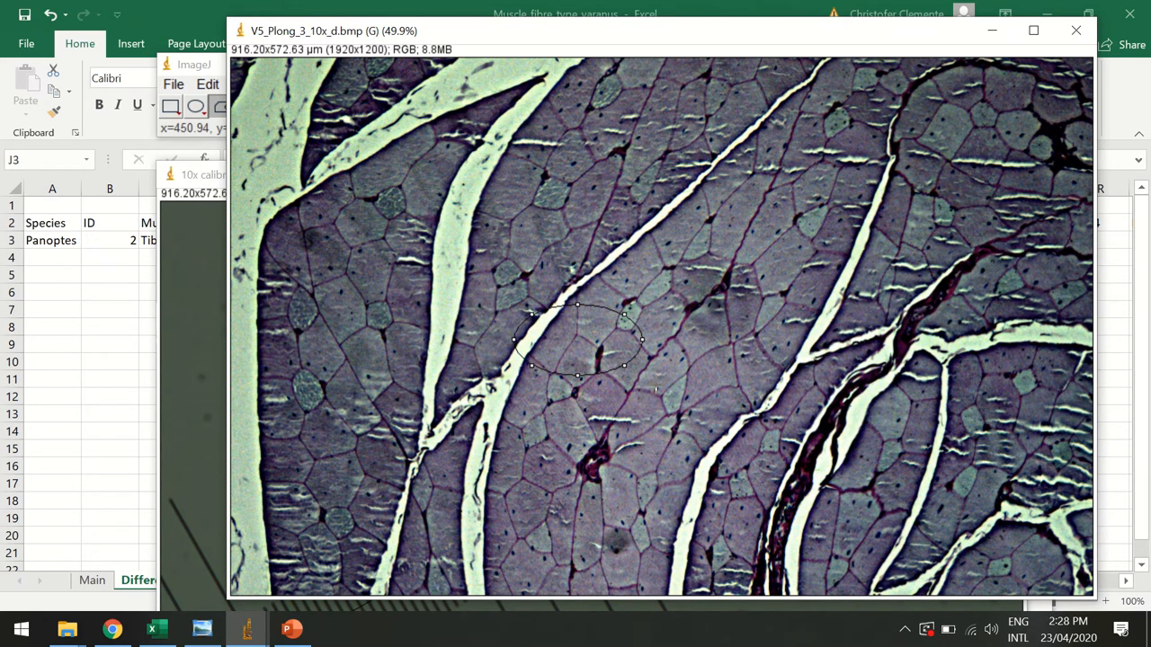
mouse_move(674, 340)
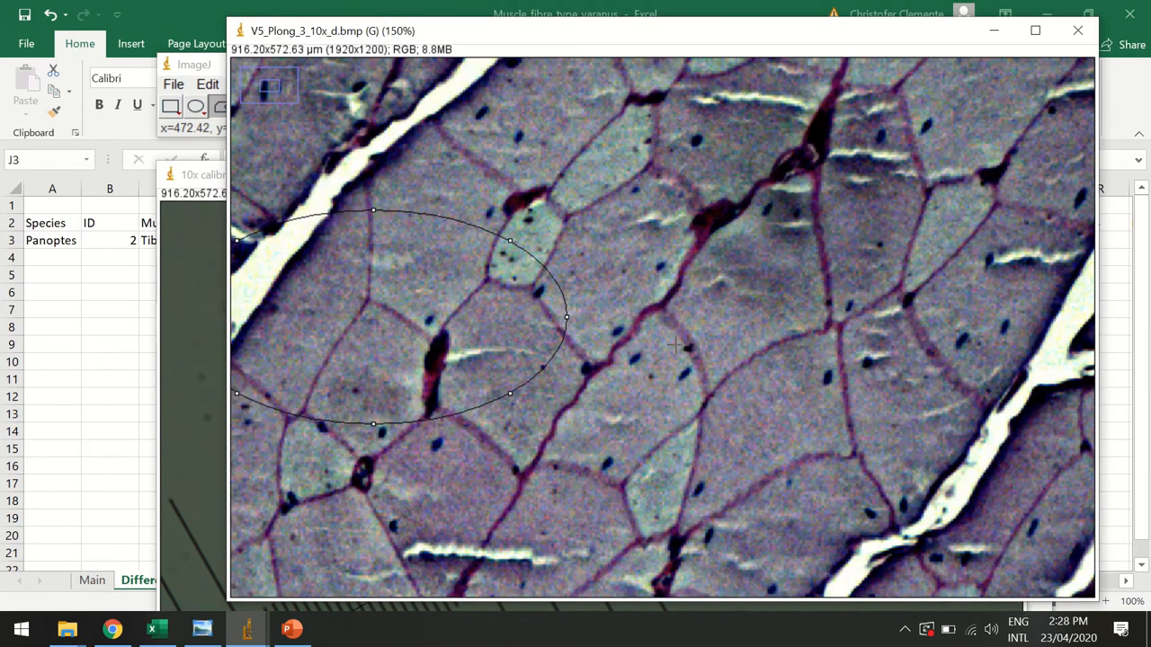
mouse_move(634, 97)
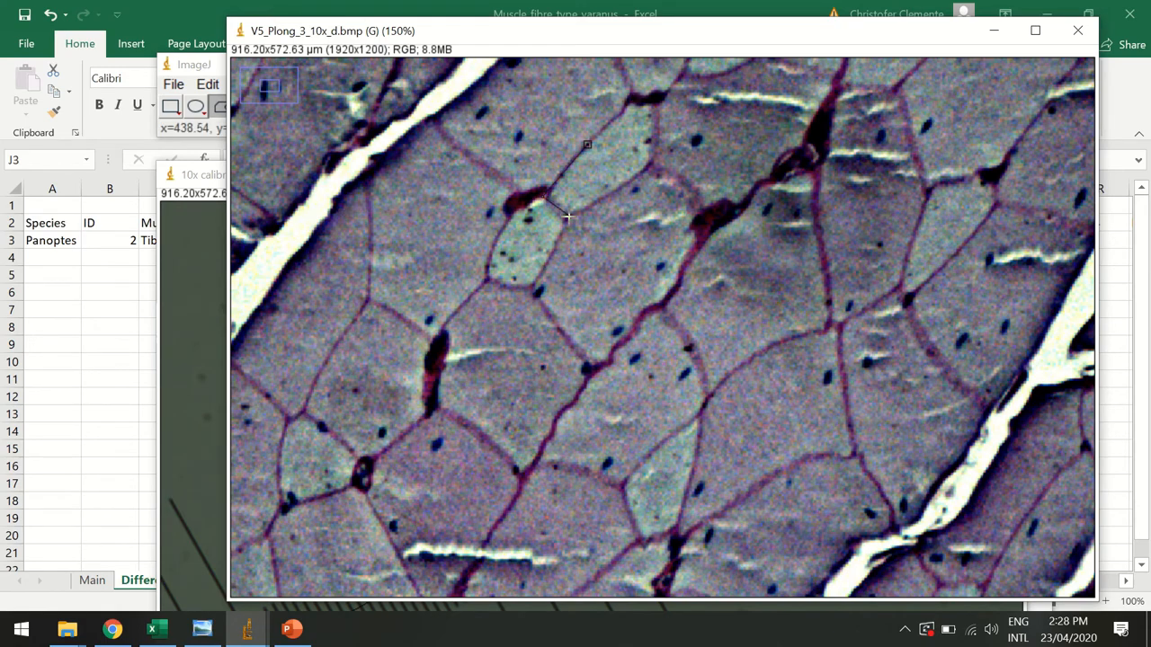
- Trace five fibres as polygons and measure each, giving areas 794.930 through 633.030
drag(566, 217, 651, 160)
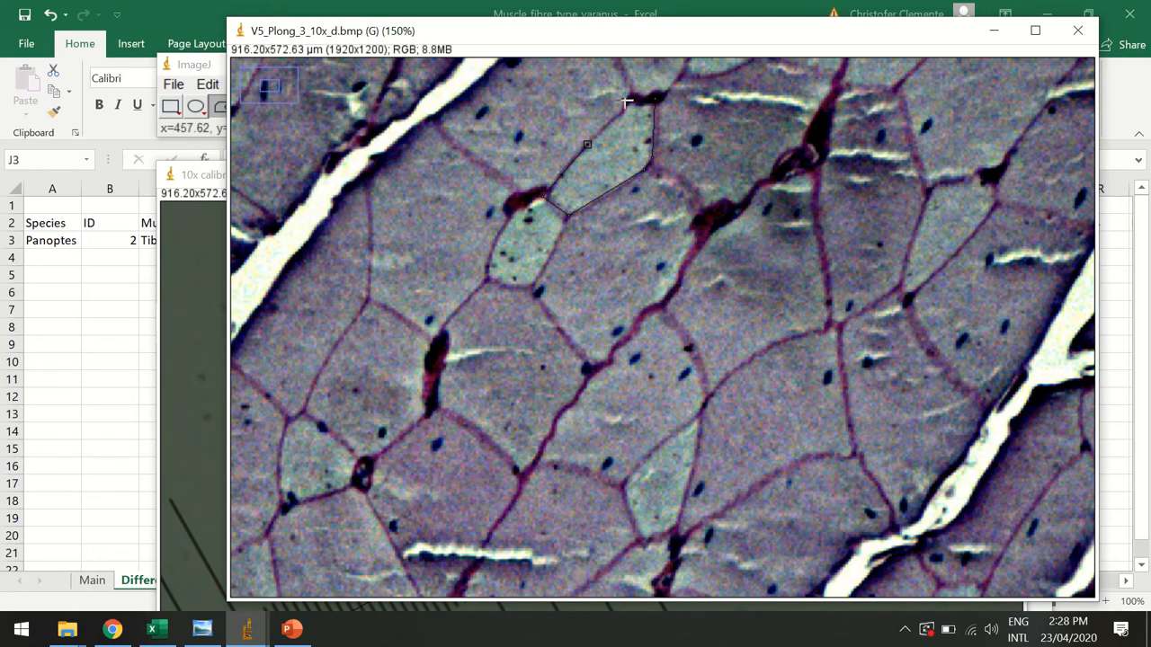
mouse_move(586, 144)
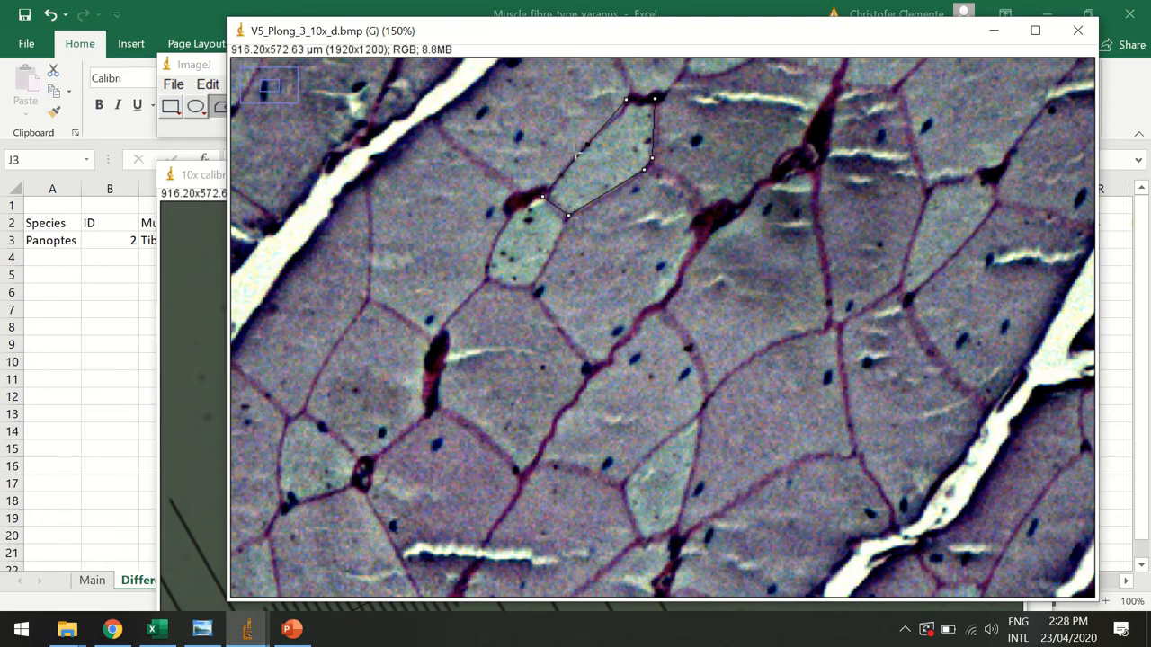
mouse_move(555, 225)
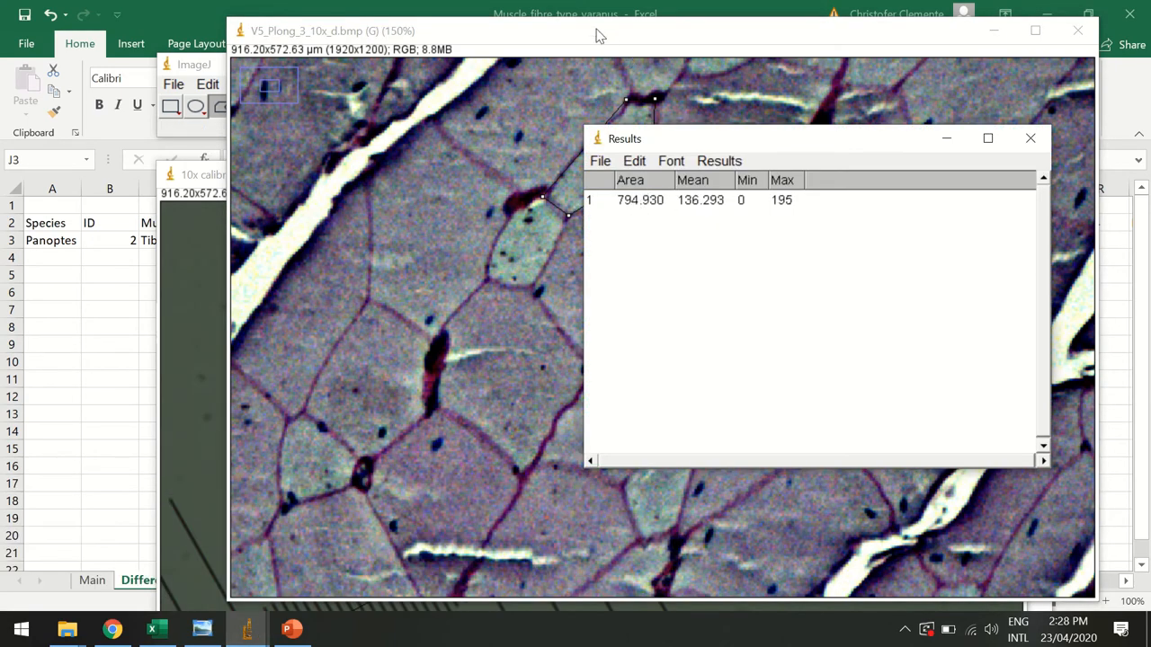
click(1031, 138)
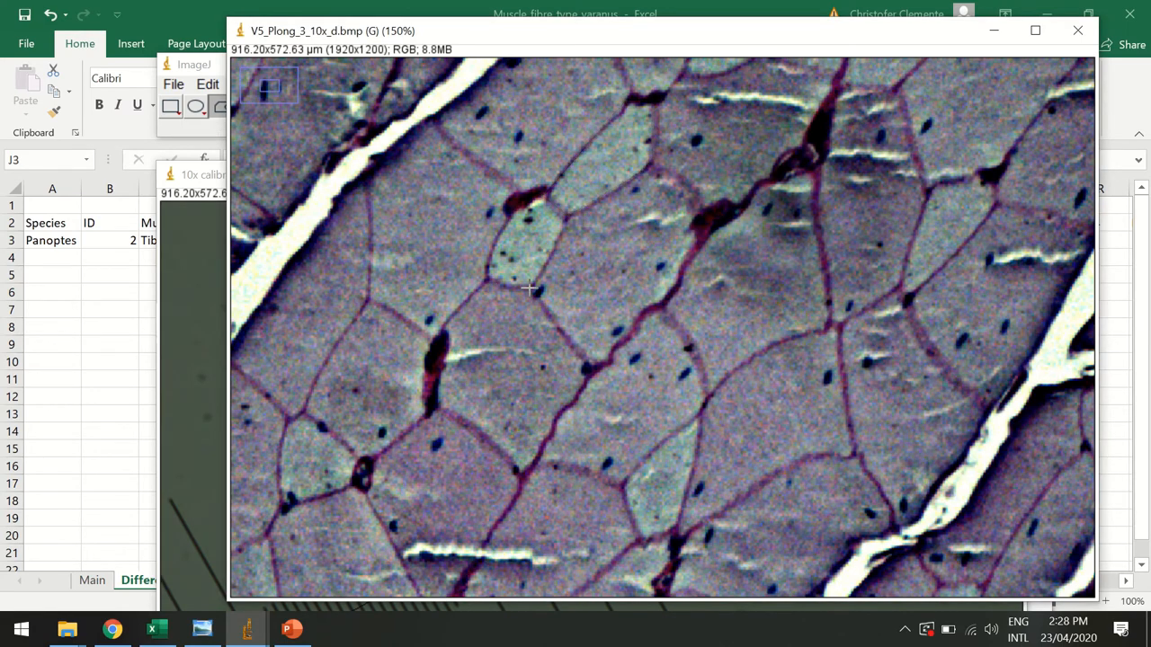
drag(535, 290, 567, 217)
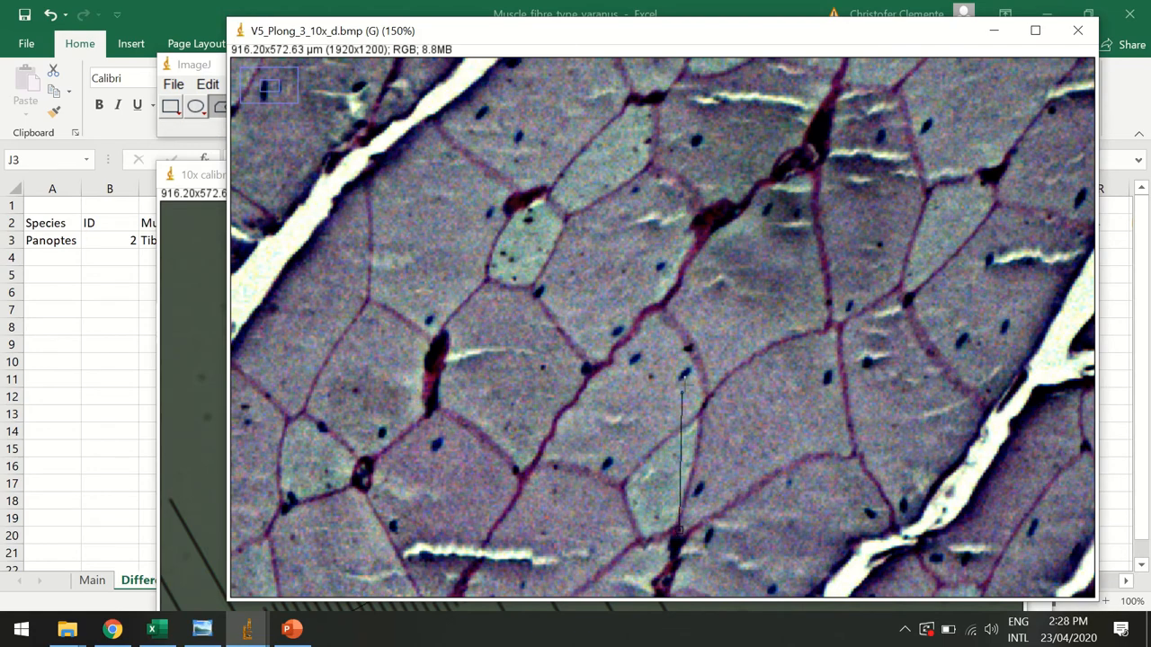
drag(681, 396, 619, 488)
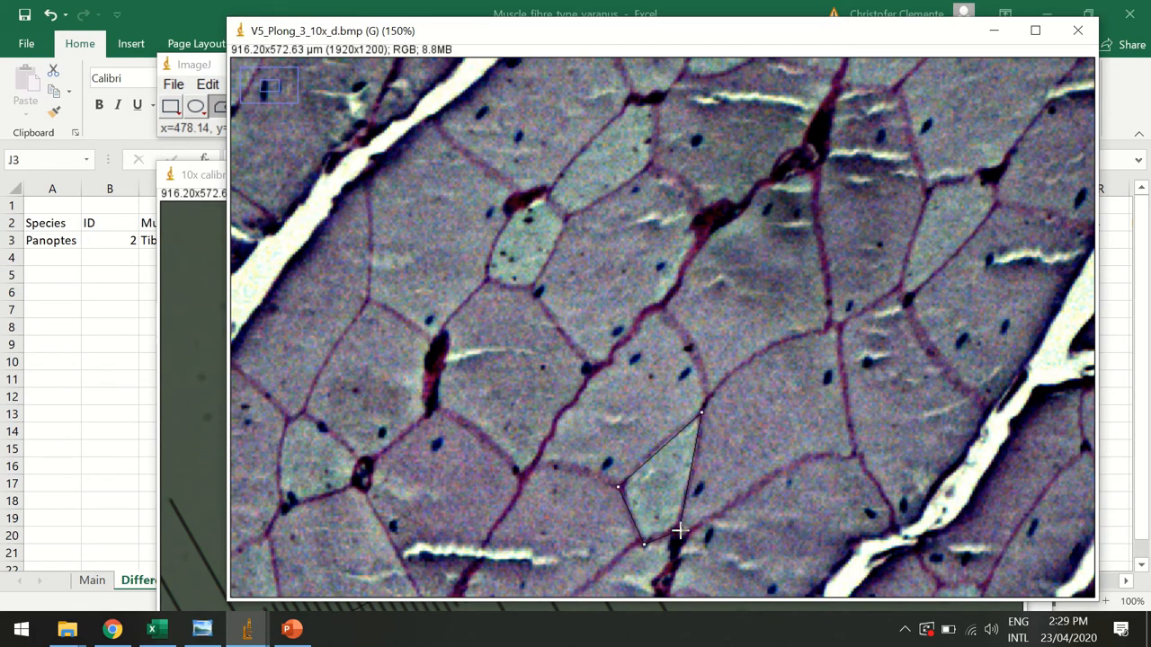
mouse_move(931, 324)
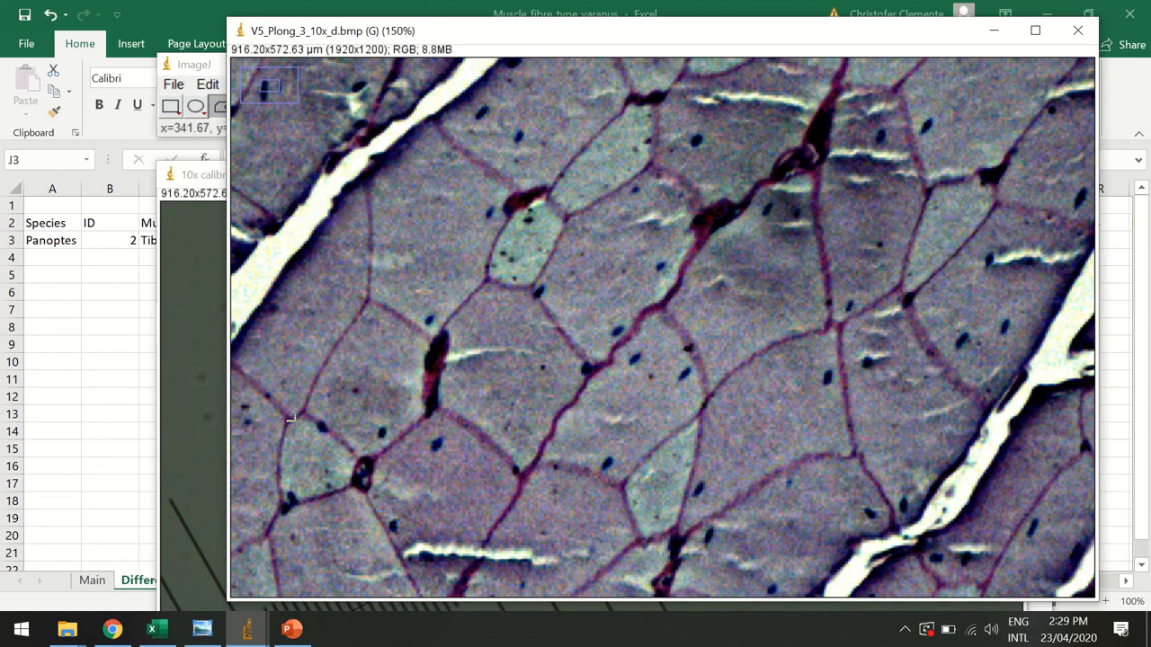
drag(310, 410, 362, 472)
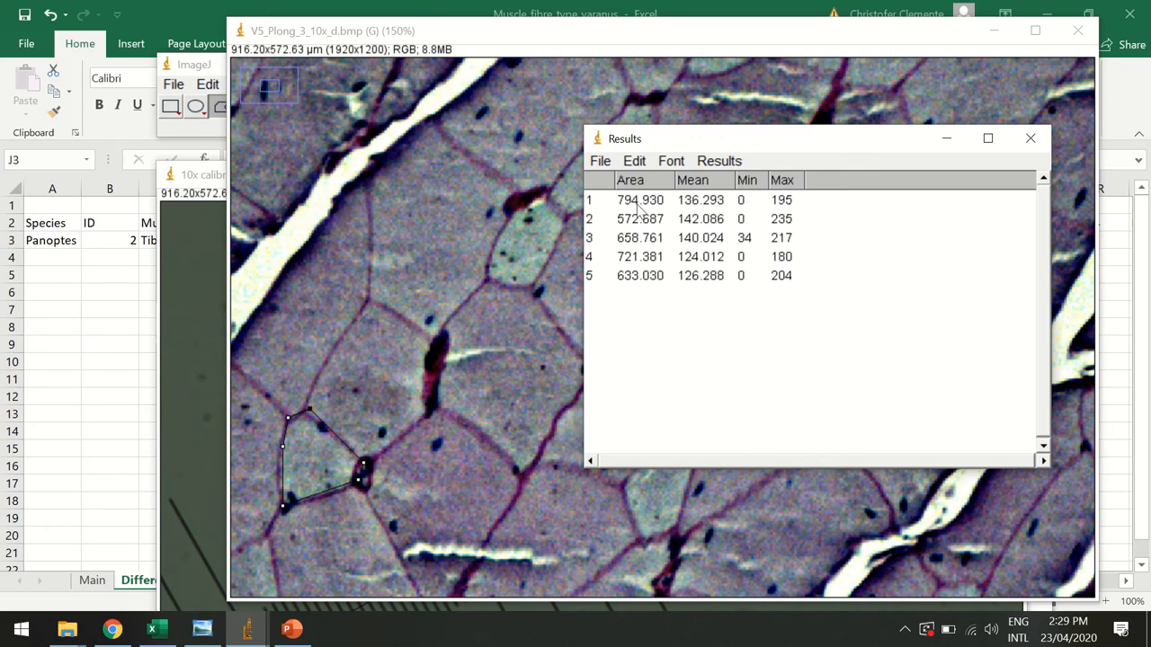
mouse_move(717, 283)
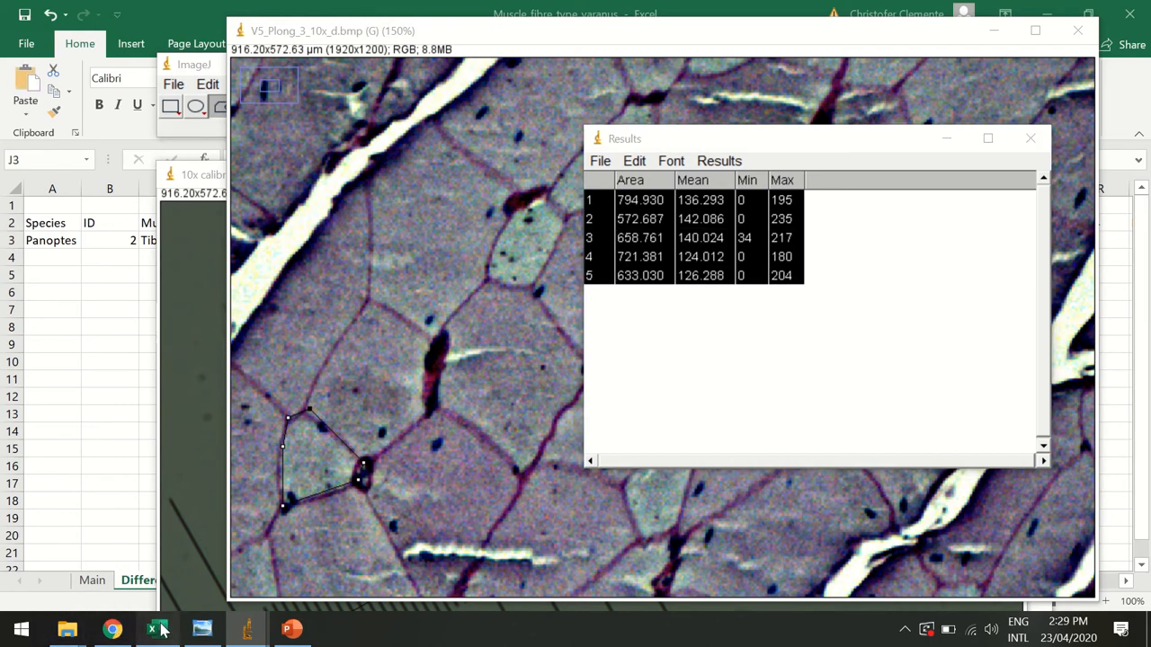
- Paste the results at T5, then transpose the five areas into row 3 under DL1–DL5
click(156, 628)
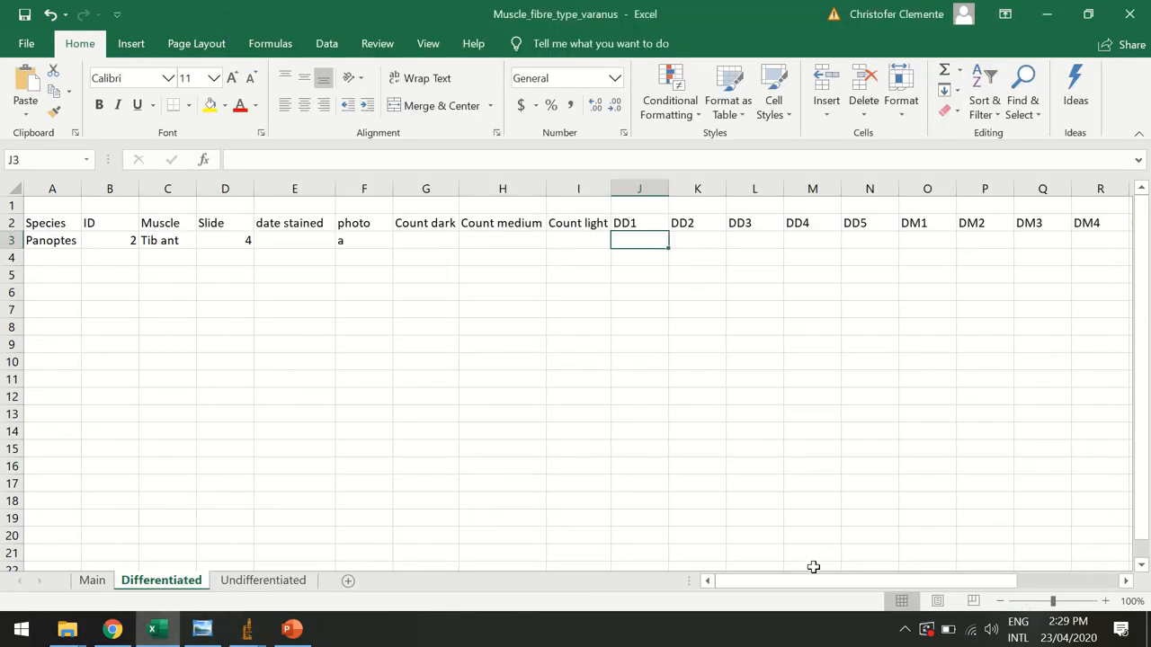
scroll(right, 3)
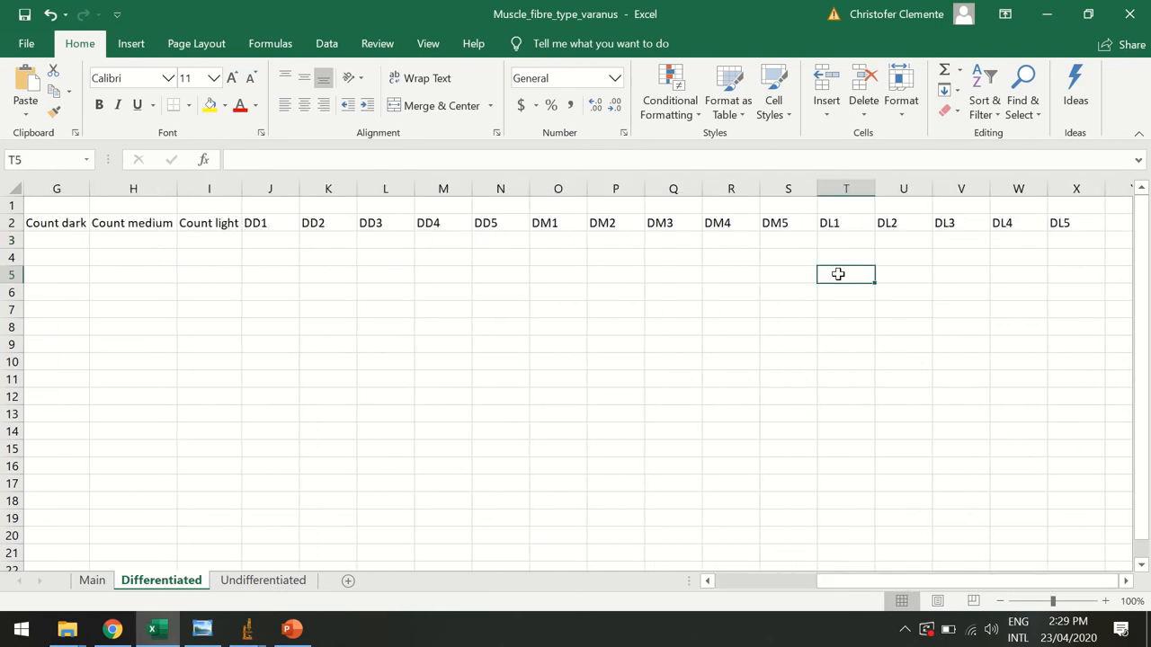
key(ctrl+v)
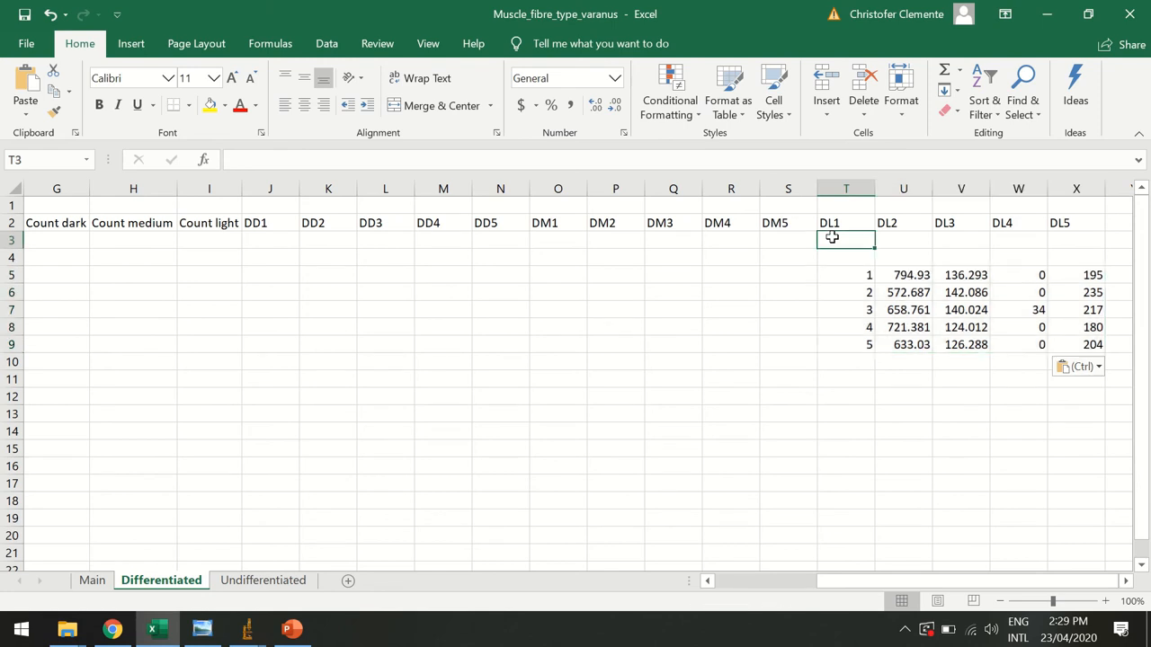
drag(845, 240, 1077, 239)
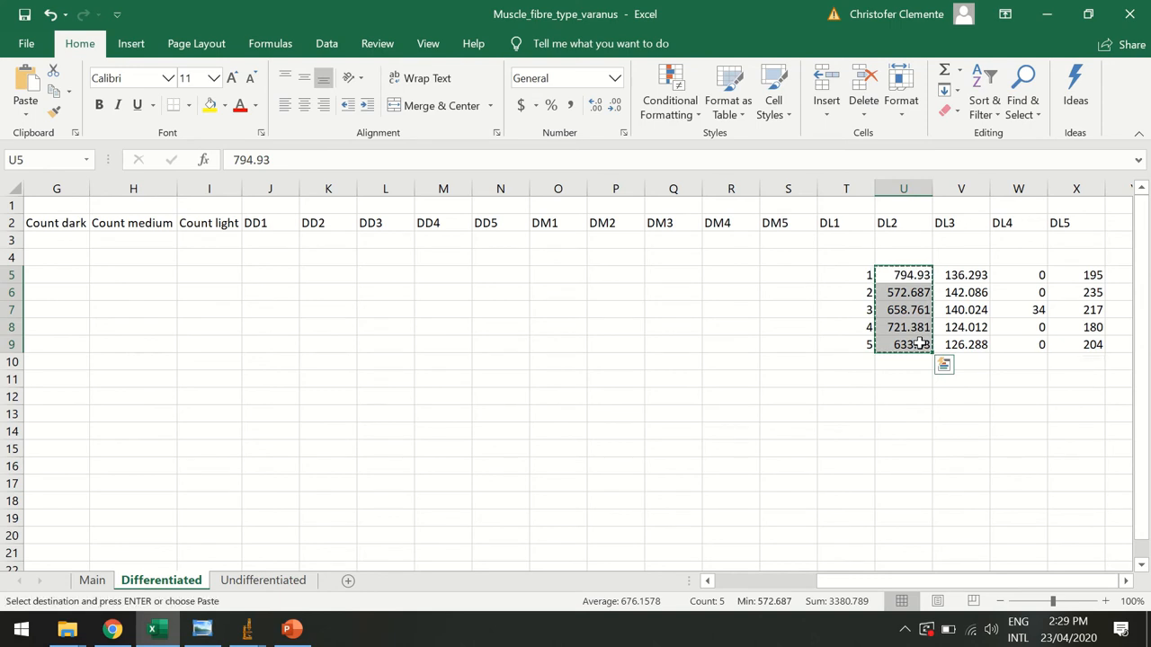
mouse_move(827, 240)
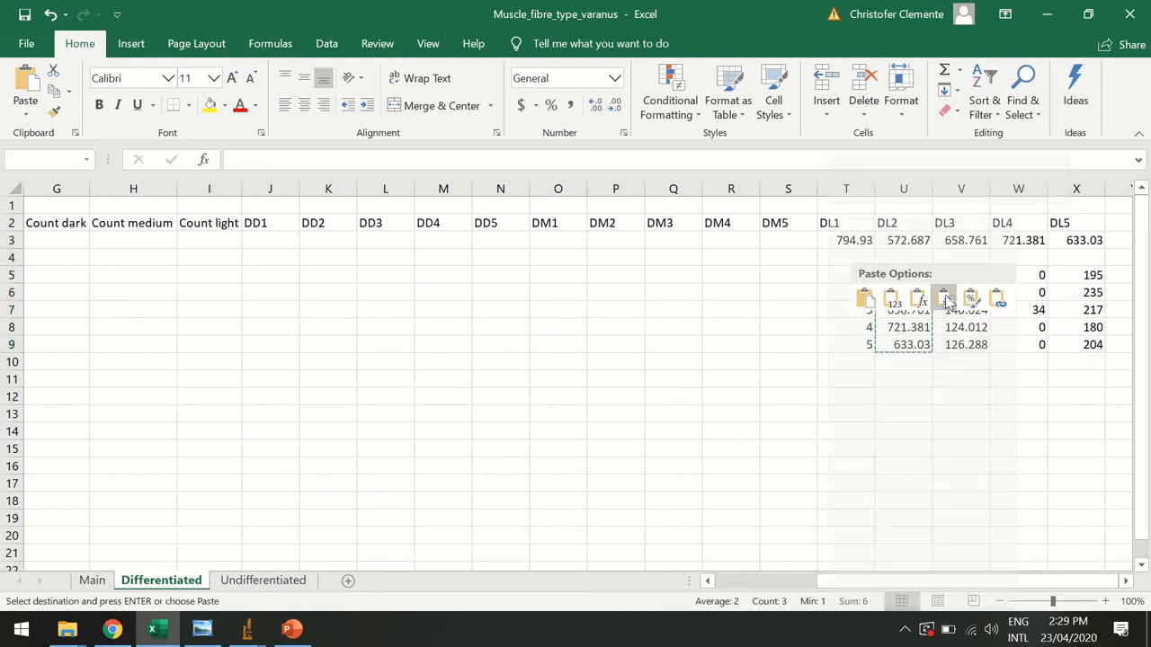
mouse_move(943, 297)
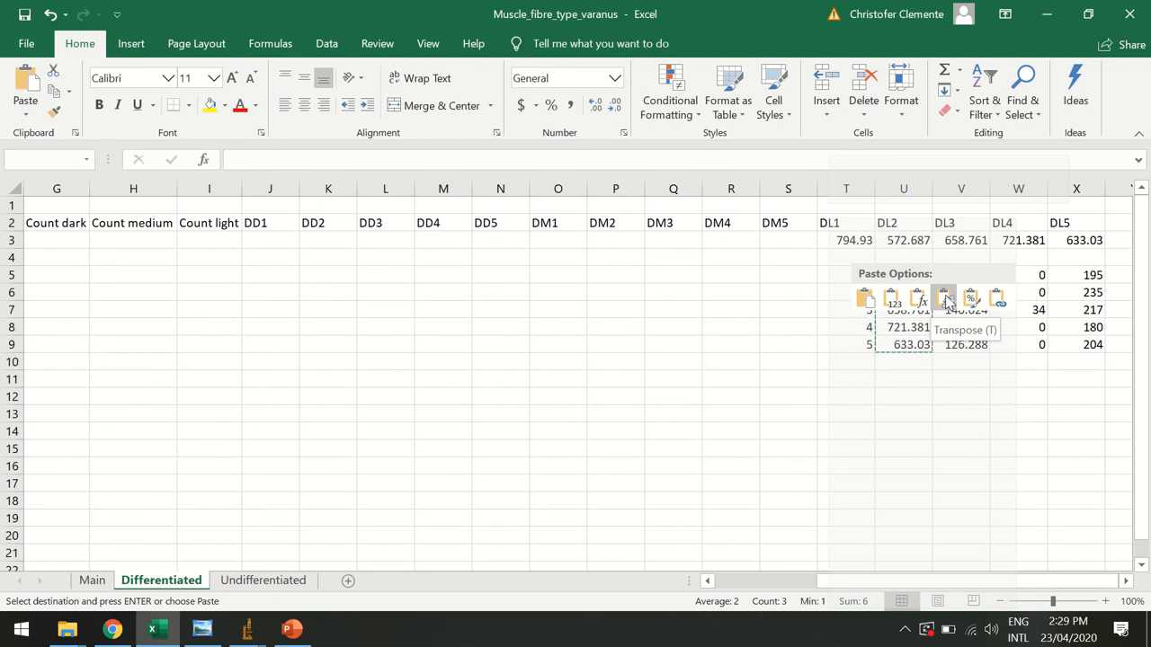
click(944, 297)
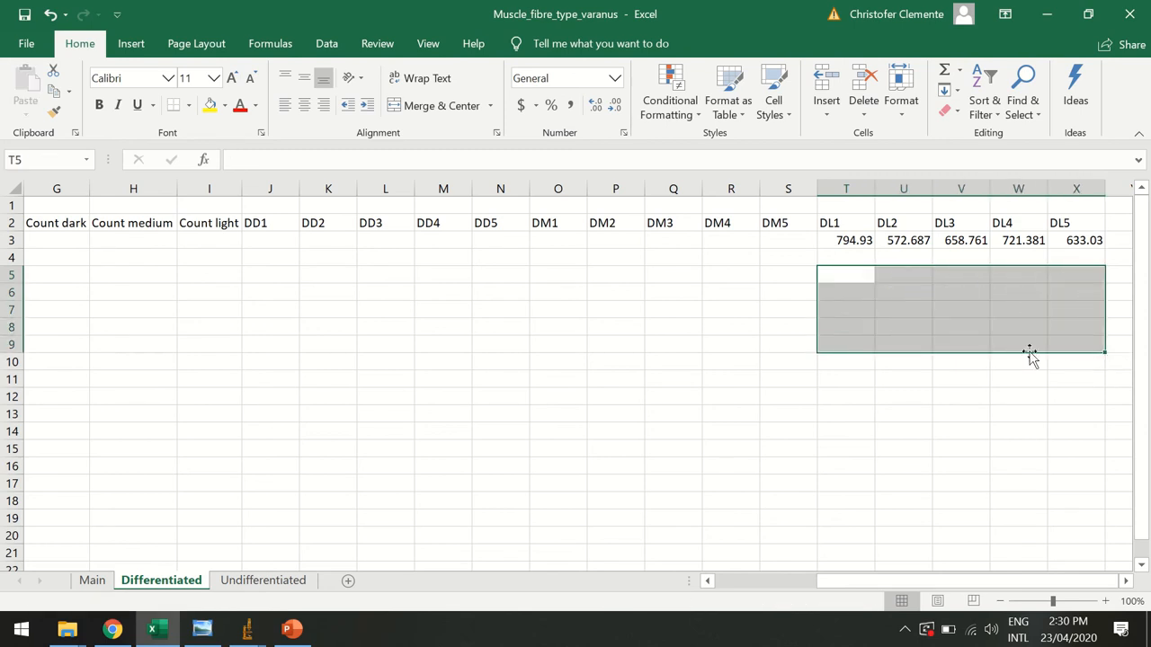
click(845, 413)
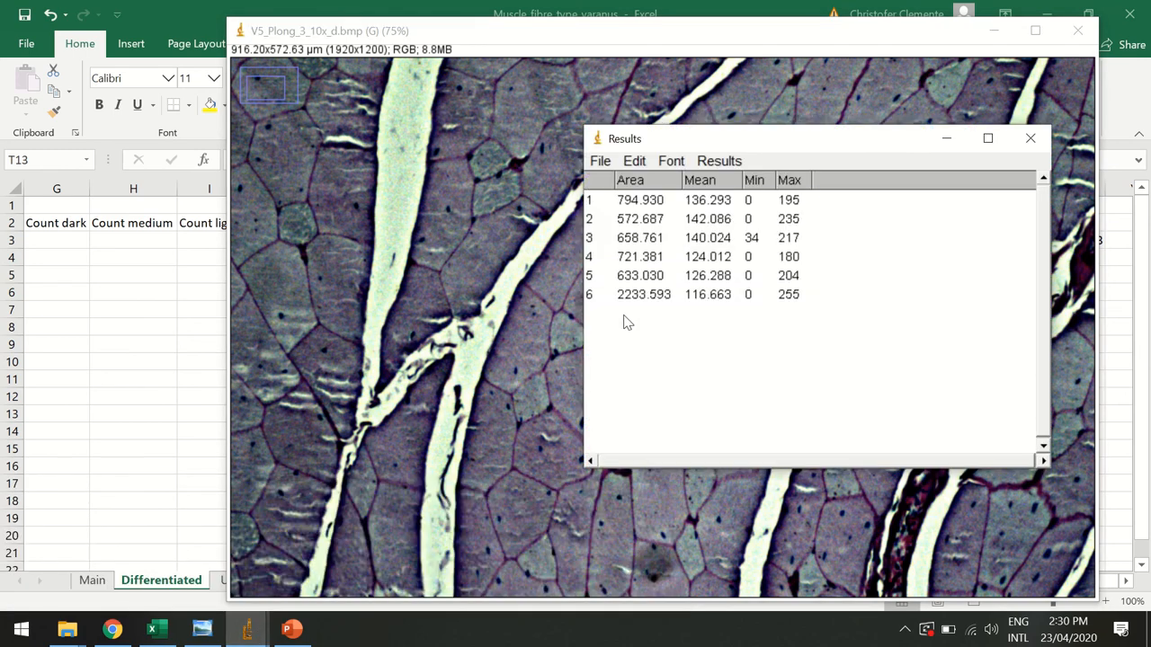
- Clear result rows 1–5, leaving 2233.593, and minimize the Results window
click(640, 275)
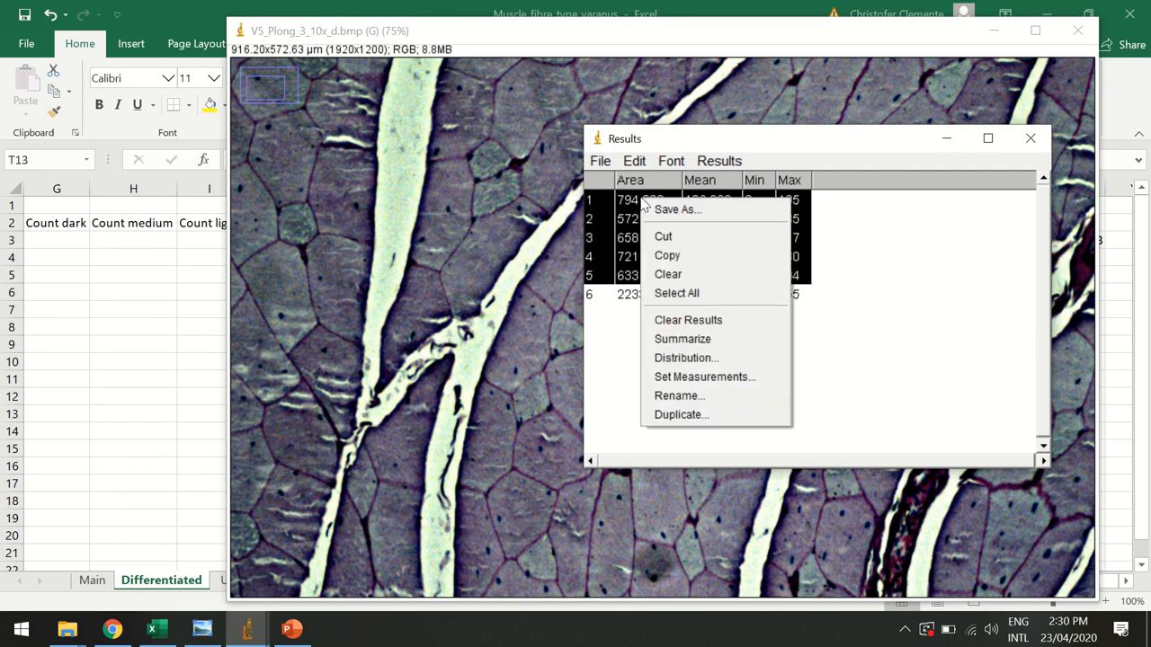
click(668, 274)
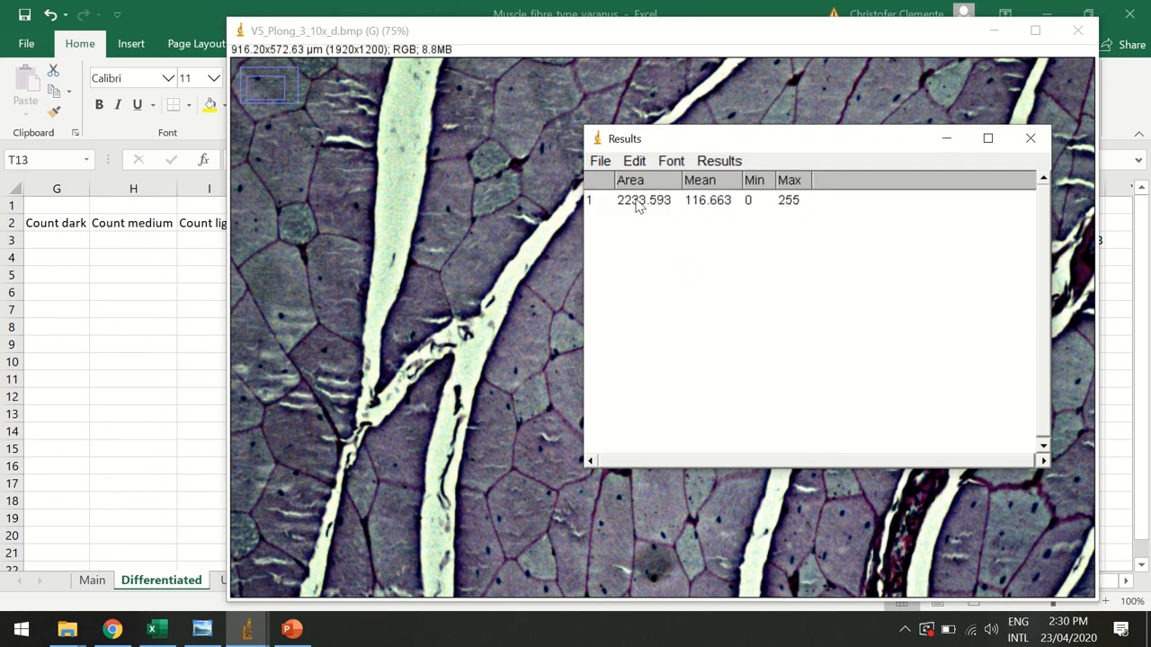
mouse_move(944, 142)
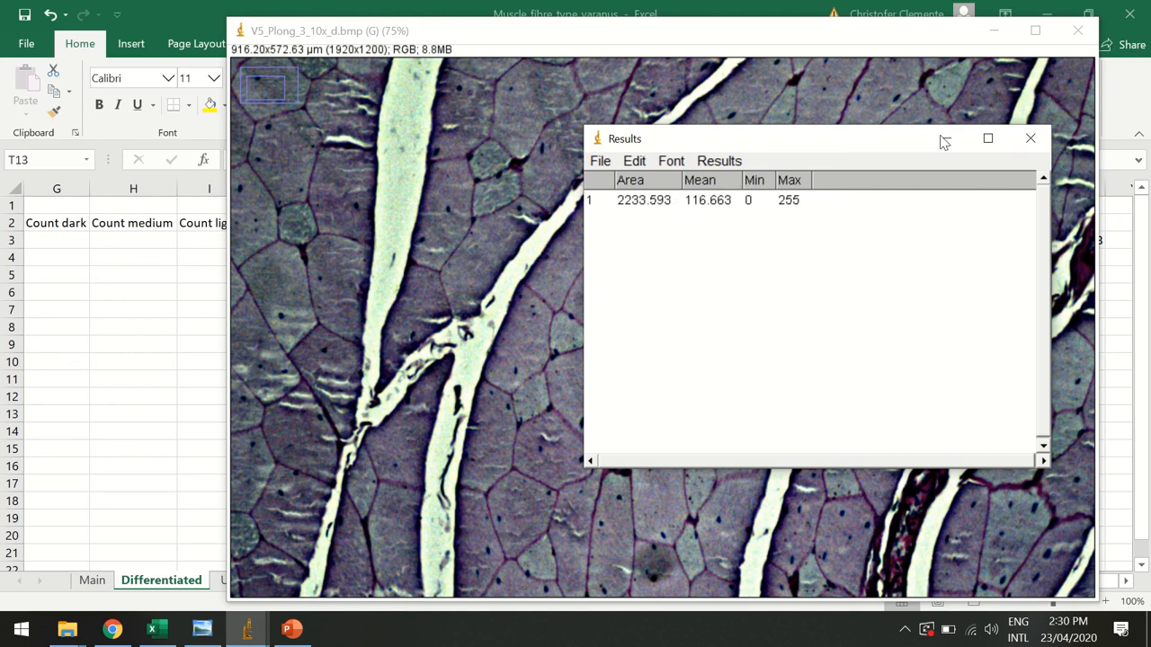
click(1031, 139)
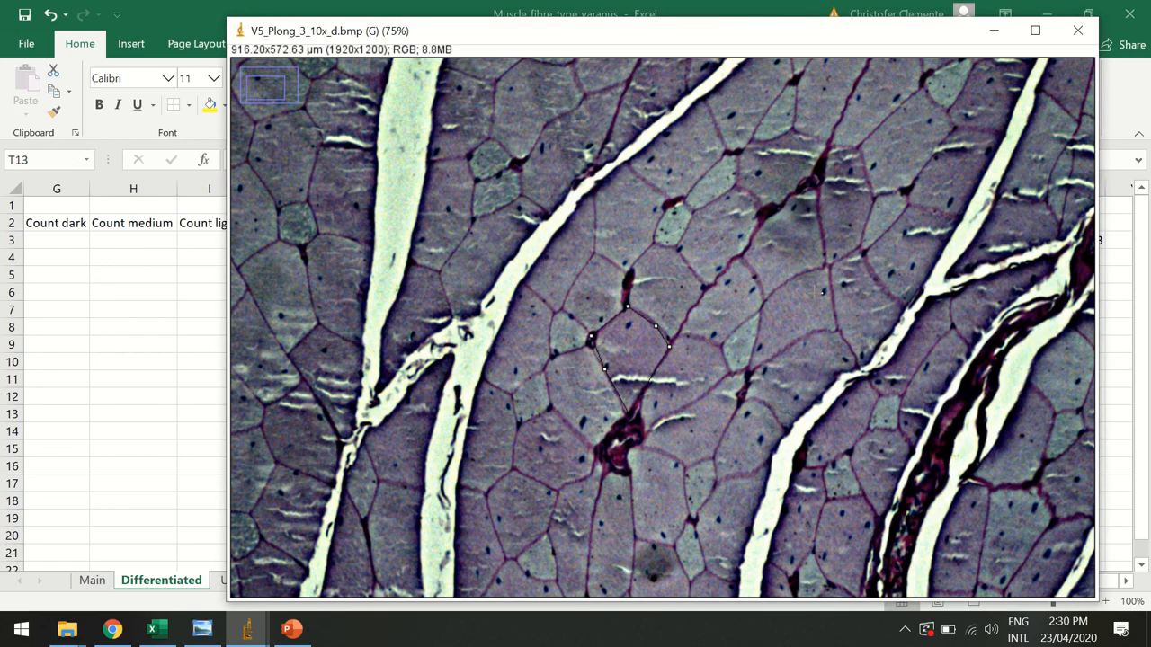